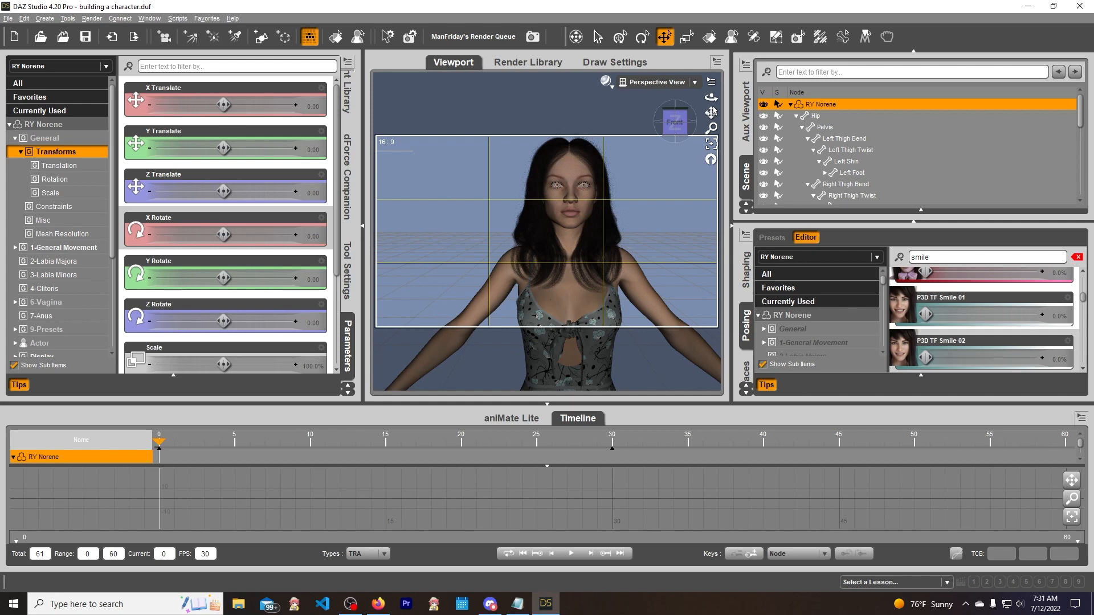
{"action": "mouse_move", "coordinate": [230, 174]}
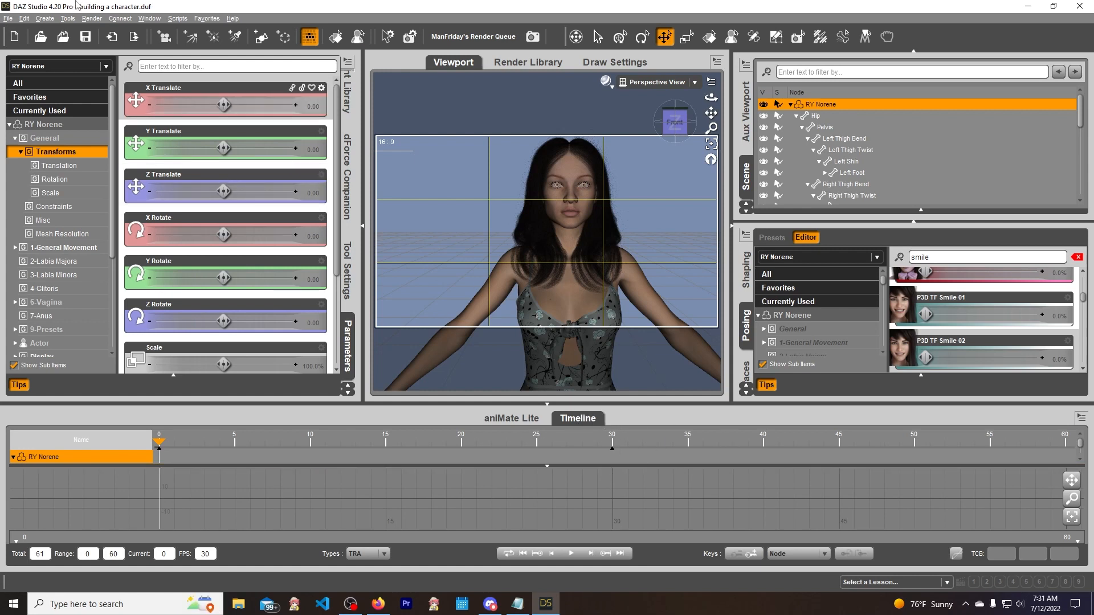
- Show the PowerPose pane with its body template from the Window > Panes list
{"action": "left_click", "coordinate": [149, 18]}
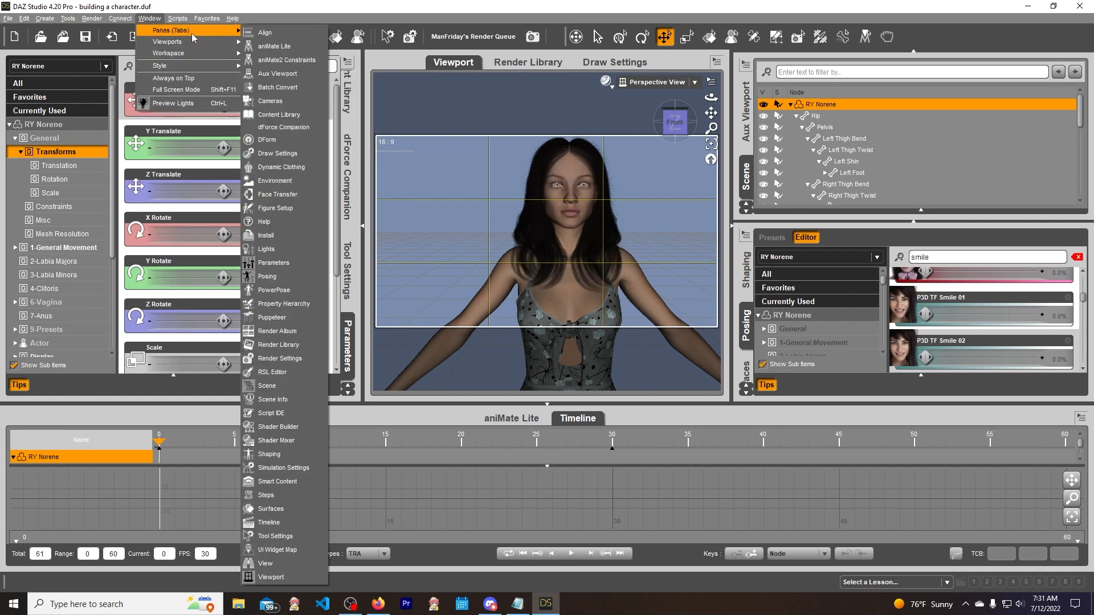
{"action": "mouse_move", "coordinate": [268, 522]}
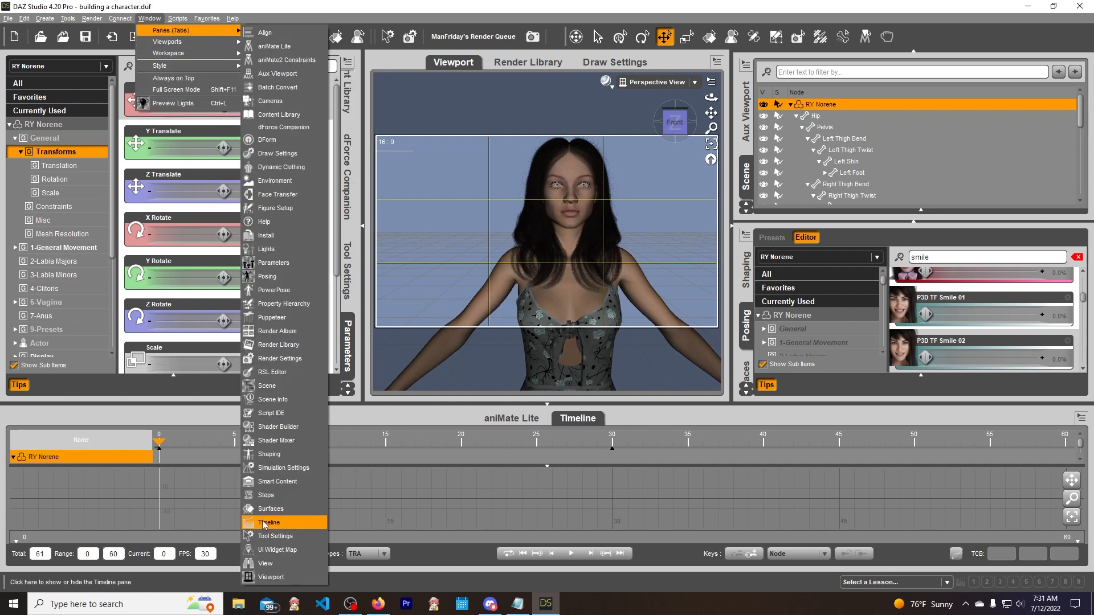
{"action": "left_click", "coordinate": [269, 522]}
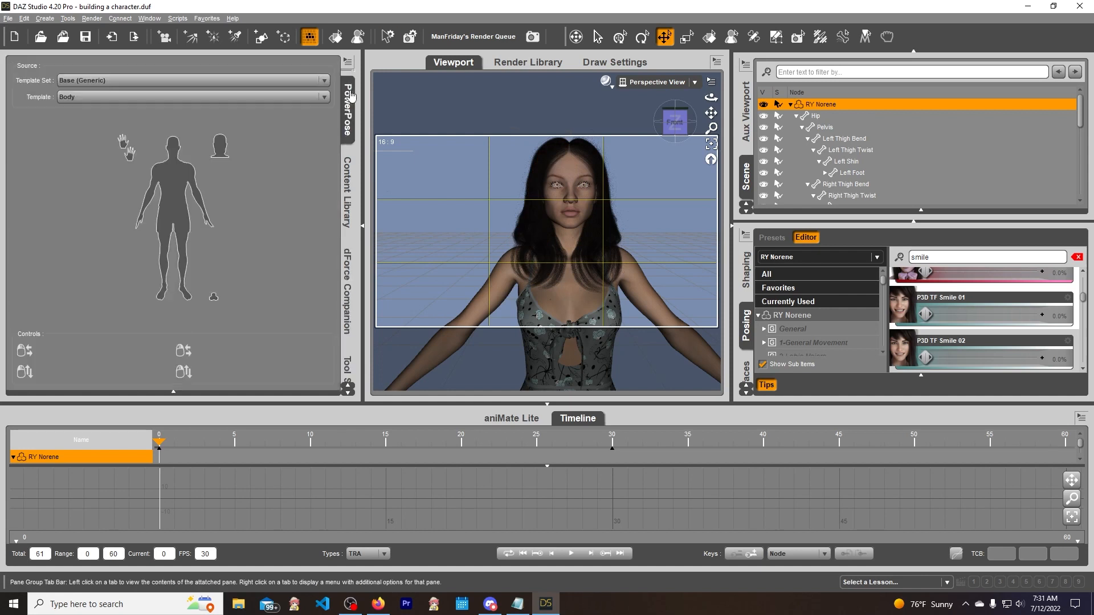
- Apply the Pose Frame 0 preset from the Content Library's Youtube folder
{"action": "left_click", "coordinate": [345, 279]}
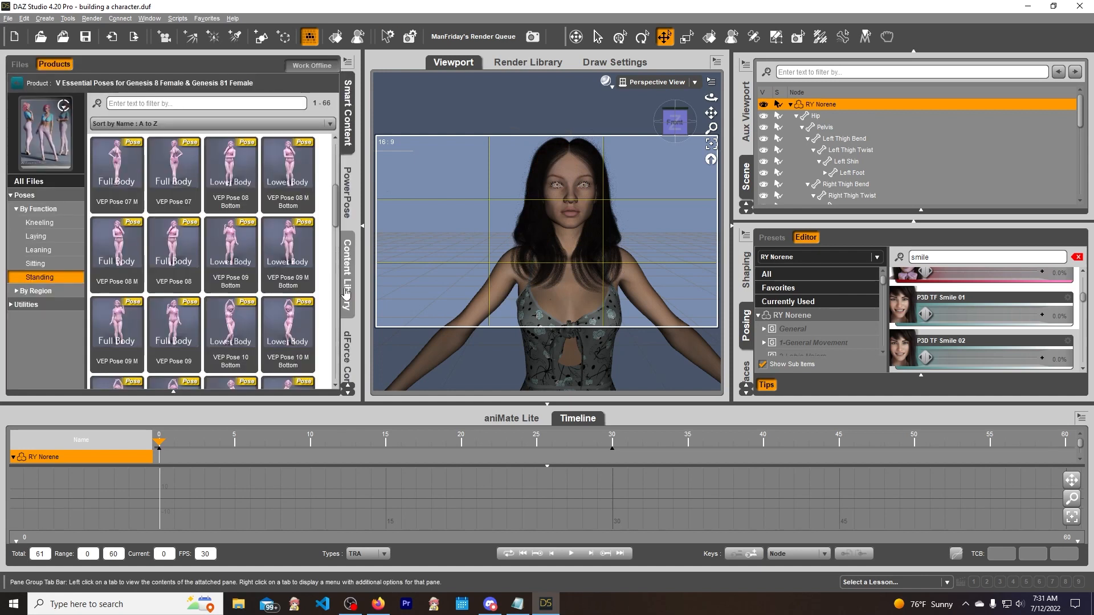
{"action": "left_click", "coordinate": [347, 265]}
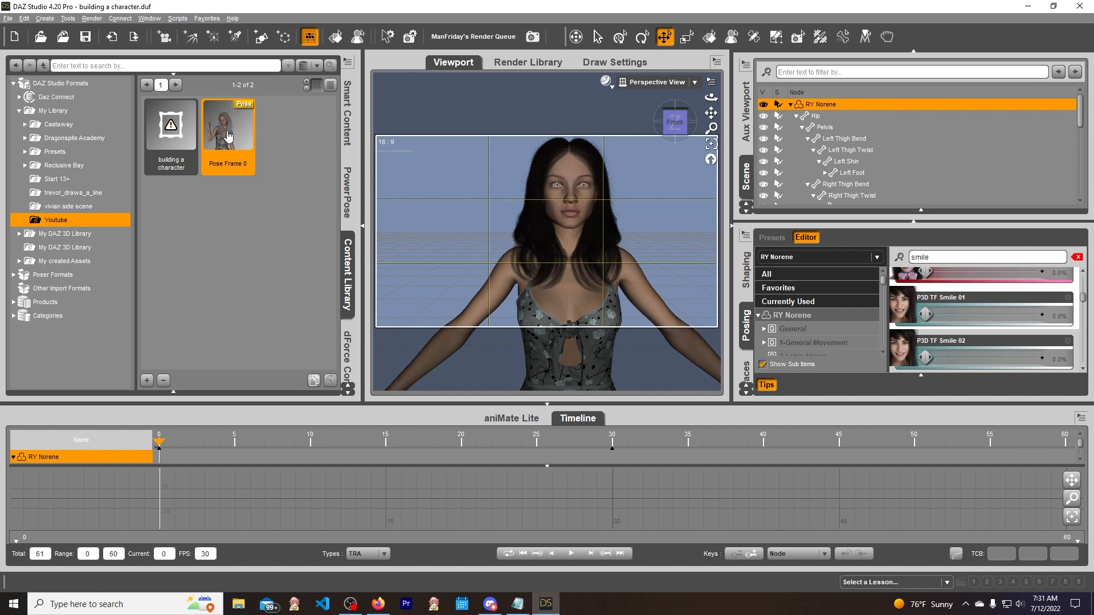
{"action": "double_click", "coordinate": [228, 124]}
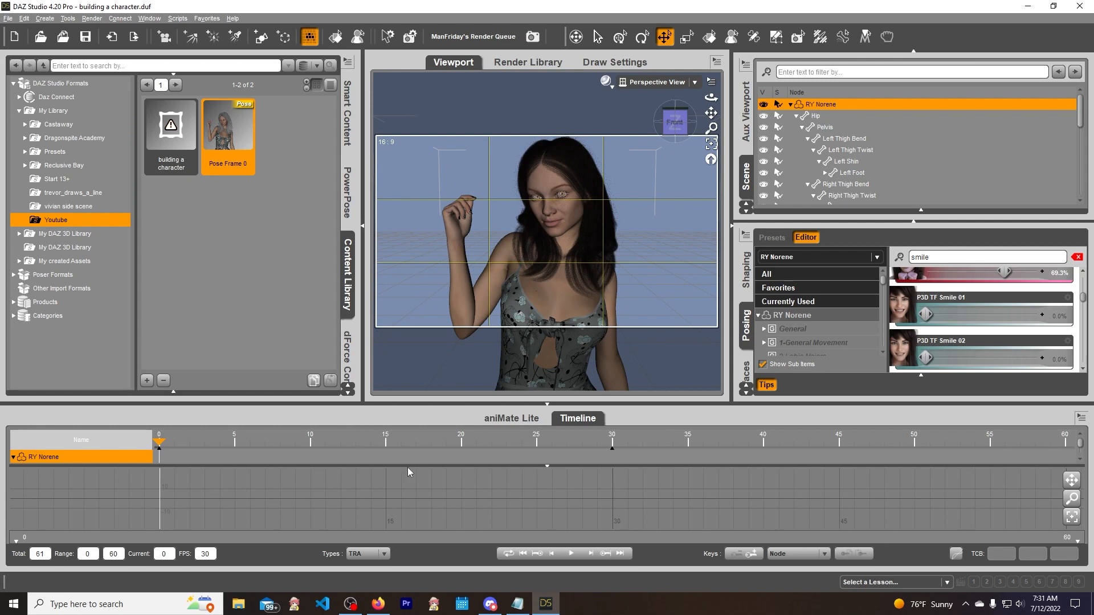
{"action": "mouse_move", "coordinate": [162, 531]}
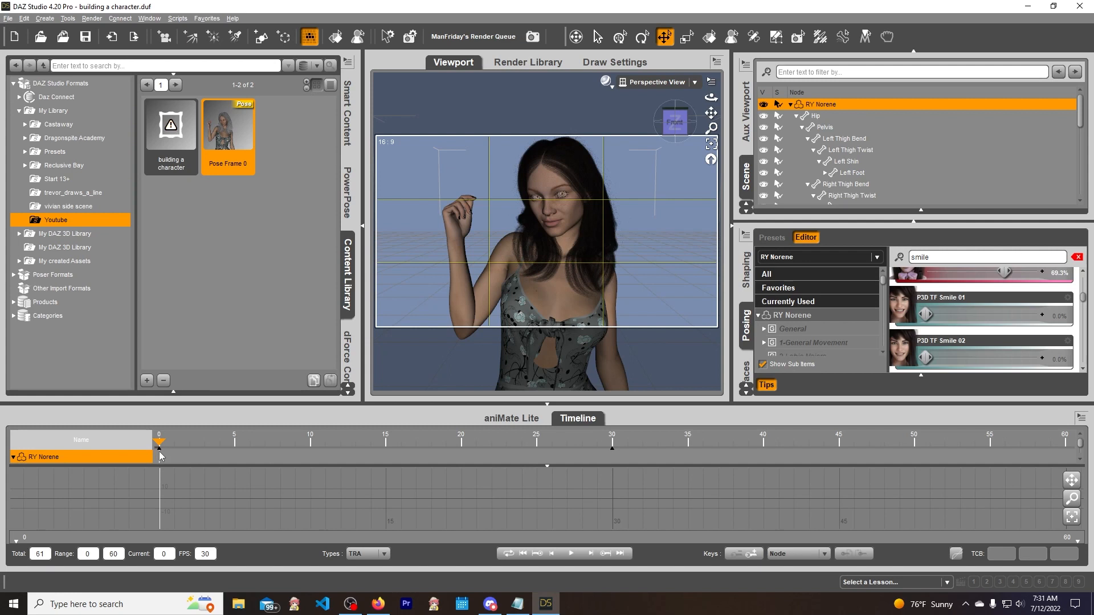
{"action": "mouse_move", "coordinate": [162, 459]}
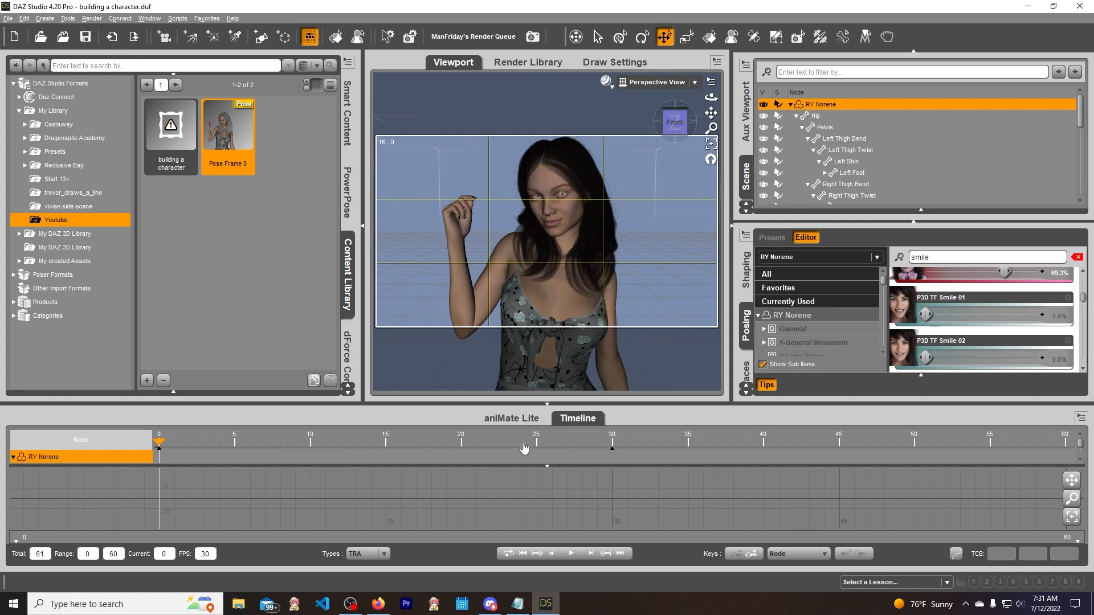
{"action": "mouse_move", "coordinate": [675, 223]}
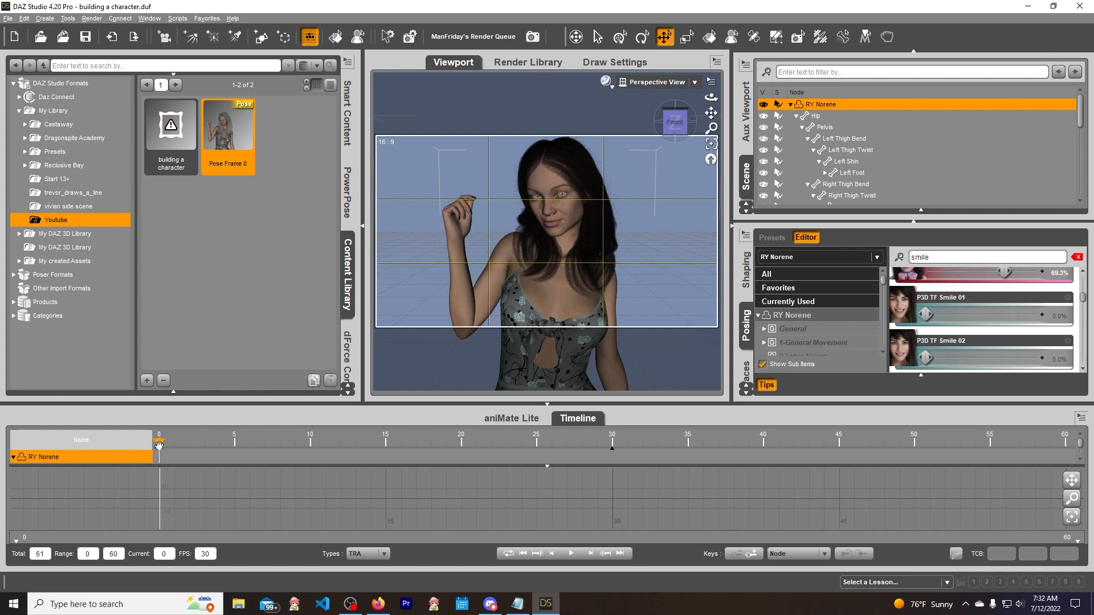
- At frame 30, apply VEP Pose 16 from Smart Content and accept the limits prompt
{"action": "left_click_drag", "start_coordinate": [159, 441], "coordinate": [431, 441]}
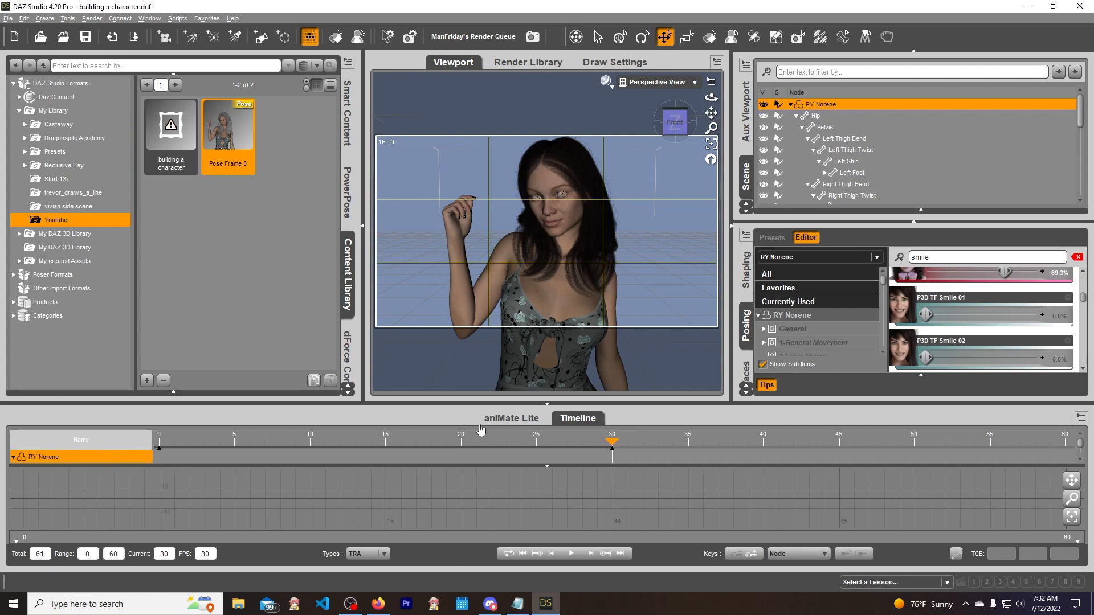
{"action": "left_click", "coordinate": [53, 64]}
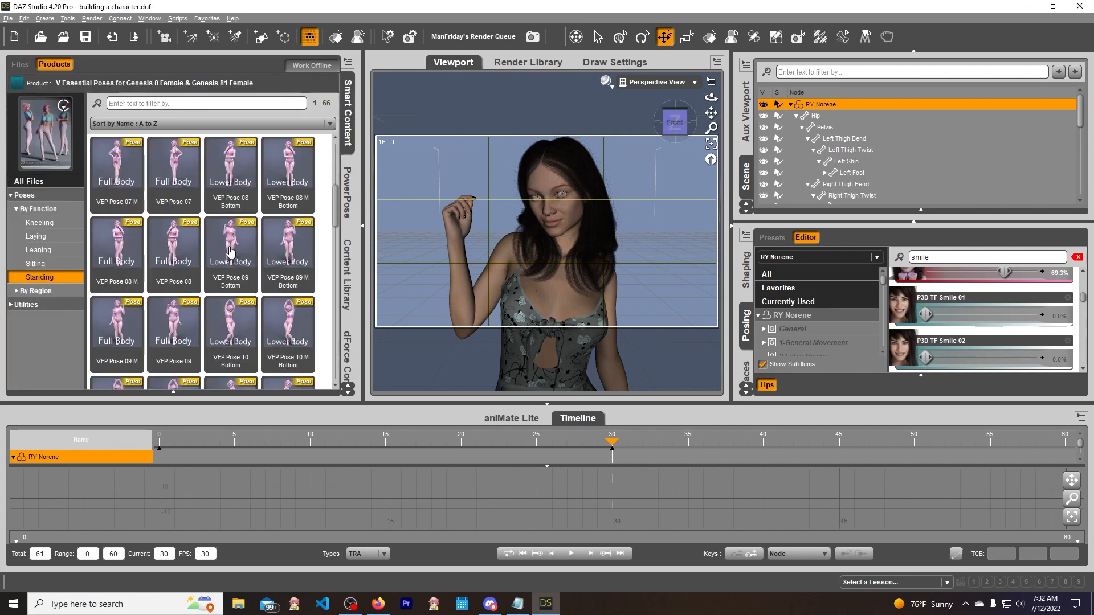
{"action": "scroll", "scroll_direction": "down", "scroll_amount": 3}
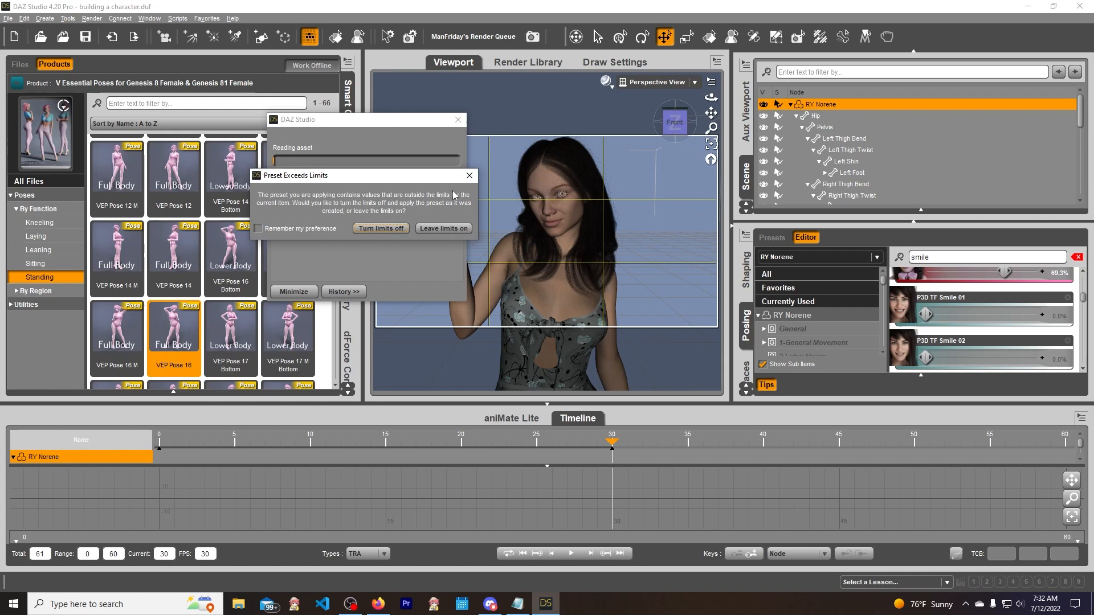
{"action": "left_click", "coordinate": [442, 228]}
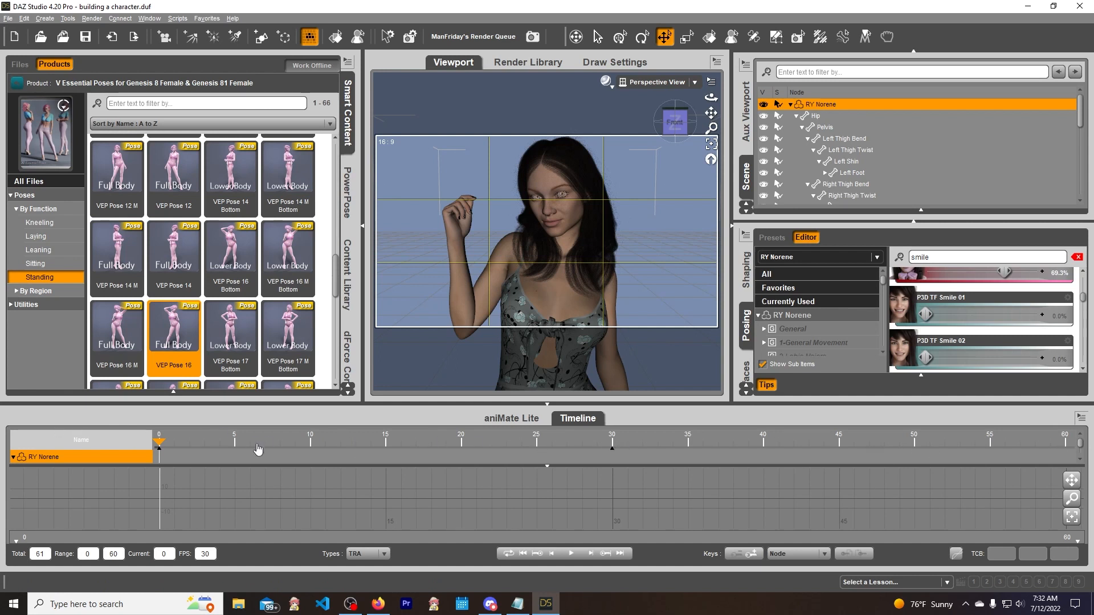
{"action": "mouse_move", "coordinate": [189, 558]}
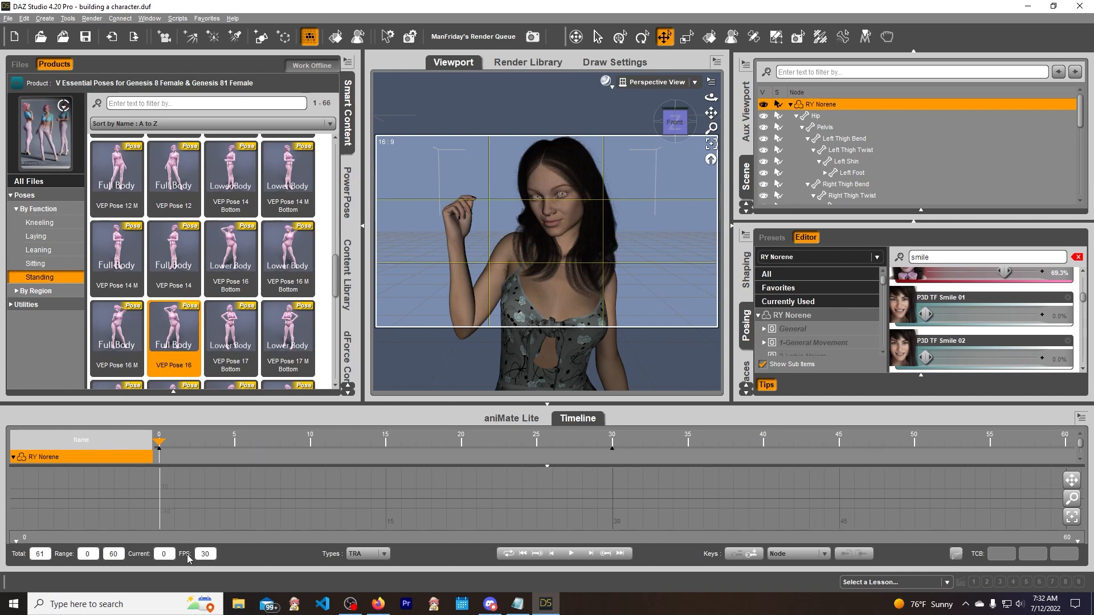
{"action": "mouse_move", "coordinate": [322, 422]}
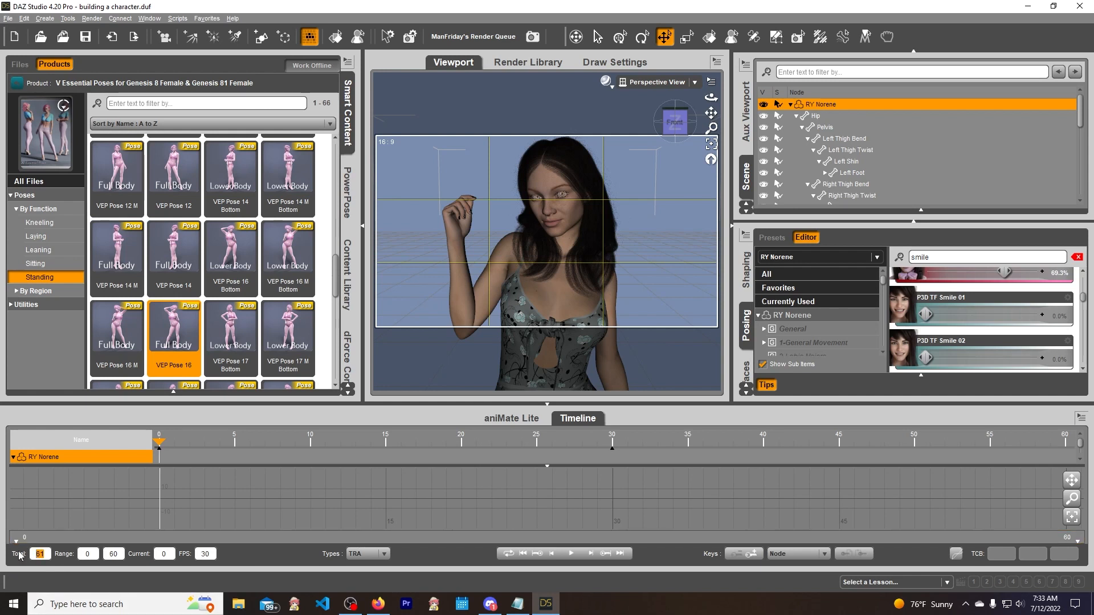
{"action": "mouse_move", "coordinate": [253, 592]}
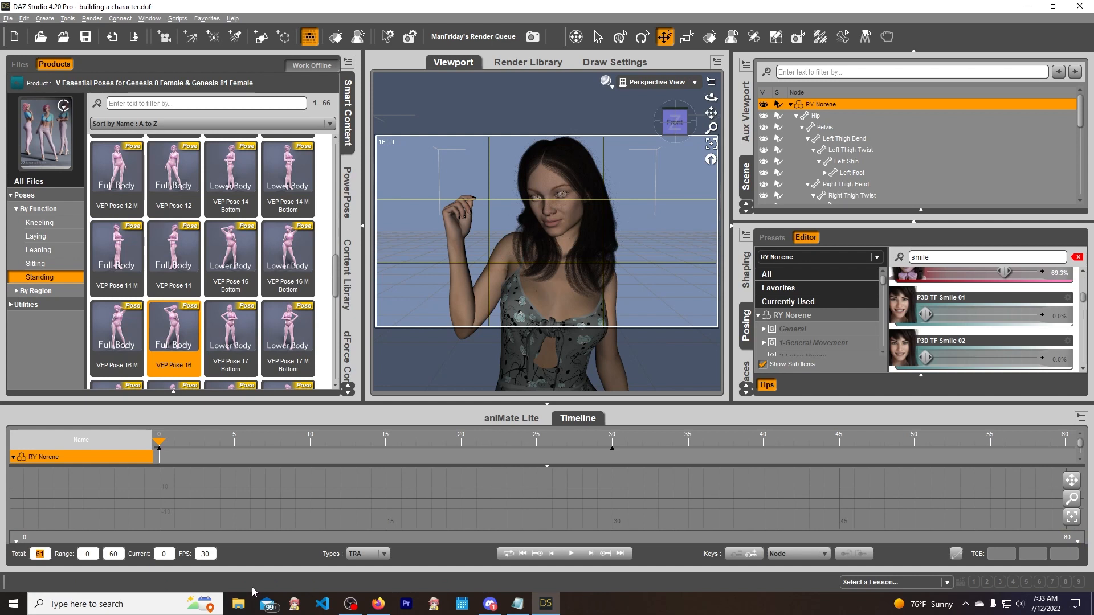
{"action": "mouse_move", "coordinate": [640, 268]}
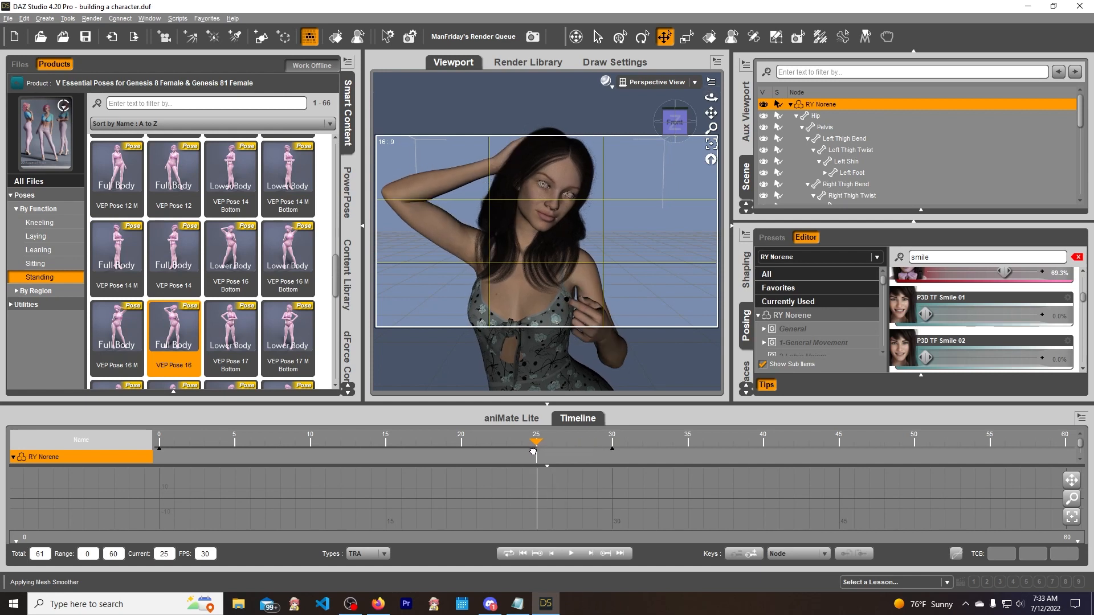
- Drag the timeline scrubber back to frame 0
{"action": "left_click_drag", "start_coordinate": [534, 442], "coordinate": [510, 442]}
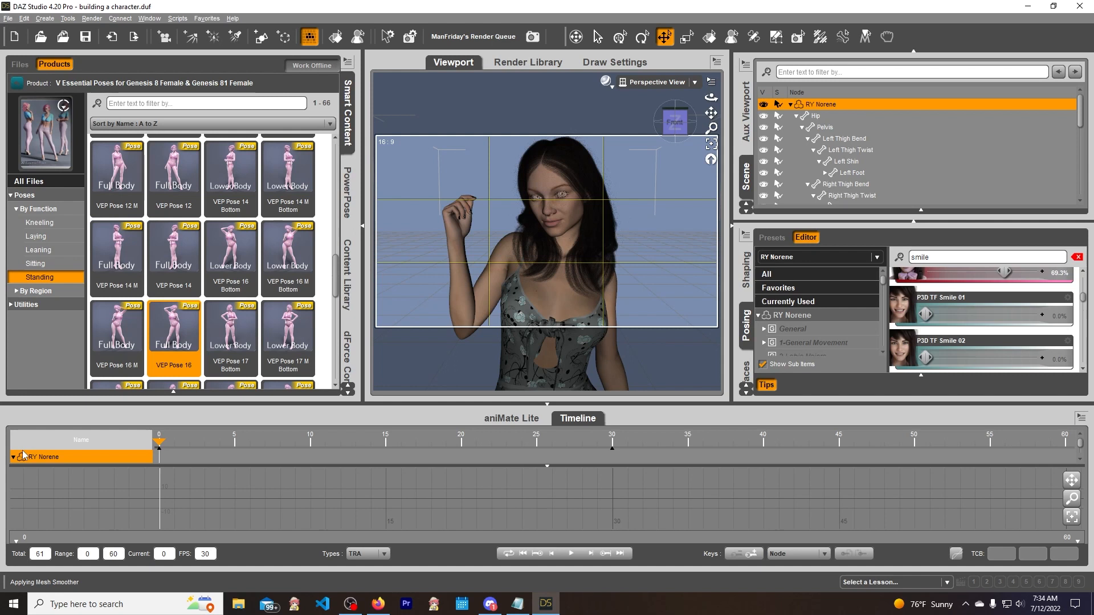
- Use the Timeline options menu's Clear Animation and show the dForce Companion pane
{"action": "left_click", "coordinate": [569, 309]}
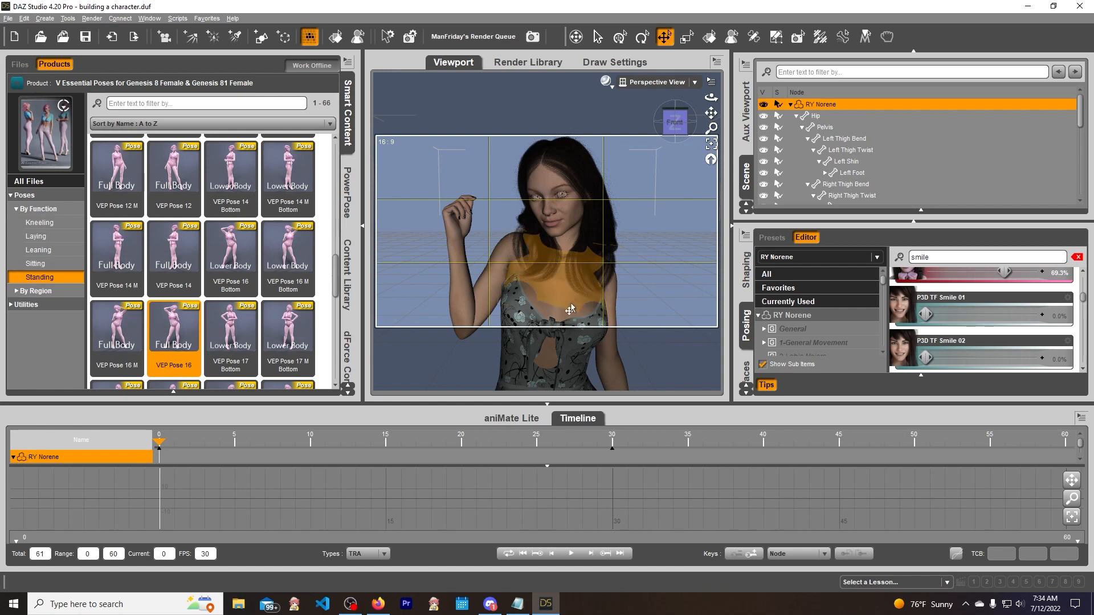
{"action": "left_click", "coordinate": [674, 121]}
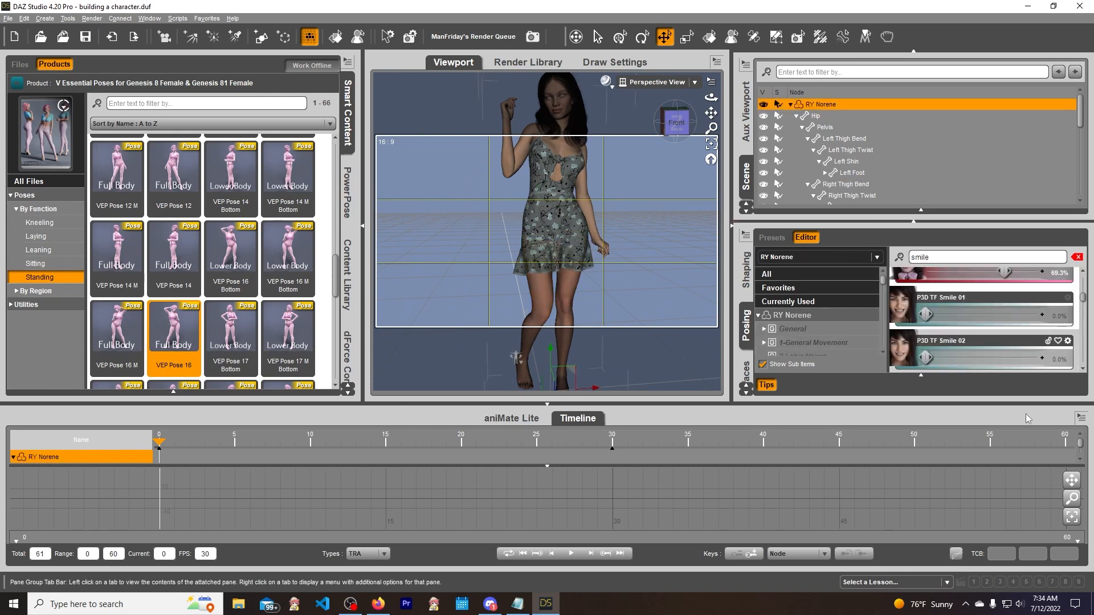
{"action": "mouse_move", "coordinate": [1081, 419]}
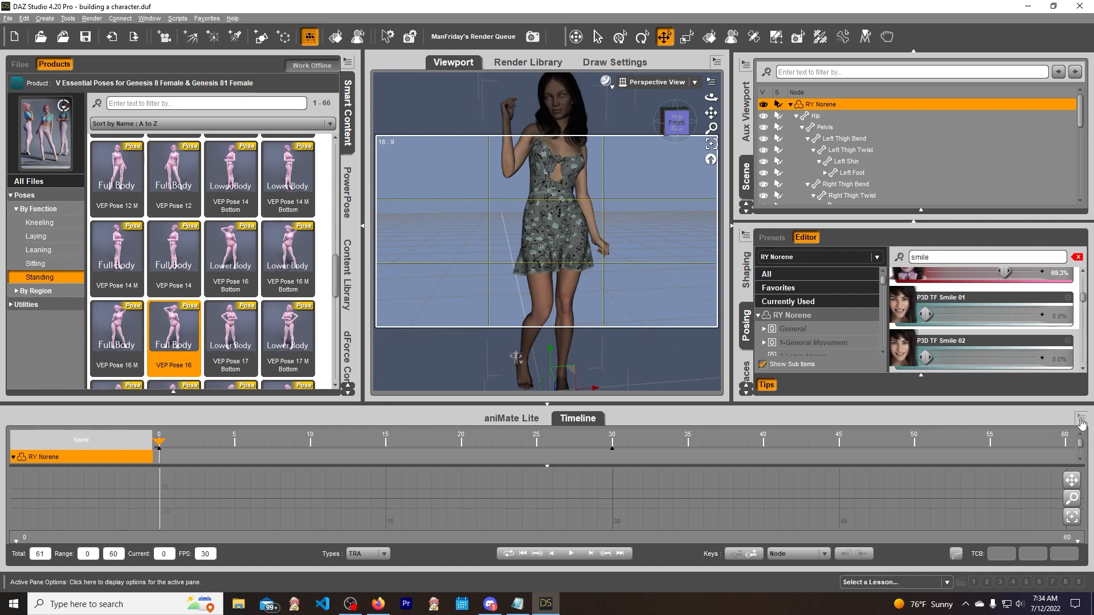
{"action": "left_click", "coordinate": [1079, 417]}
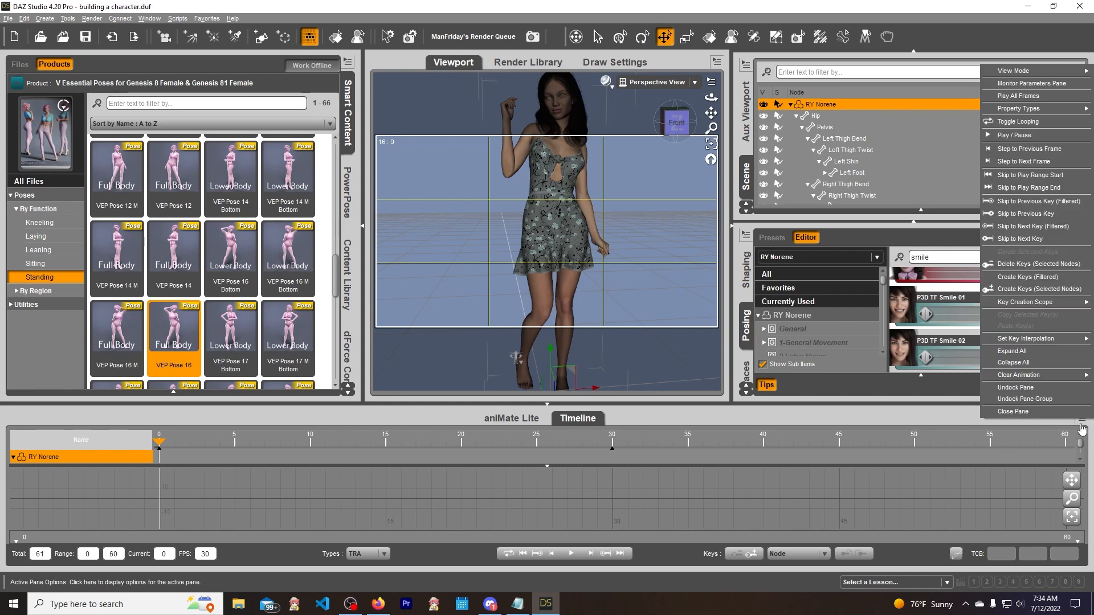
{"action": "mouse_move", "coordinate": [1021, 375]}
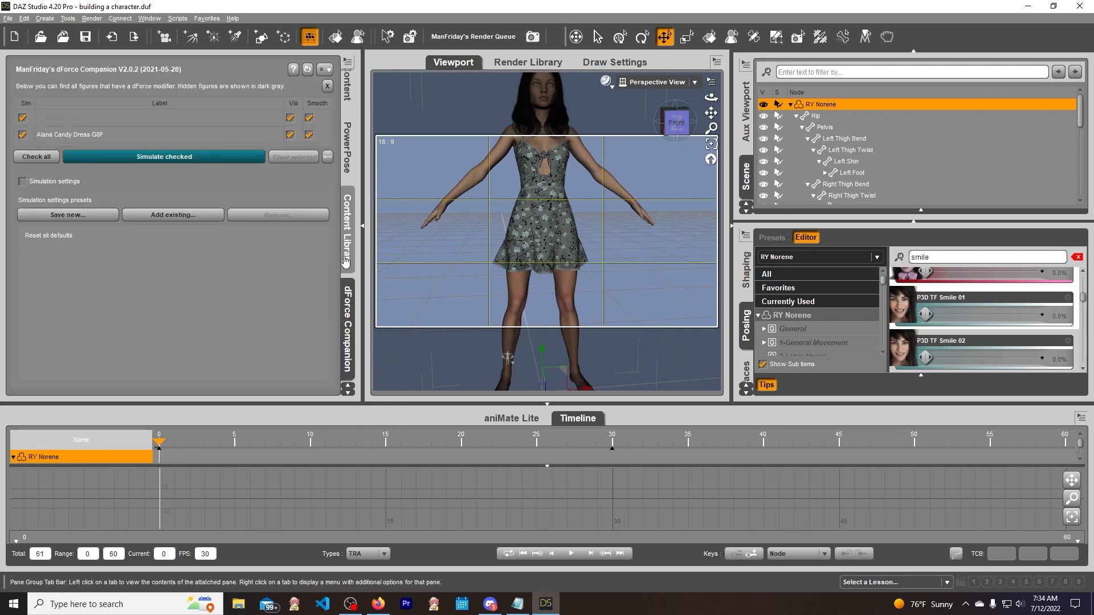
- Switch to the Content Library and list the Youtube folder's saved assets
{"action": "left_click", "coordinate": [54, 65]}
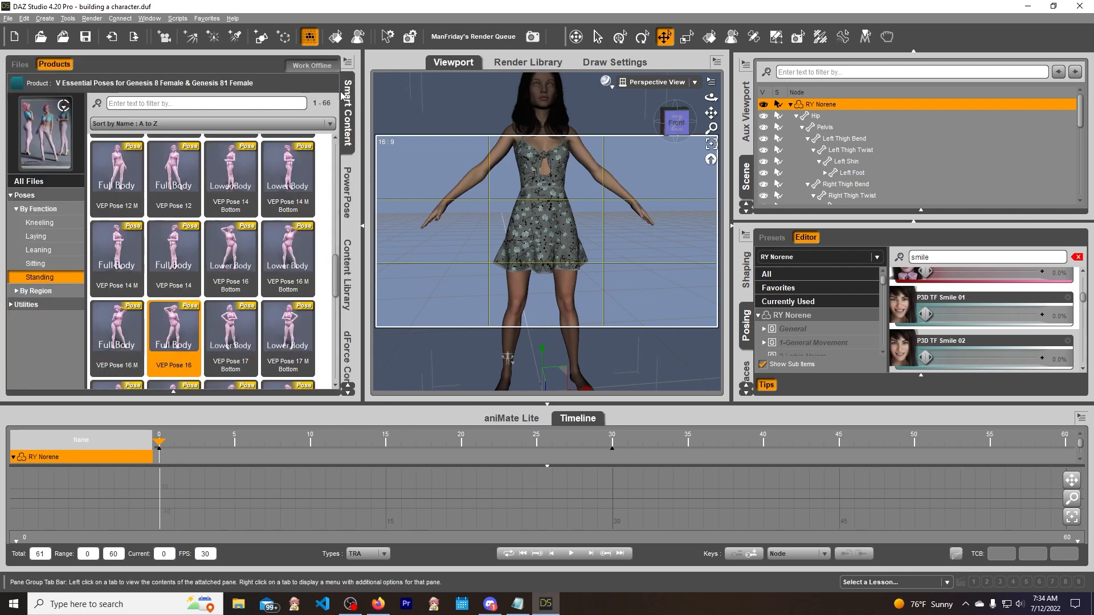
{"action": "left_click", "coordinate": [347, 273]}
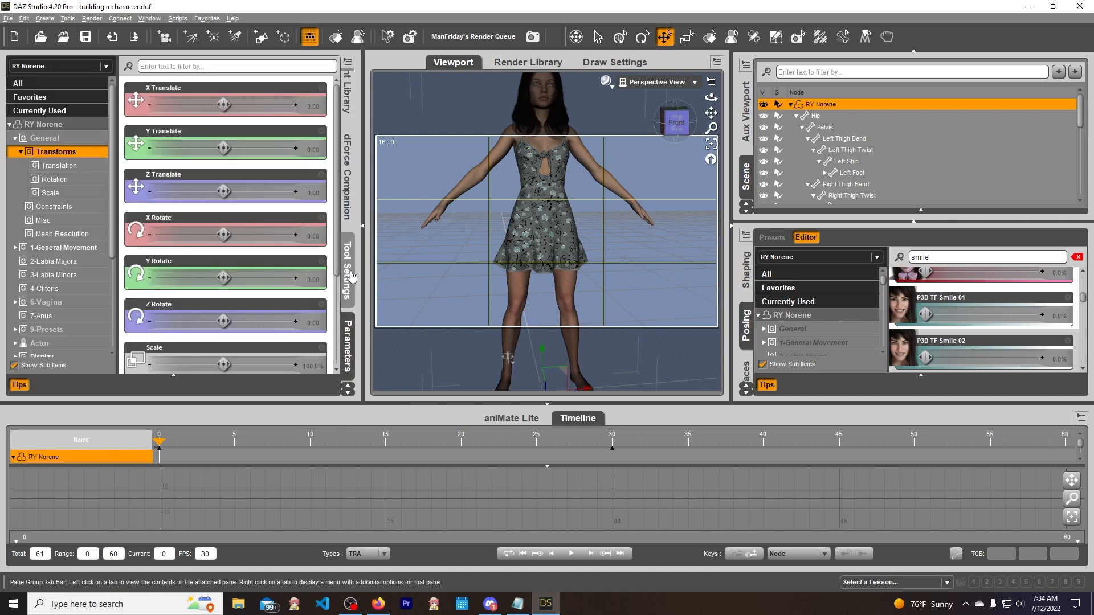
{"action": "left_click", "coordinate": [387, 36]}
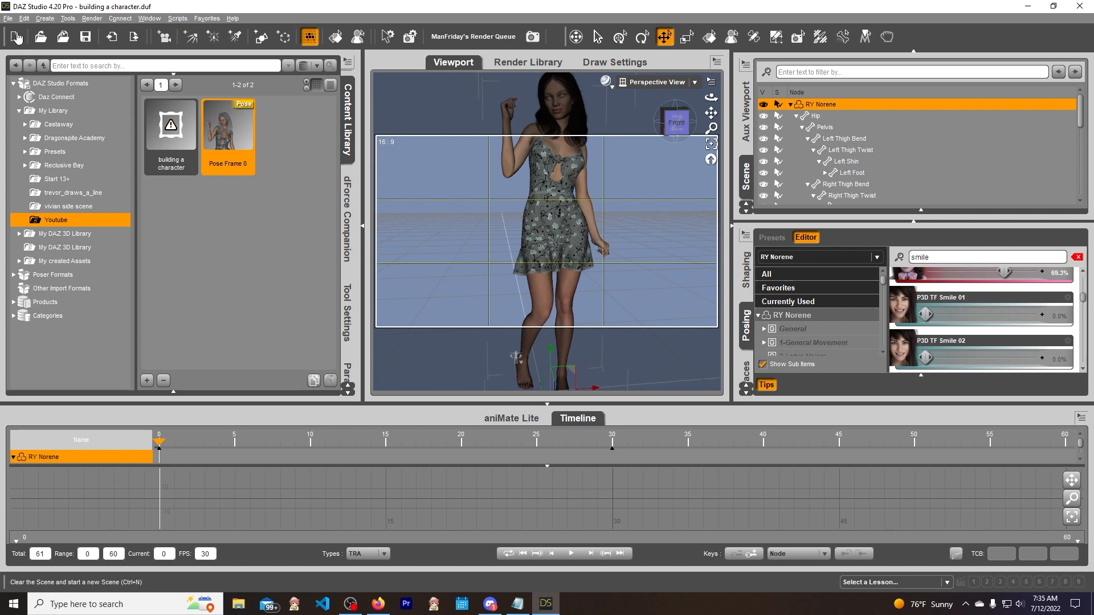
- Choose File > Save As > Scene Subset and enter a name in Filtered Save
{"action": "left_click", "coordinate": [8, 18]}
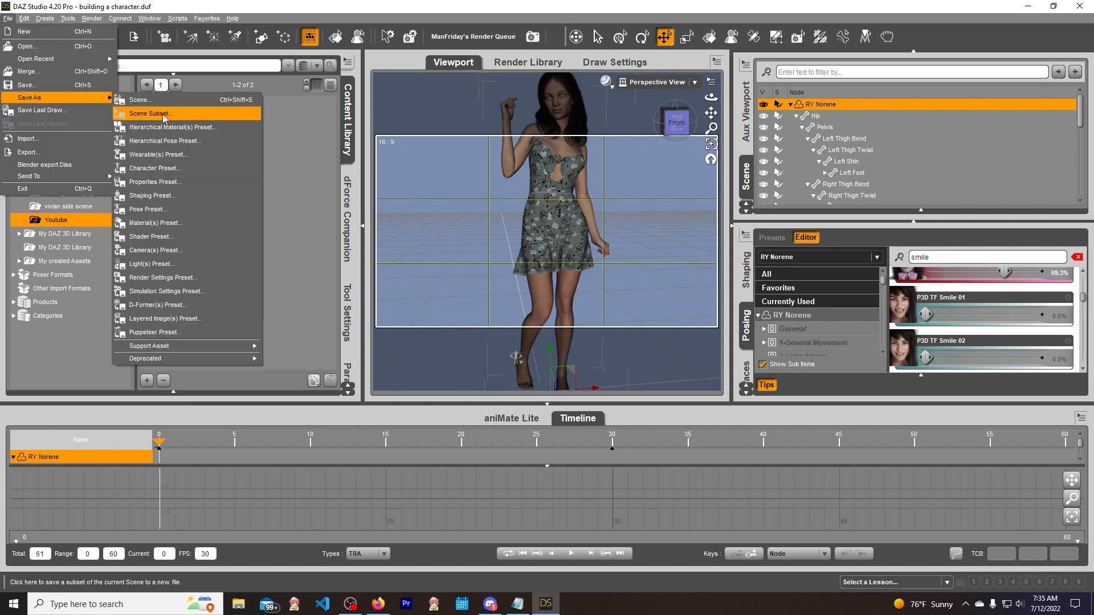
{"action": "left_click", "coordinate": [149, 113]}
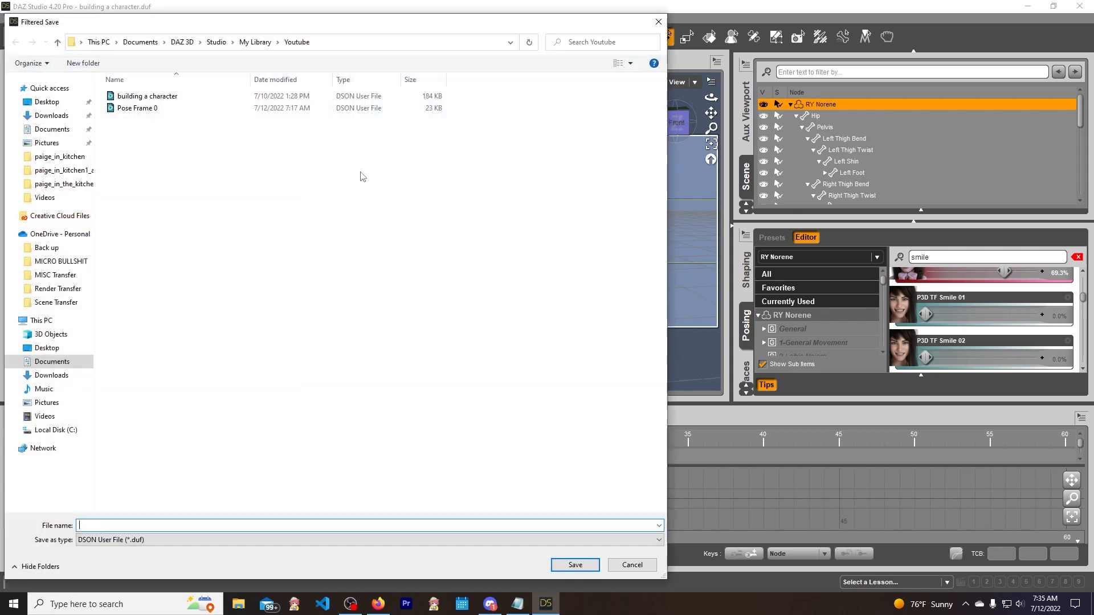
{"action": "left_click", "coordinate": [138, 108]}
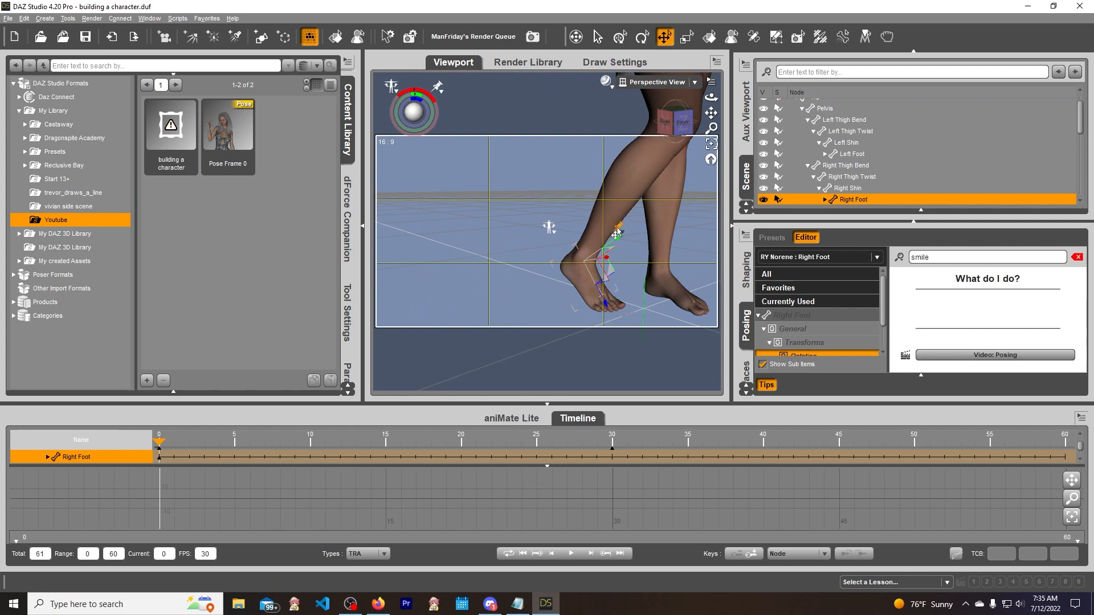
- Pin the foot's rotation and translation through the viewport pin widget menu
{"action": "right_click", "coordinate": [616, 232]}
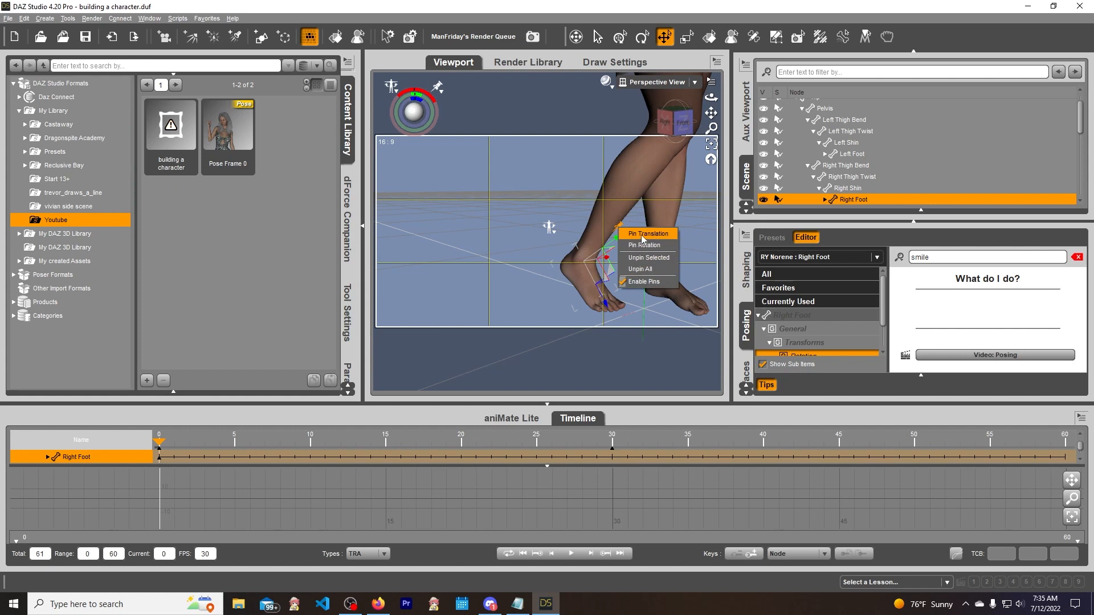
{"action": "mouse_move", "coordinate": [634, 244]}
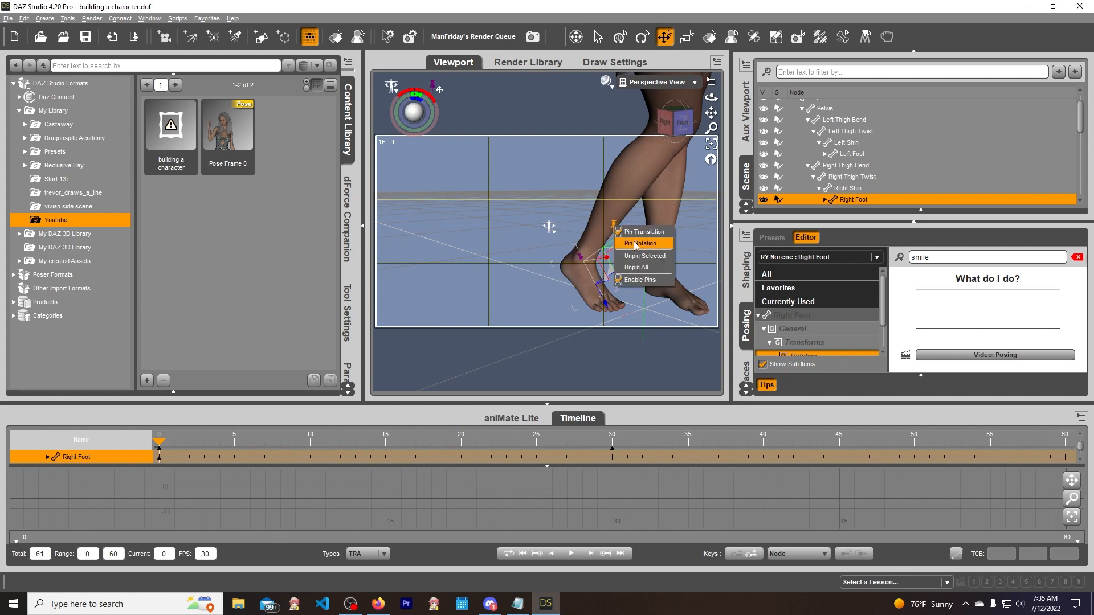
{"action": "left_click", "coordinate": [850, 153]}
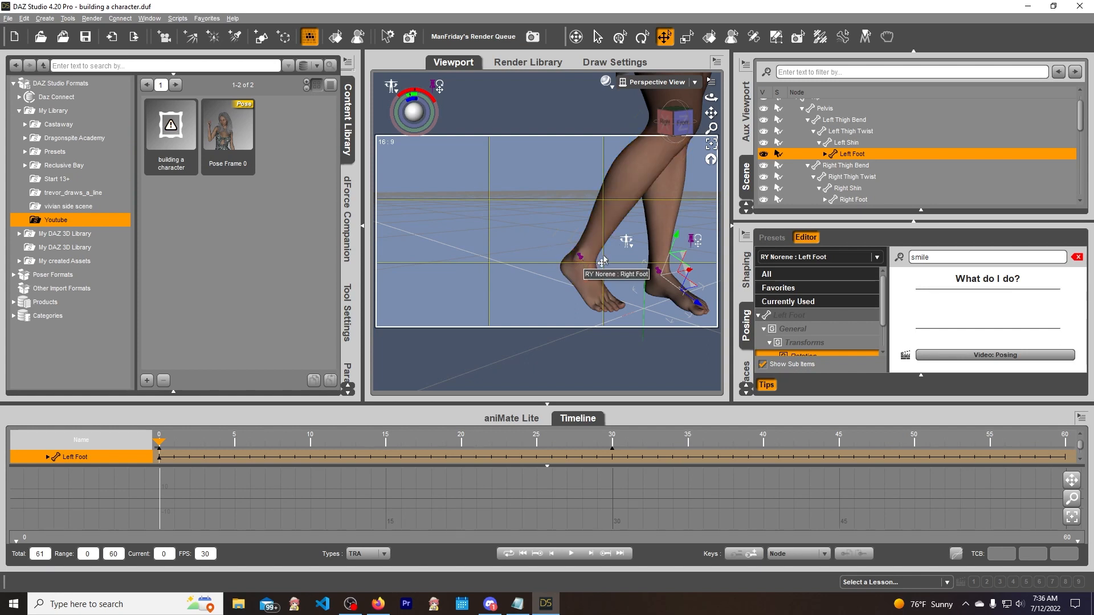
{"action": "left_click", "coordinate": [851, 199]}
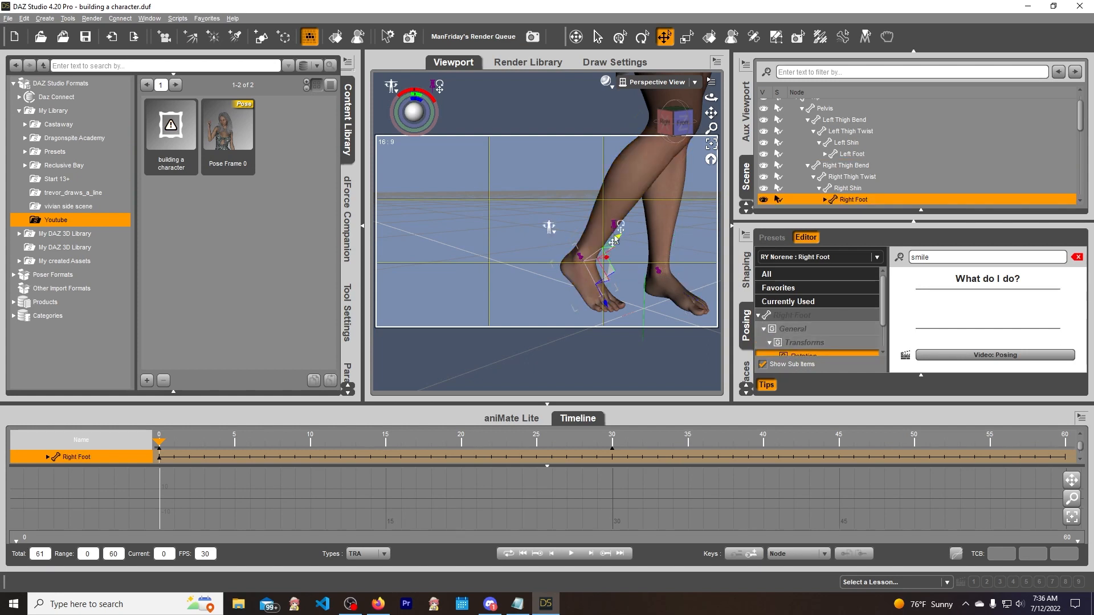
{"action": "right_click", "coordinate": [618, 223]}
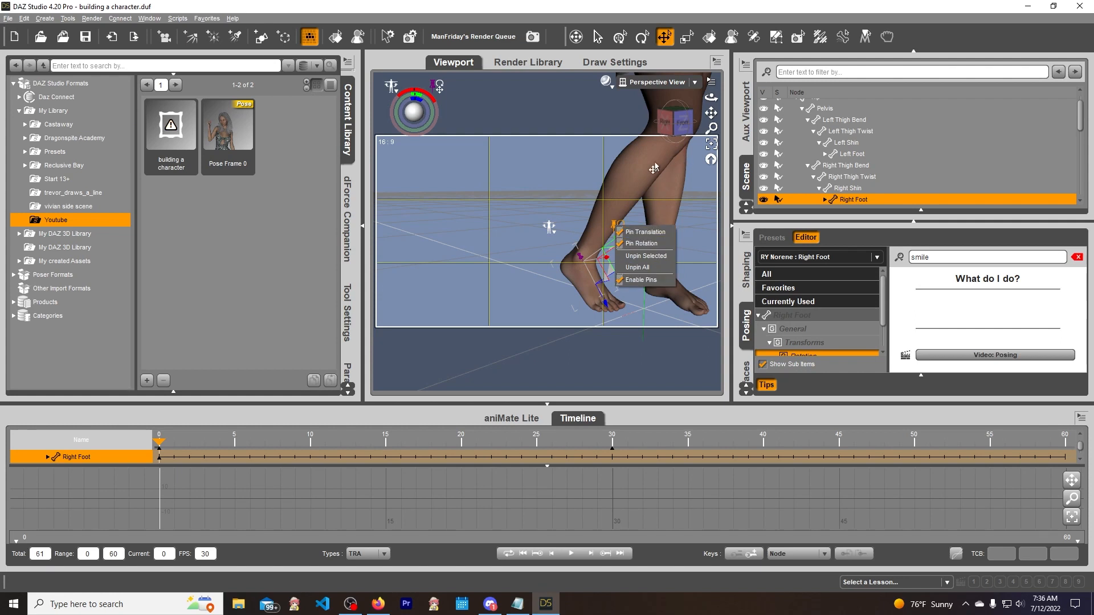
{"action": "left_click", "coordinate": [848, 165]}
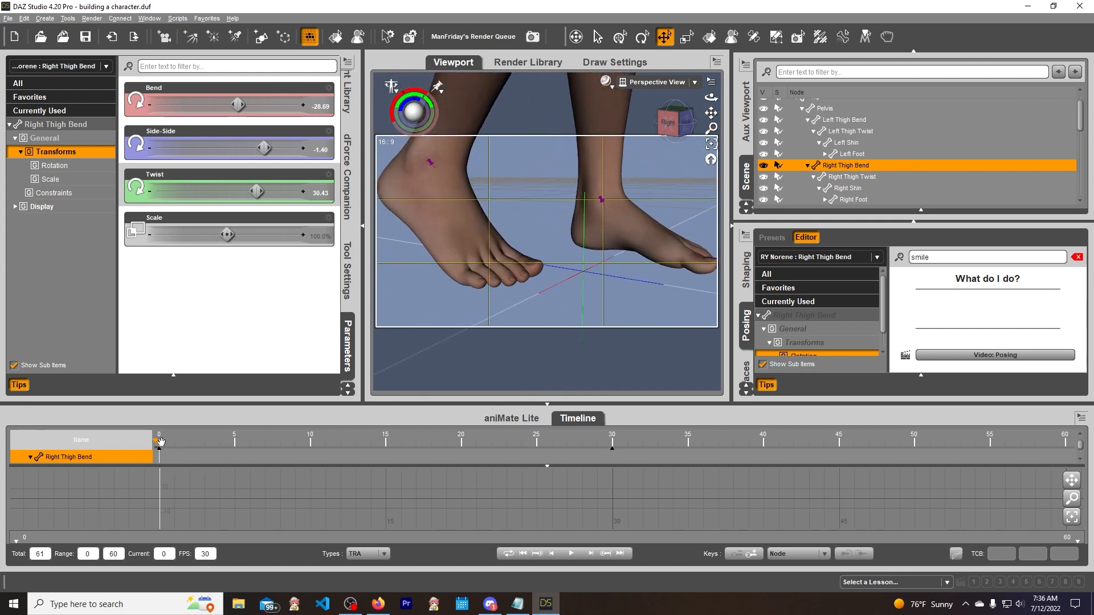
- Orbit out, set the current frame to 60, and list the Content Library assets
{"action": "left_click_drag", "start_coordinate": [159, 441], "coordinate": [416, 441]}
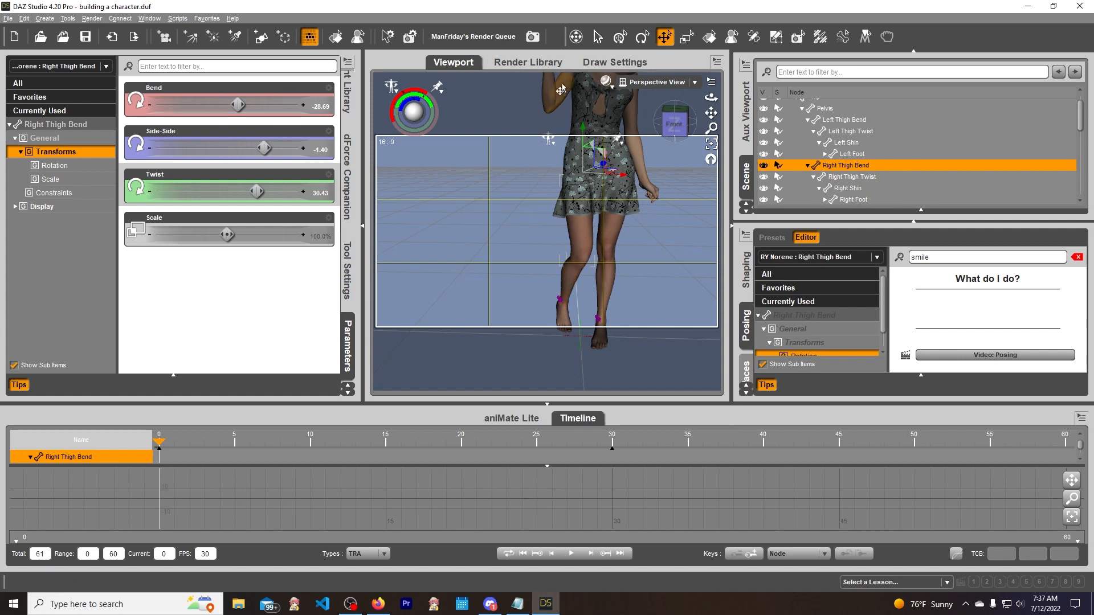
{"action": "left_click", "coordinate": [870, 199]}
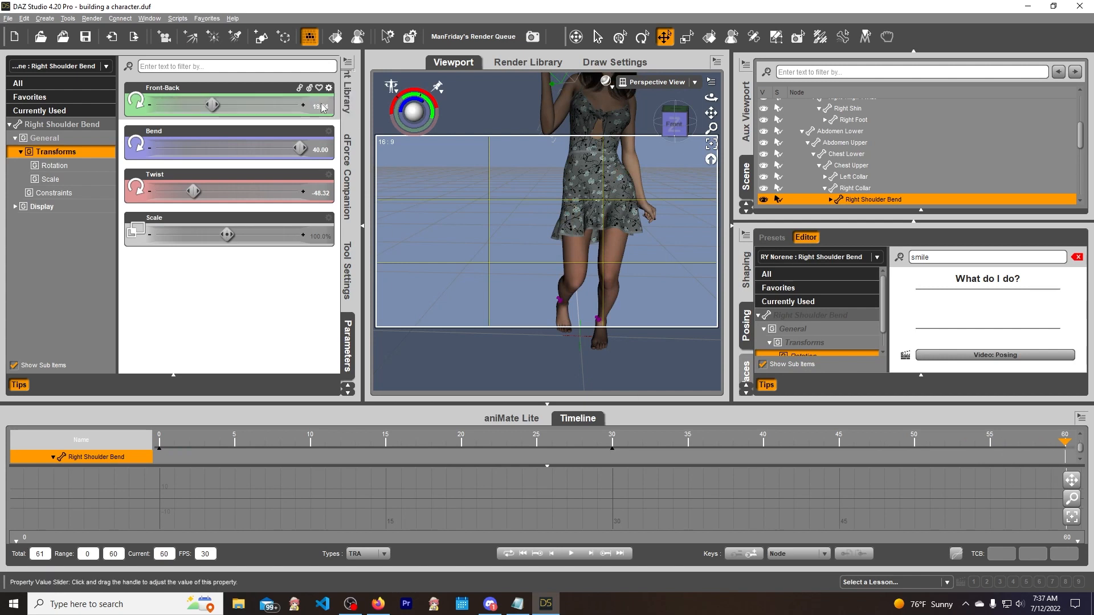
{"action": "mouse_move", "coordinate": [333, 110]}
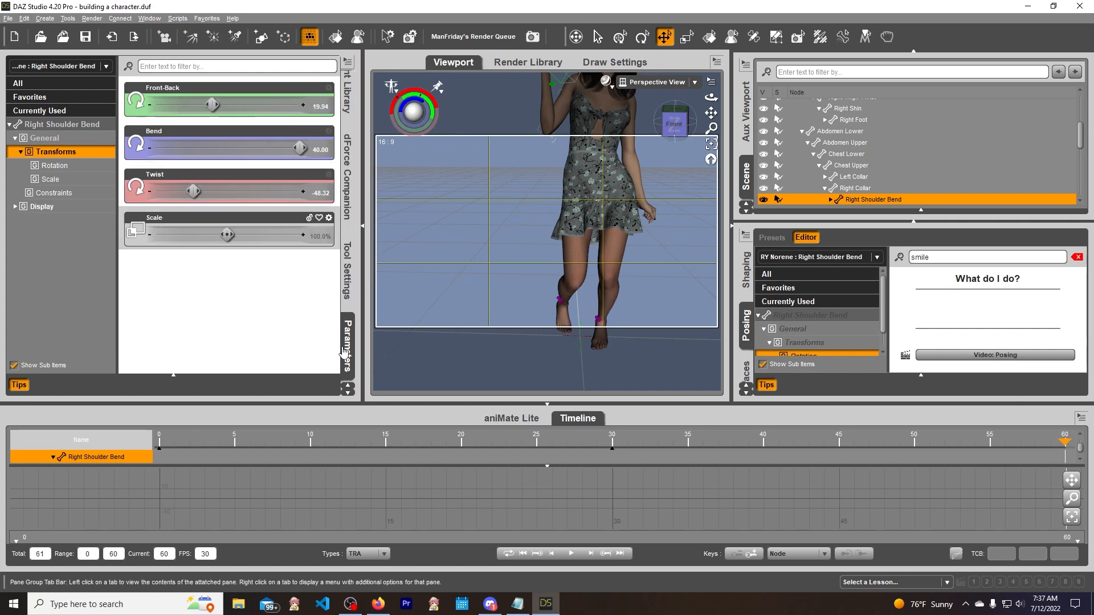
{"action": "left_click", "coordinate": [348, 190]}
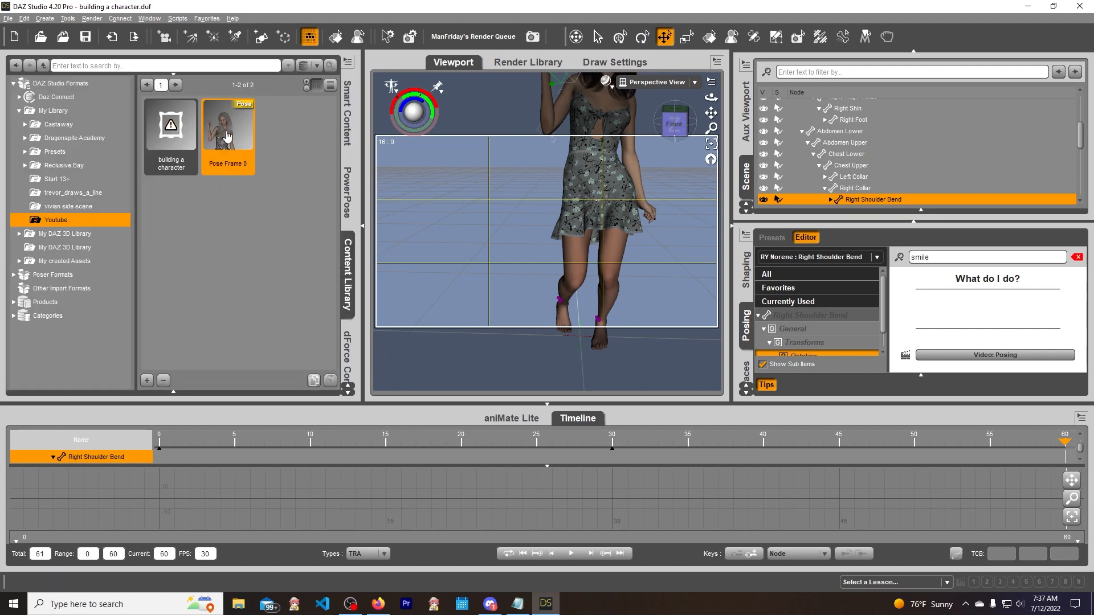
- Apply Pose Frame 0 at frame 60, accept the limits prompt, and scrub to preview
{"action": "double_click", "coordinate": [228, 124]}
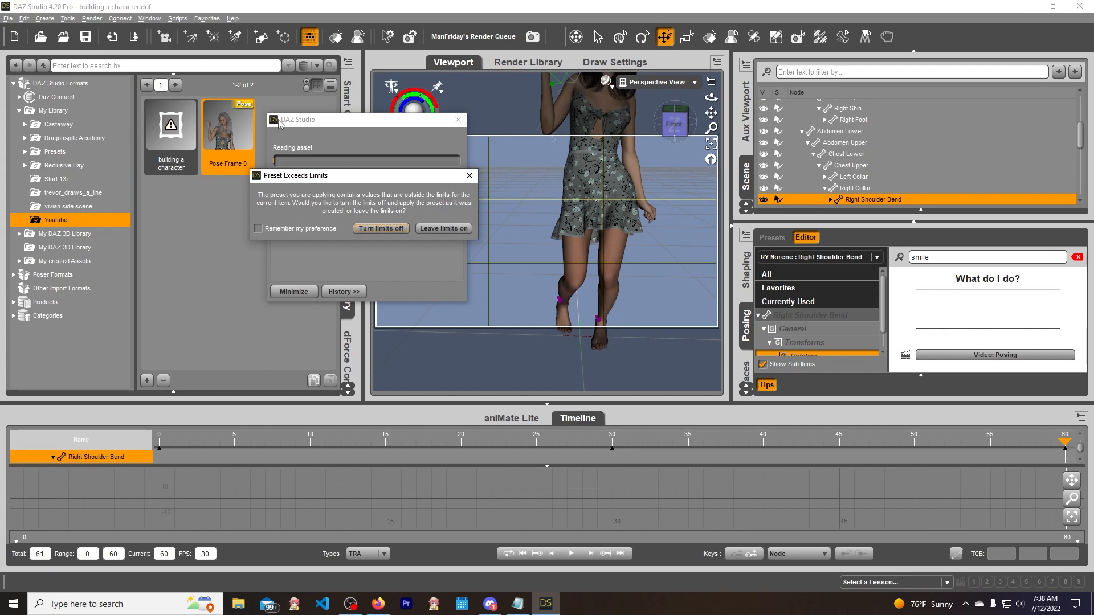
{"action": "left_click", "coordinate": [442, 228]}
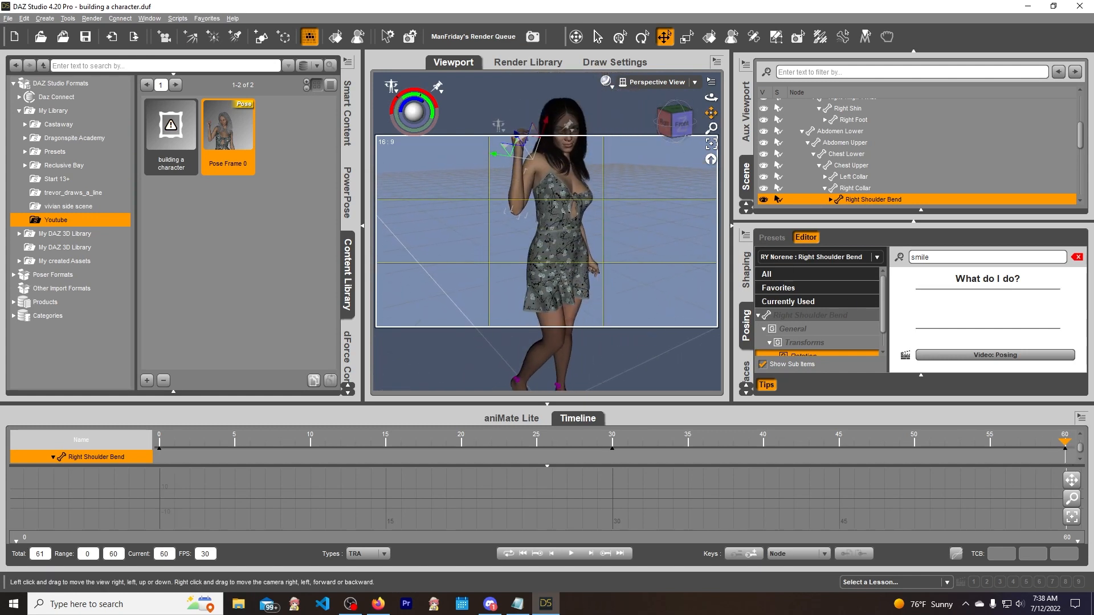
{"action": "left_click_drag", "start_coordinate": [1063, 442], "coordinate": [1045, 441]}
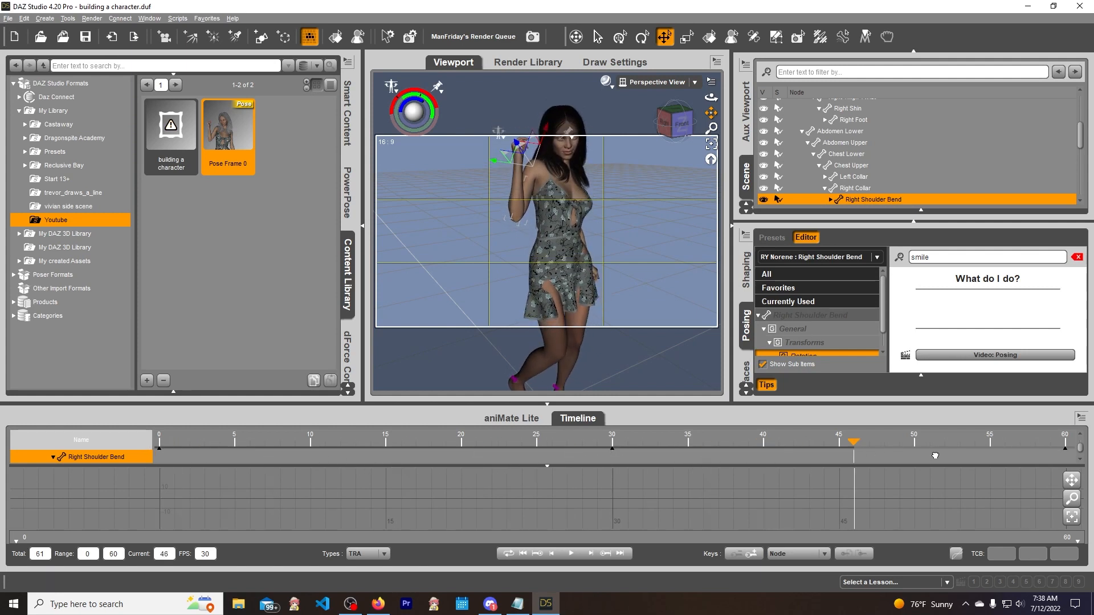
{"action": "left_click_drag", "start_coordinate": [853, 442], "coordinate": [1064, 442]}
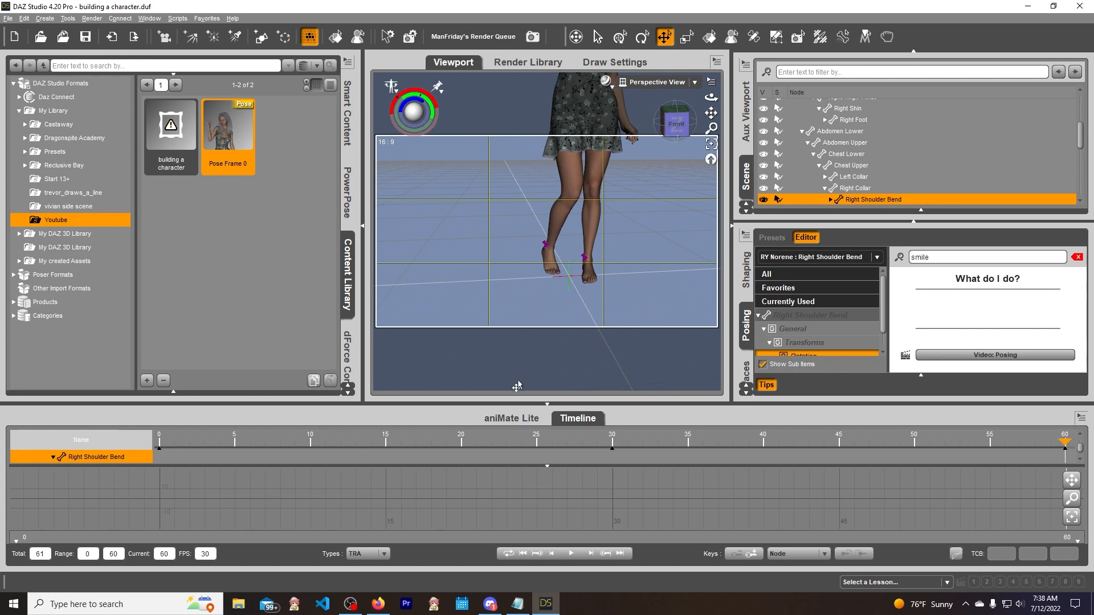
{"action": "mouse_move", "coordinate": [590, 240]}
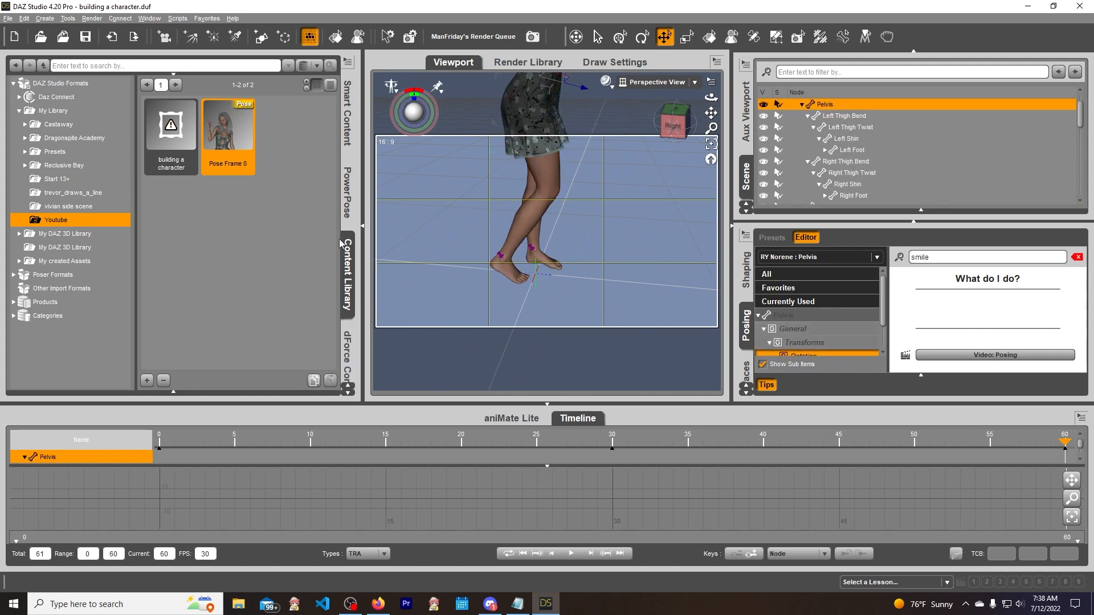
- Select the Pelvis and nudge its Bend value to -0.51 at frame 60
{"action": "left_click", "coordinate": [347, 343]}
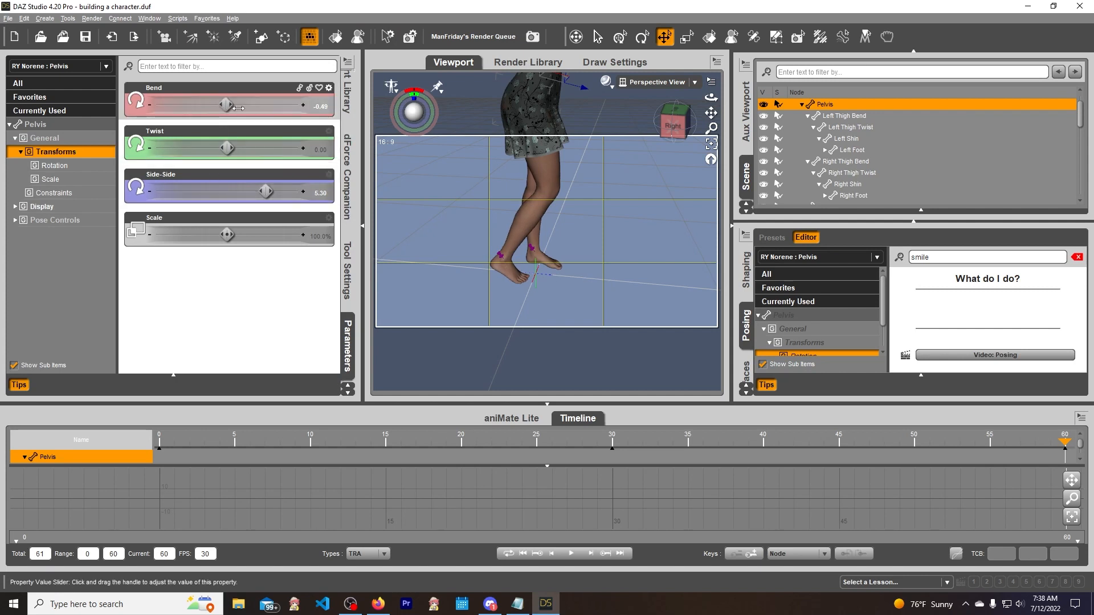
{"action": "left_click_drag", "start_coordinate": [225, 103], "coordinate": [217, 104]}
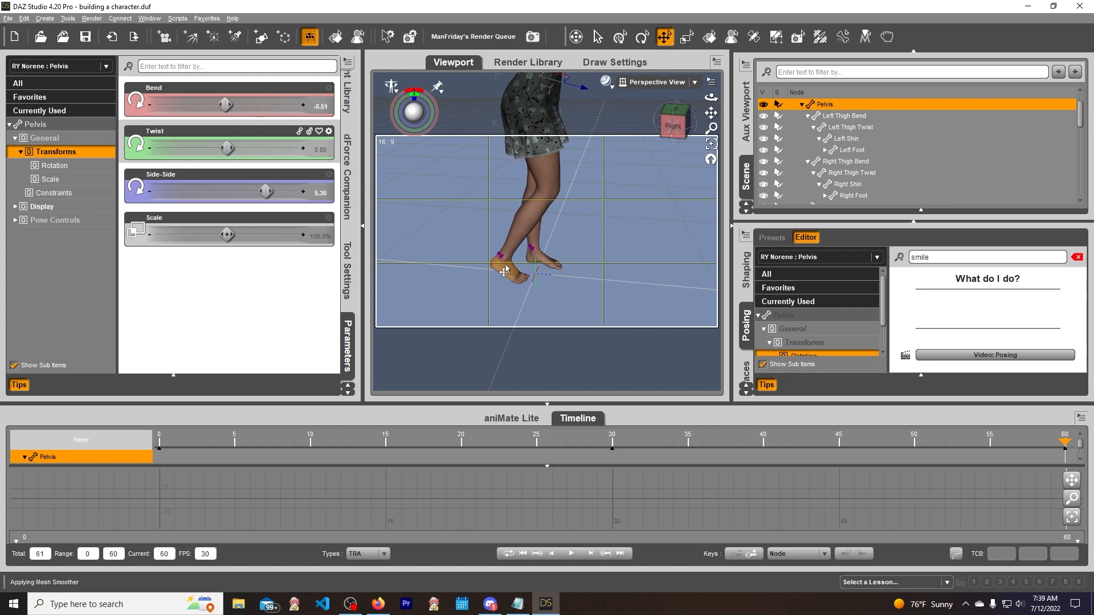
- Remove all pins from the figure using the right foot's pinning menu
{"action": "right_click", "coordinate": [515, 269]}
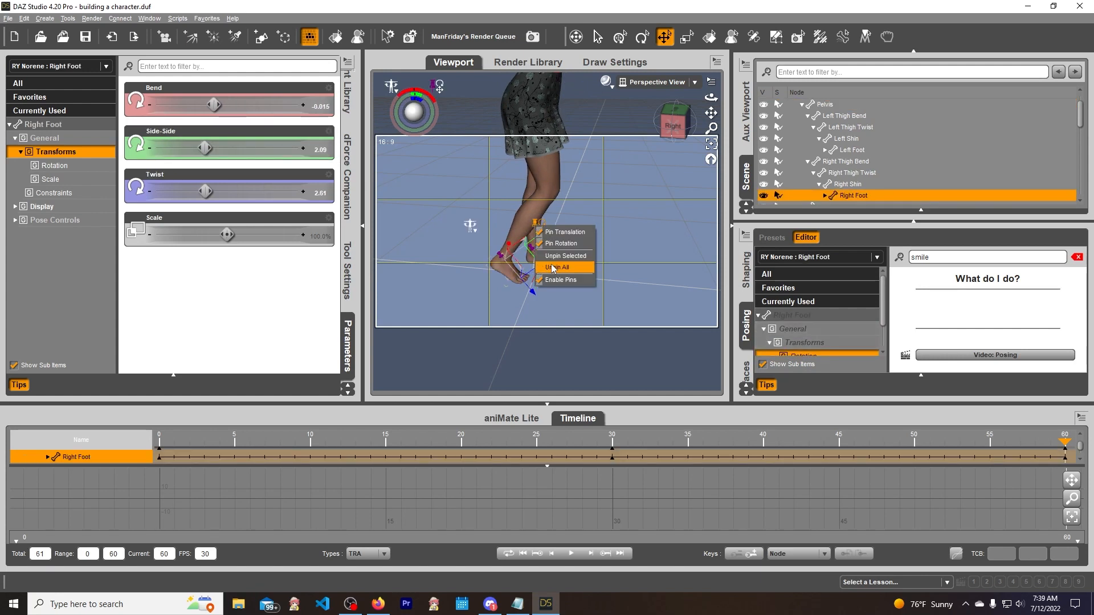
{"action": "left_click", "coordinate": [558, 267]}
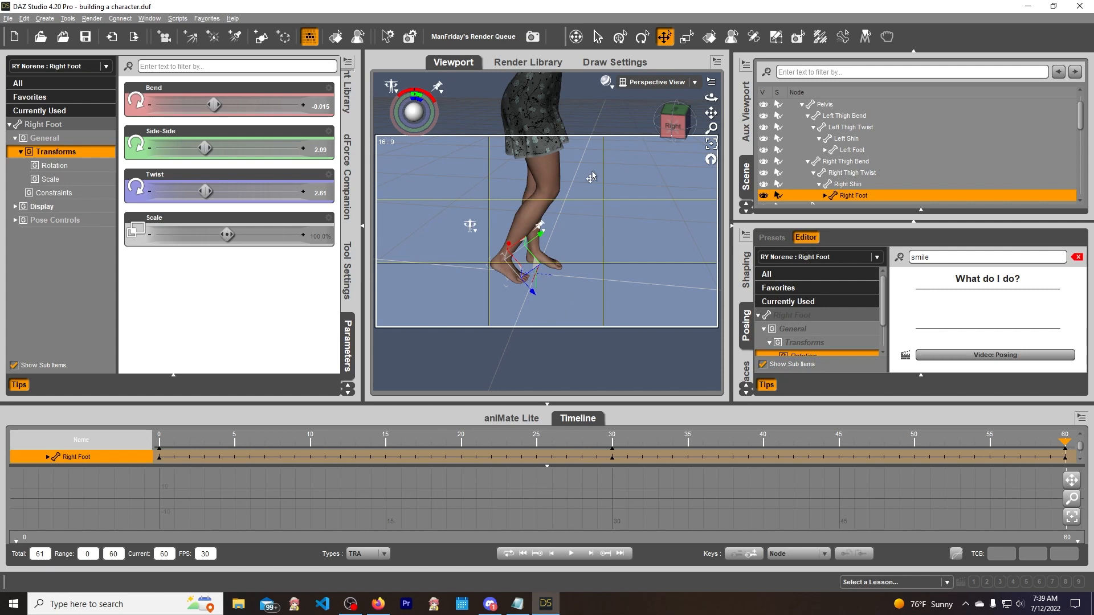
{"action": "right_click", "coordinate": [539, 229]}
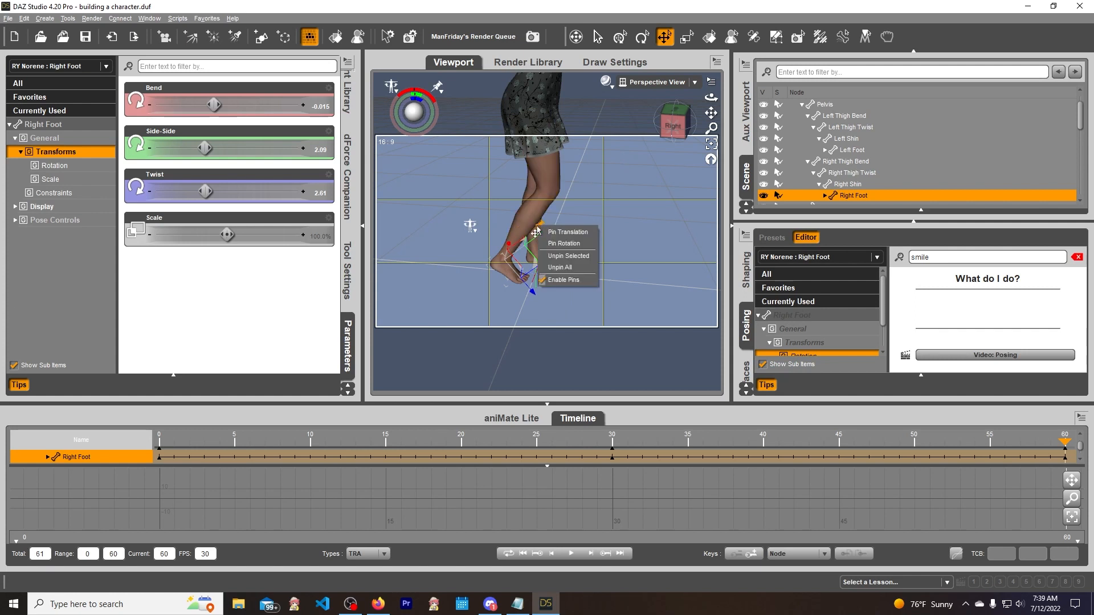
{"action": "mouse_move", "coordinate": [519, 288]}
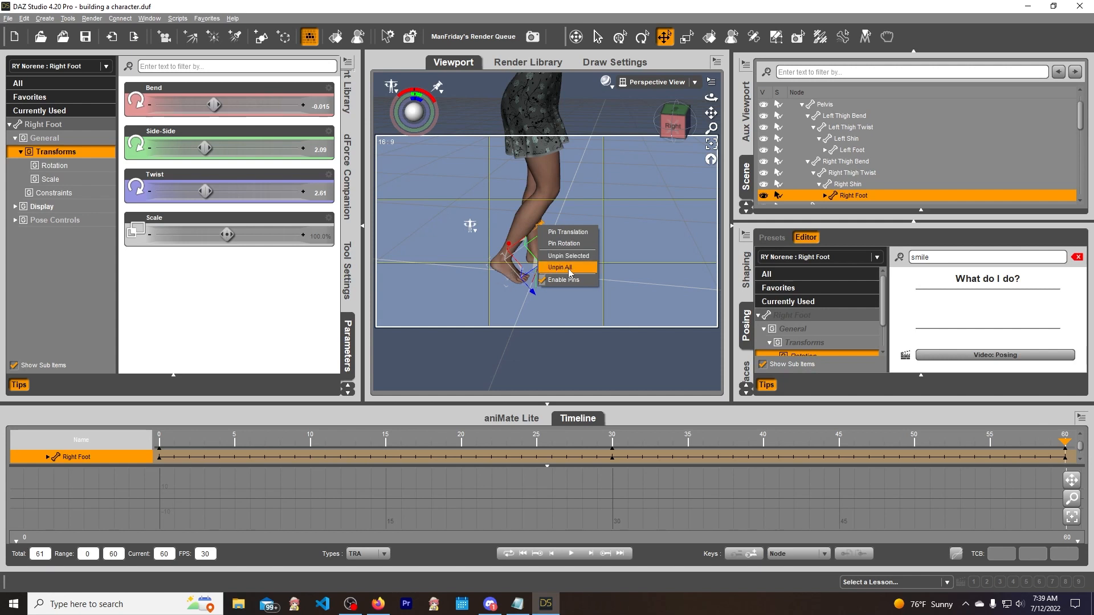
{"action": "left_click", "coordinate": [560, 268]}
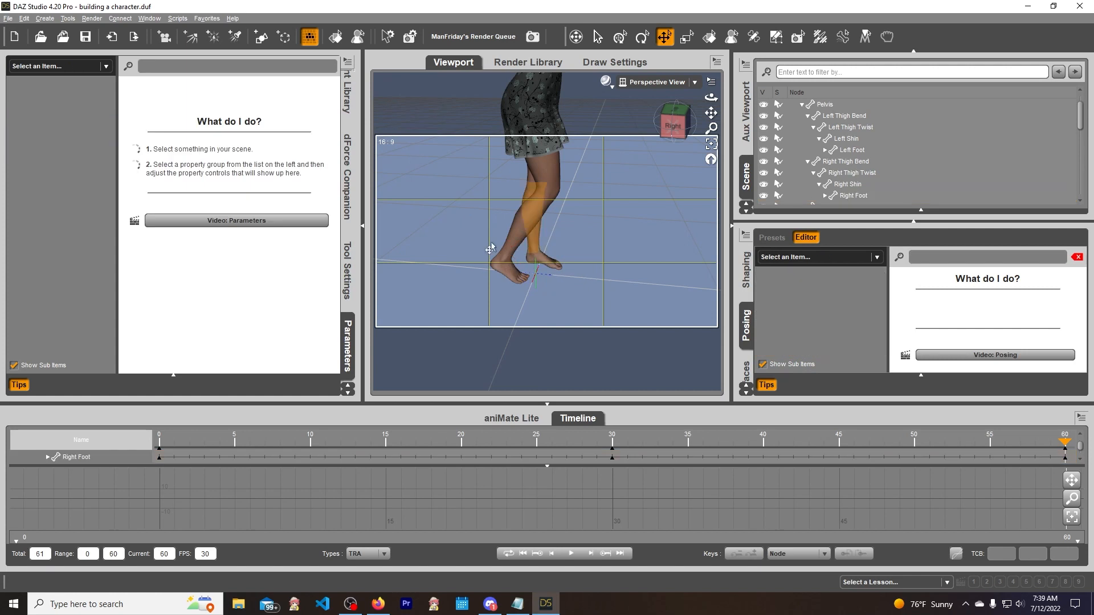
- Select the Pelvis and bend it back and forth to test how the legs follow
{"action": "left_click", "coordinate": [826, 104]}
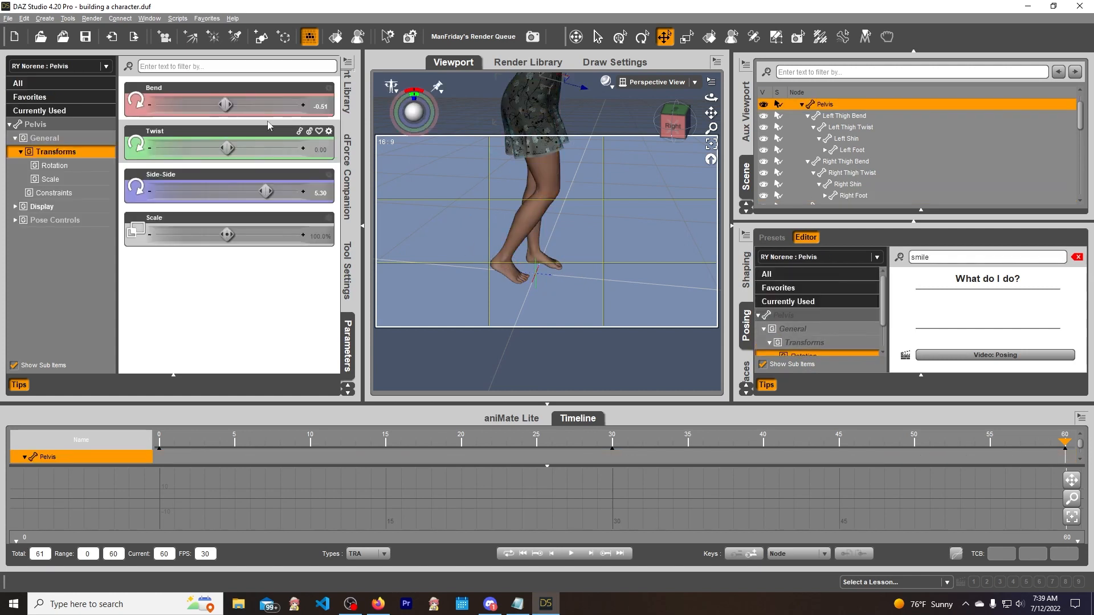
{"action": "left_click_drag", "start_coordinate": [226, 104], "coordinate": [289, 104]}
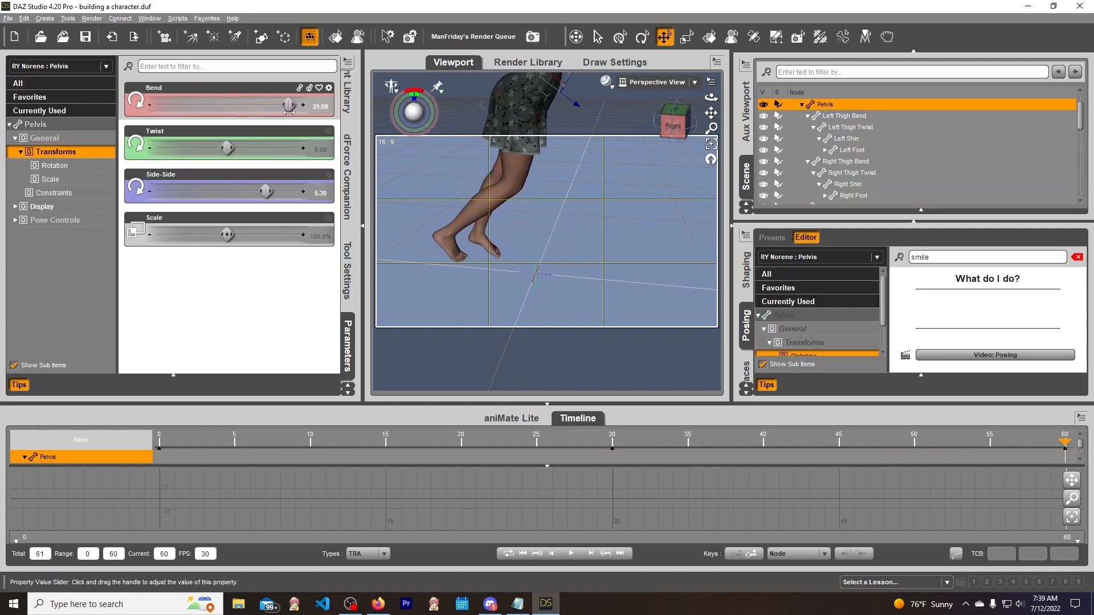
{"action": "left_click_drag", "start_coordinate": [287, 105], "coordinate": [224, 105]}
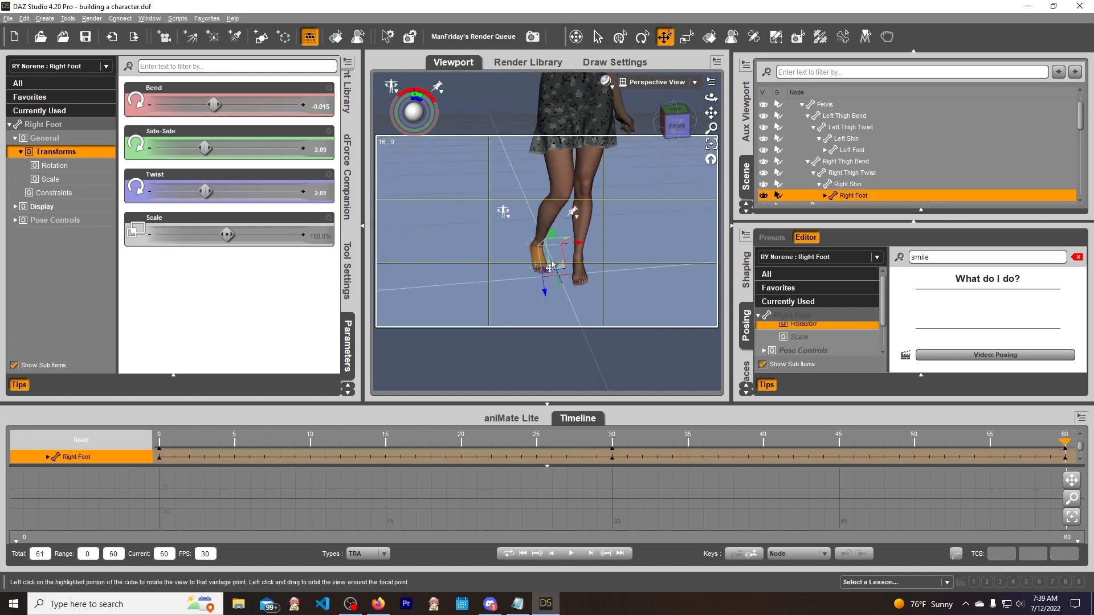
- Create a new IK chain for the right foot named RF
{"action": "left_click", "coordinate": [44, 19]}
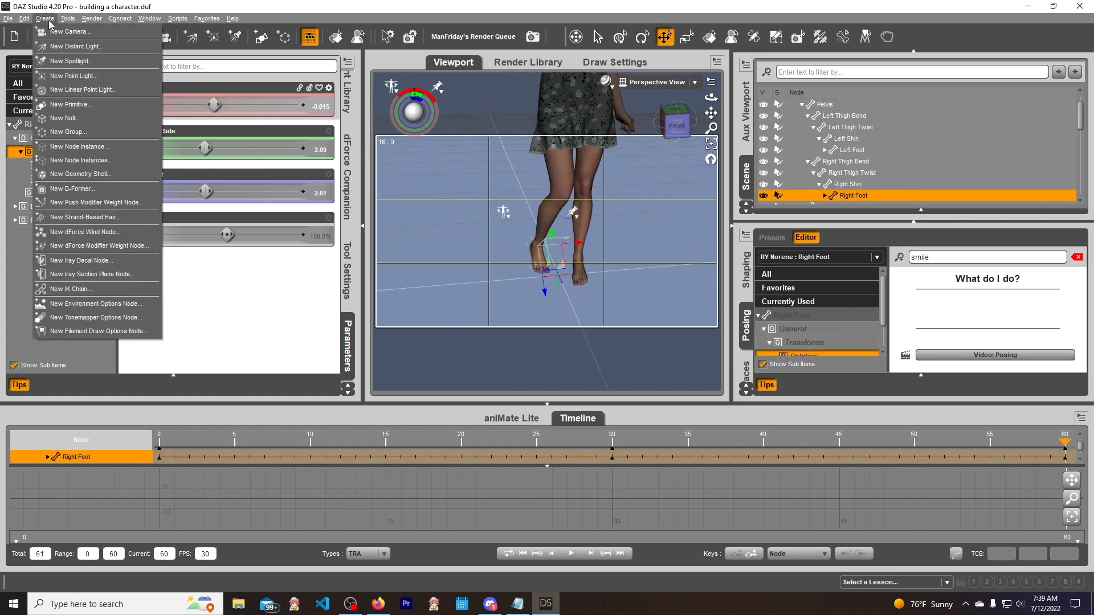
{"action": "left_click", "coordinate": [72, 288]}
{"action": "type", "text": "R"}
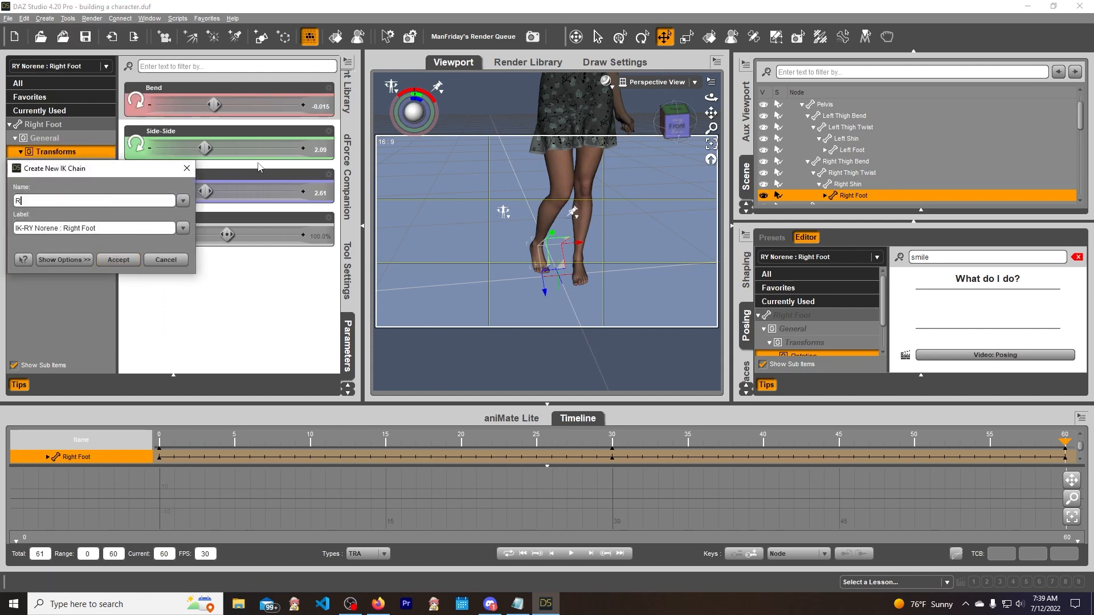
{"action": "type", "text": "F"}
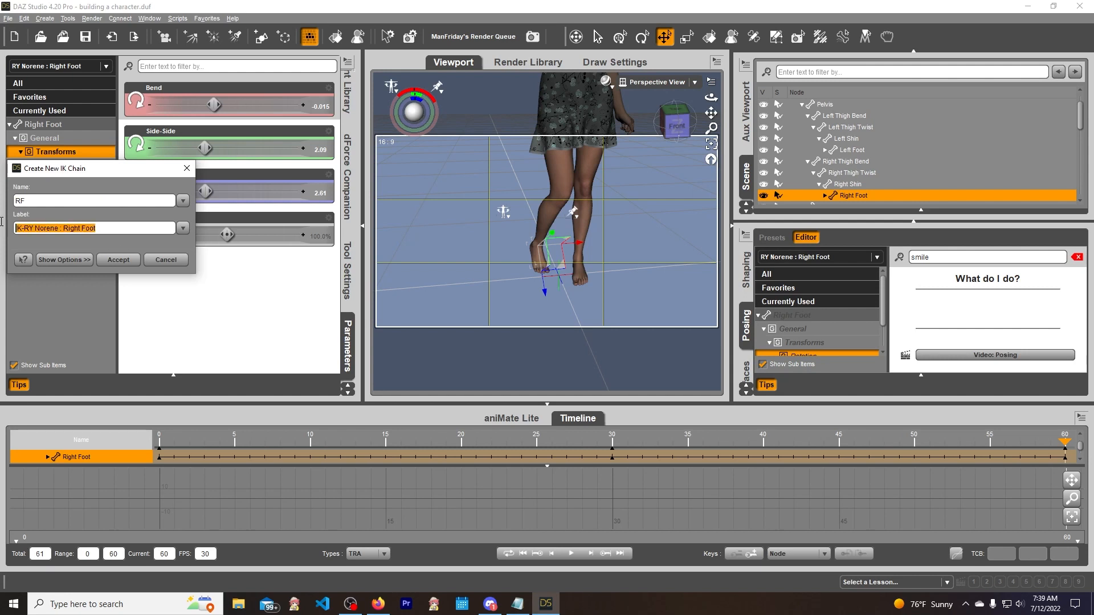
{"action": "left_click", "coordinate": [118, 260]}
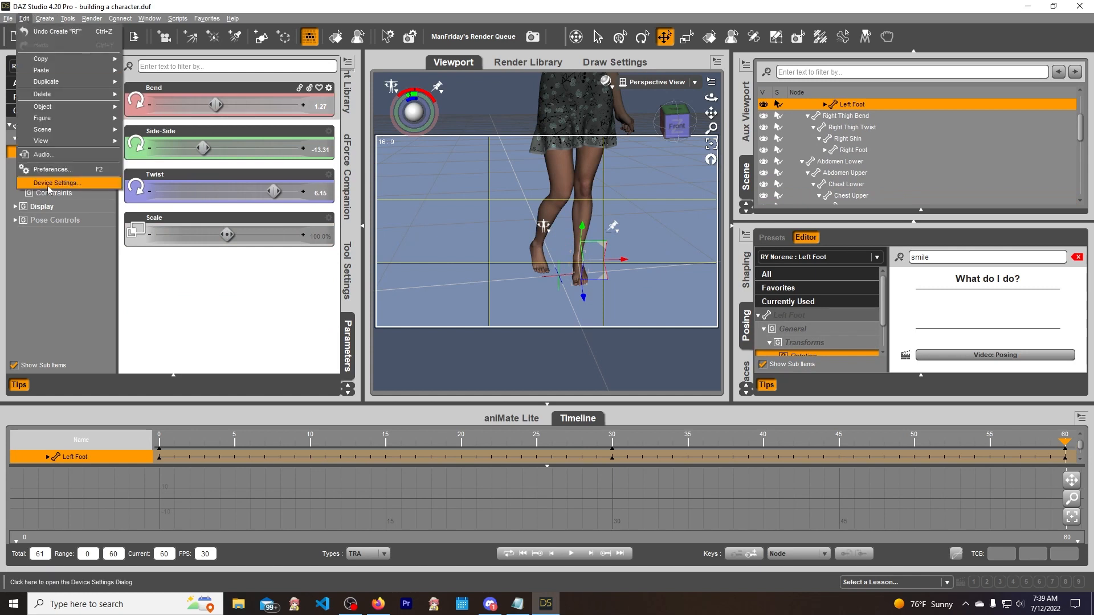
- Create a new IK chain for the left foot named LF and select it
{"action": "left_click", "coordinate": [44, 18]}
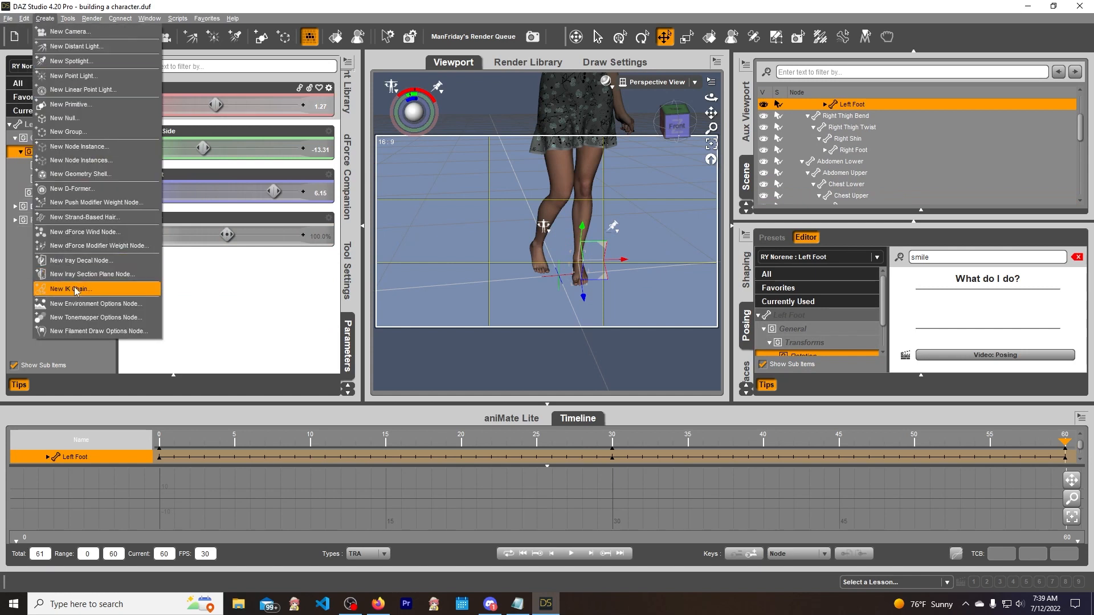
{"action": "left_click", "coordinate": [74, 289]}
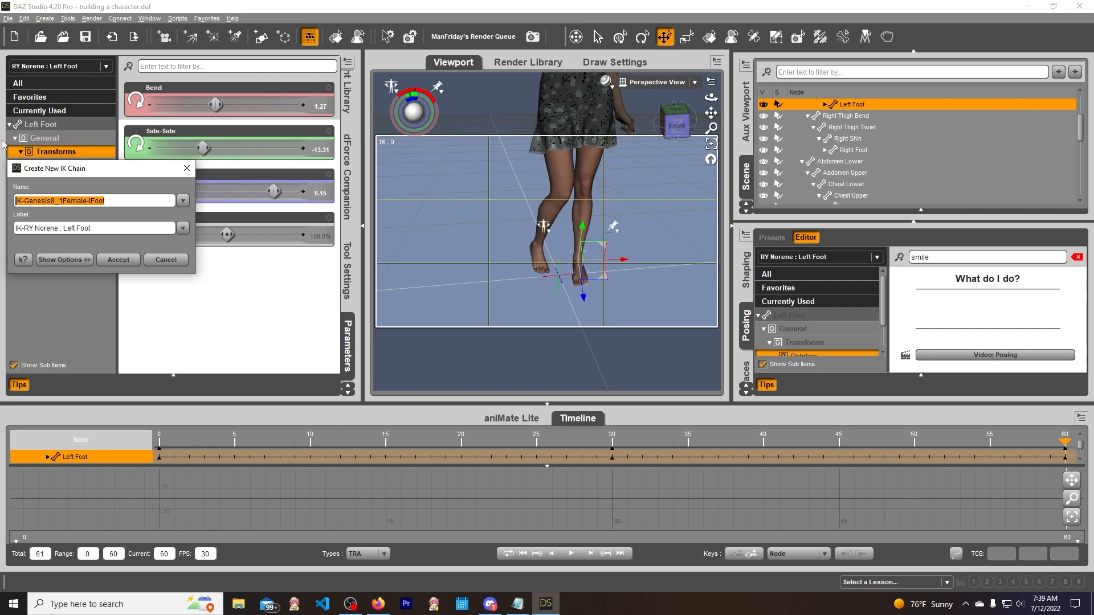
{"action": "type", "text": "LF"}
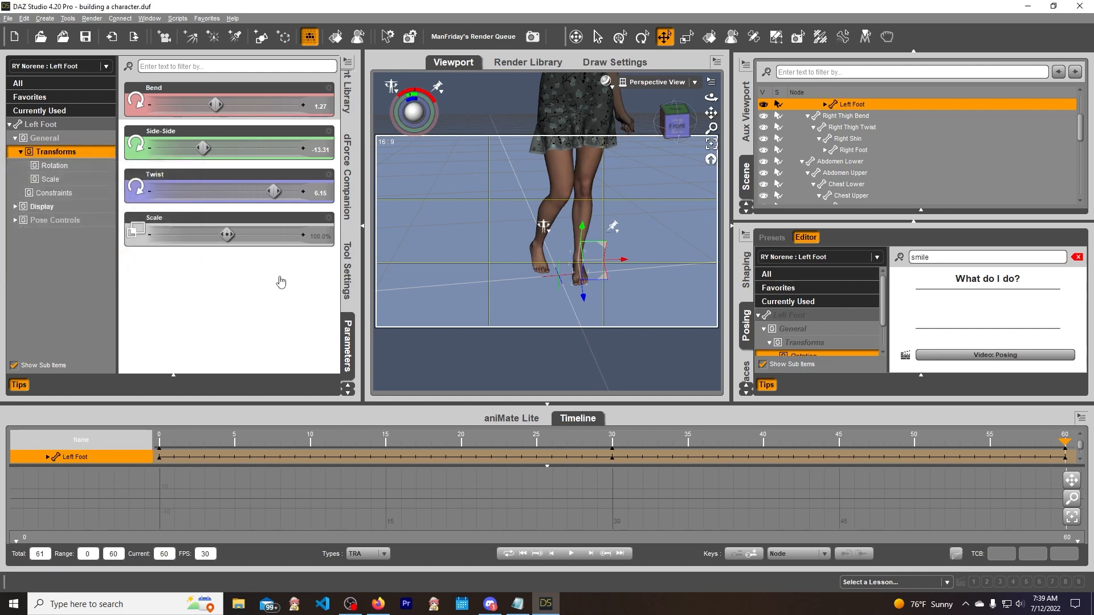
{"action": "left_click", "coordinate": [814, 198]}
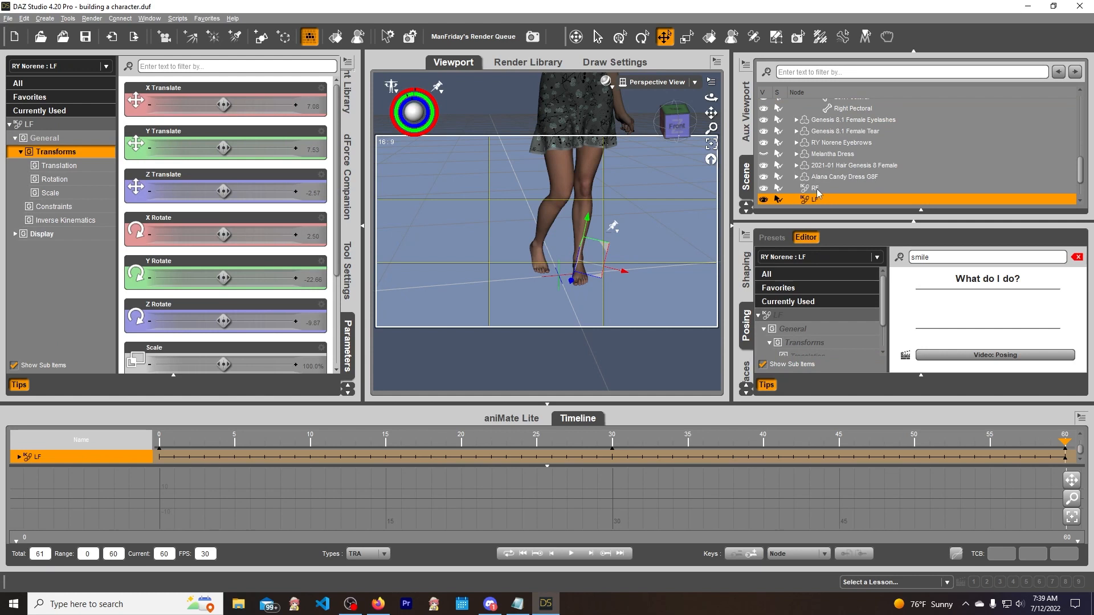
- Group the RF and LF chains into a new group, resolving the duplicate name warning
{"action": "left_click", "coordinate": [813, 188]}
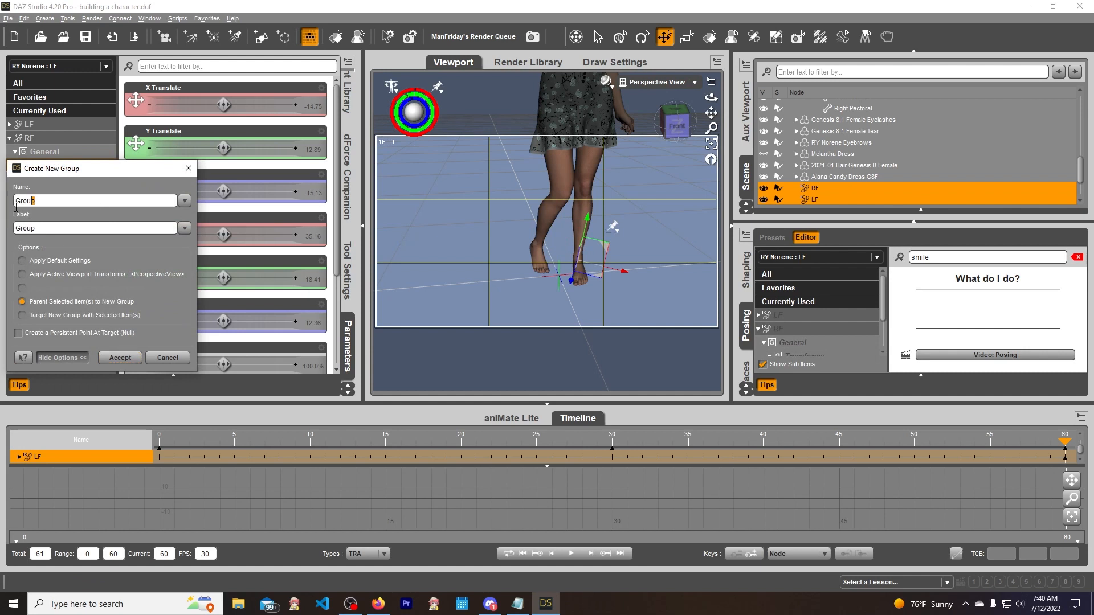
{"action": "type", "text": "1"}
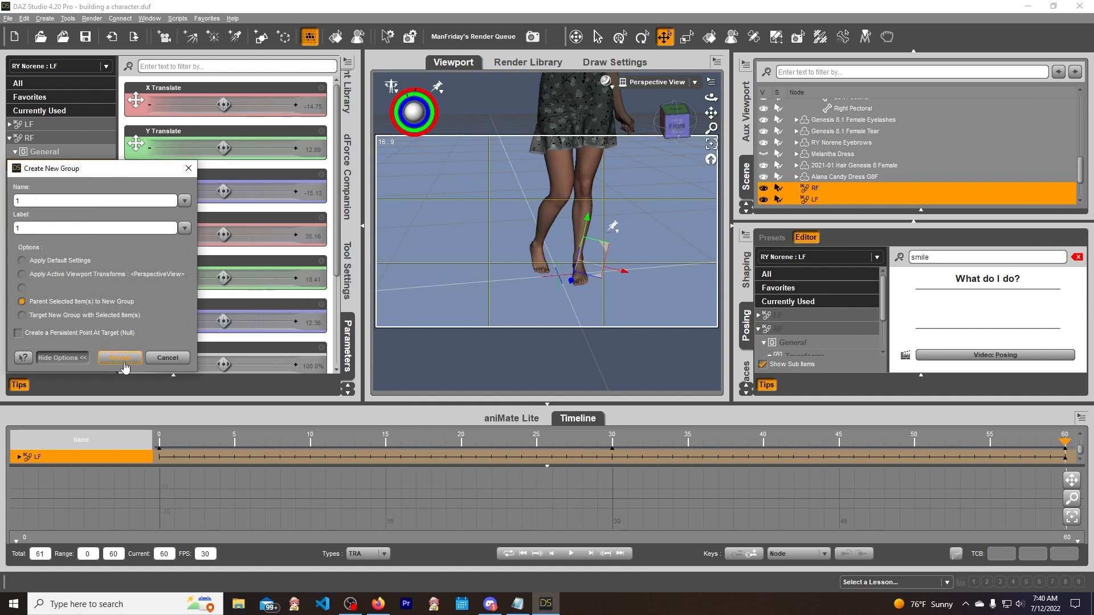
{"action": "left_click", "coordinate": [119, 358]}
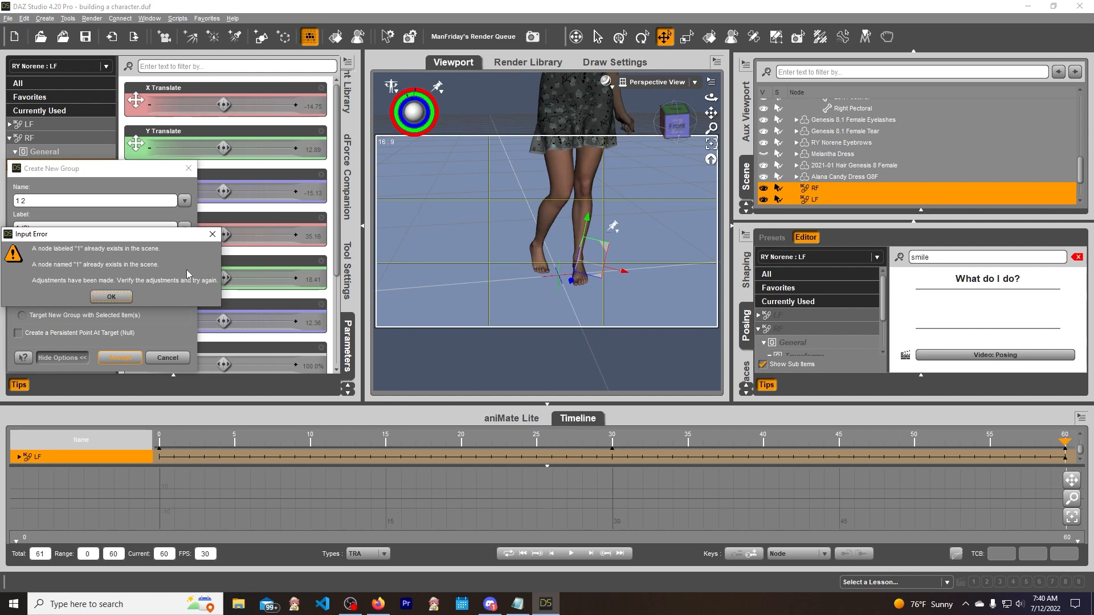
{"action": "left_click", "coordinate": [111, 296]}
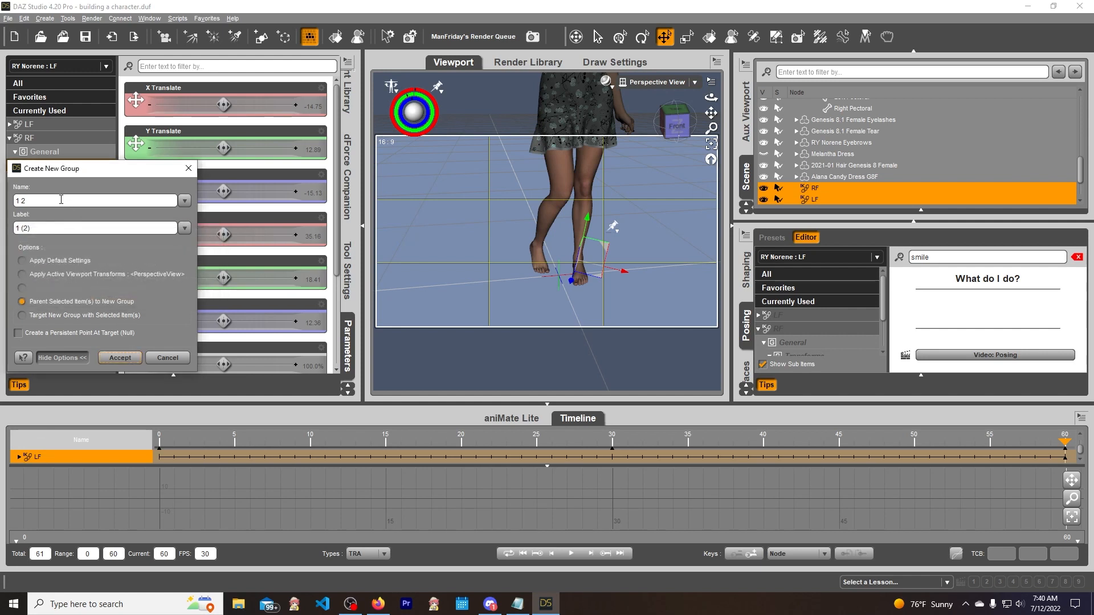
{"action": "left_click", "coordinate": [119, 358]}
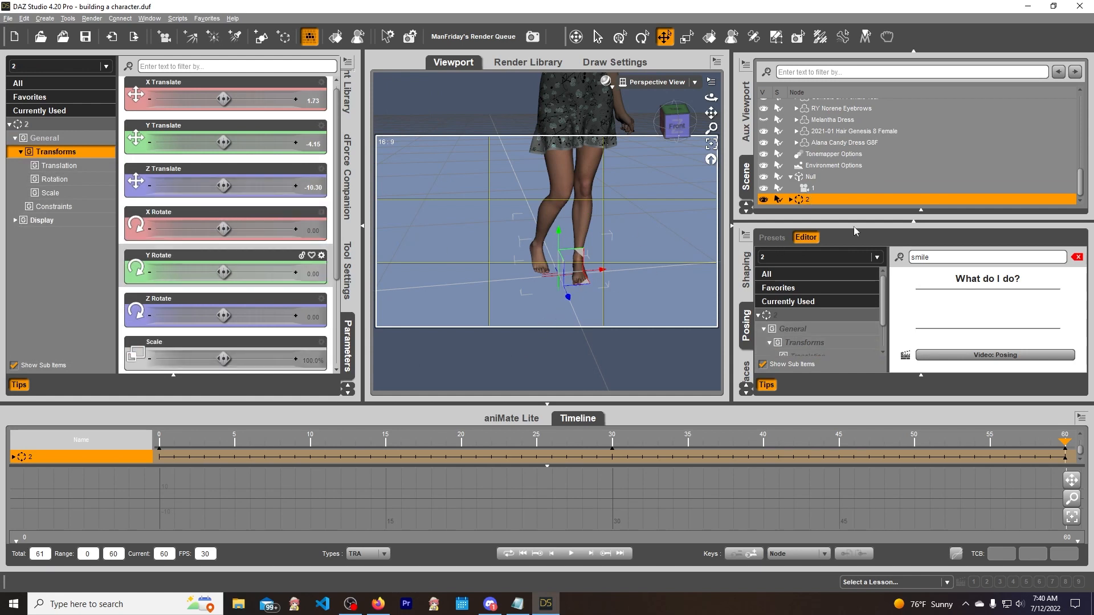
{"action": "mouse_move", "coordinate": [225, 164]}
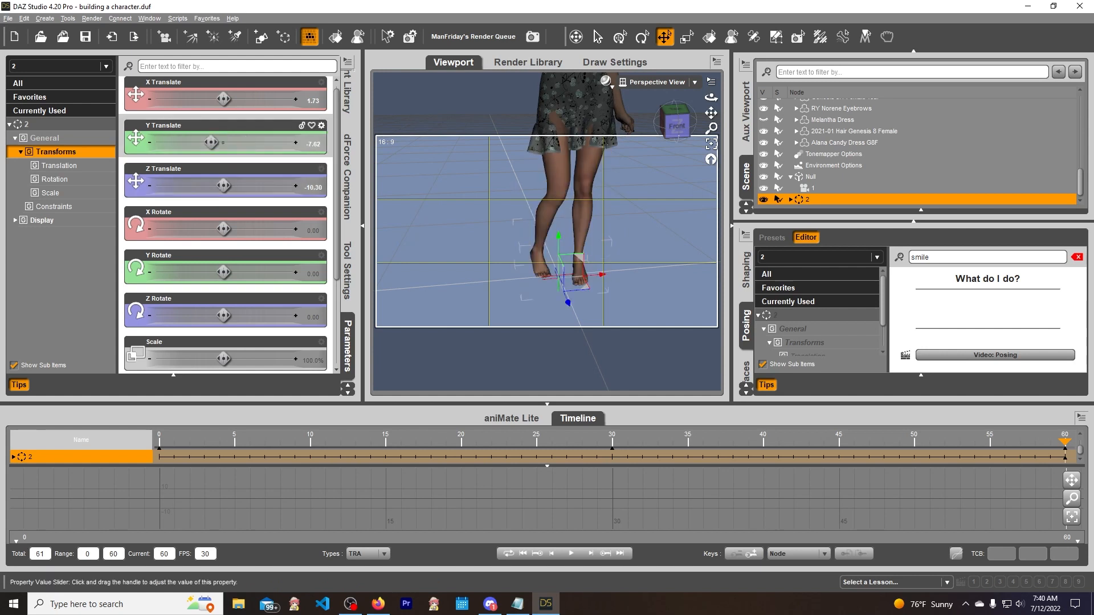
- Test the group by lowering it and tilting it around X, then return the tilt to zero
{"action": "left_click_drag", "start_coordinate": [208, 143], "coordinate": [240, 142]}
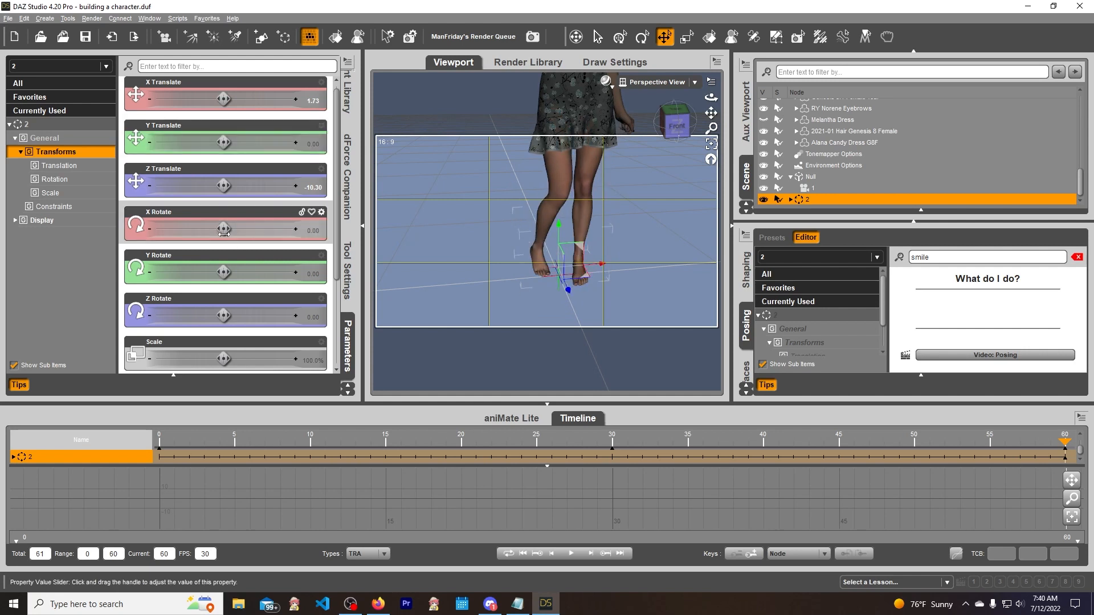
{"action": "left_click_drag", "start_coordinate": [224, 229], "coordinate": [268, 229]}
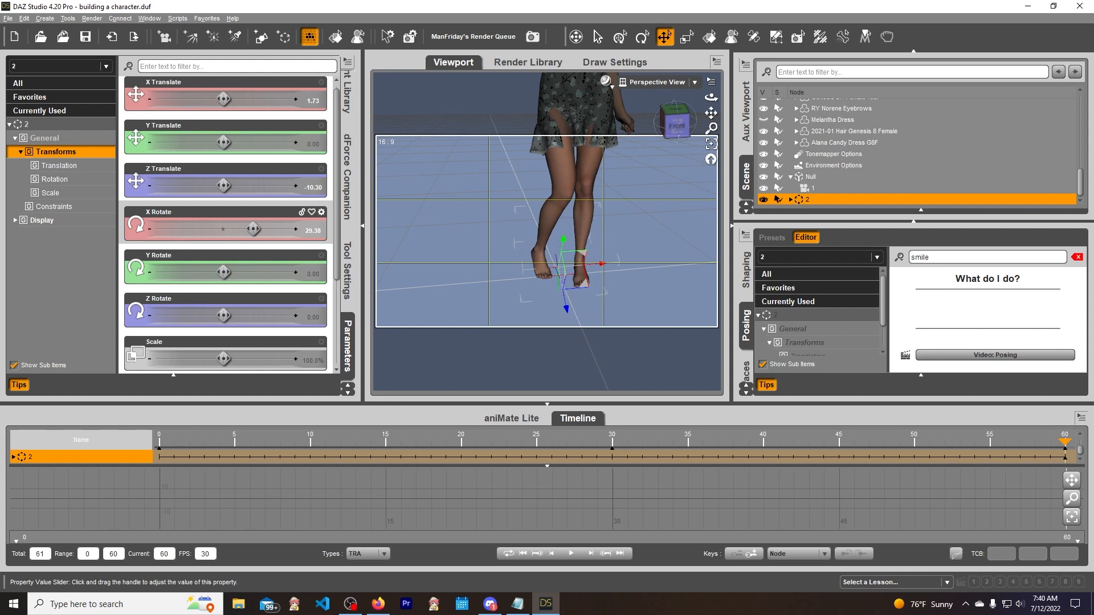
{"action": "left_click_drag", "start_coordinate": [252, 230], "coordinate": [202, 229]}
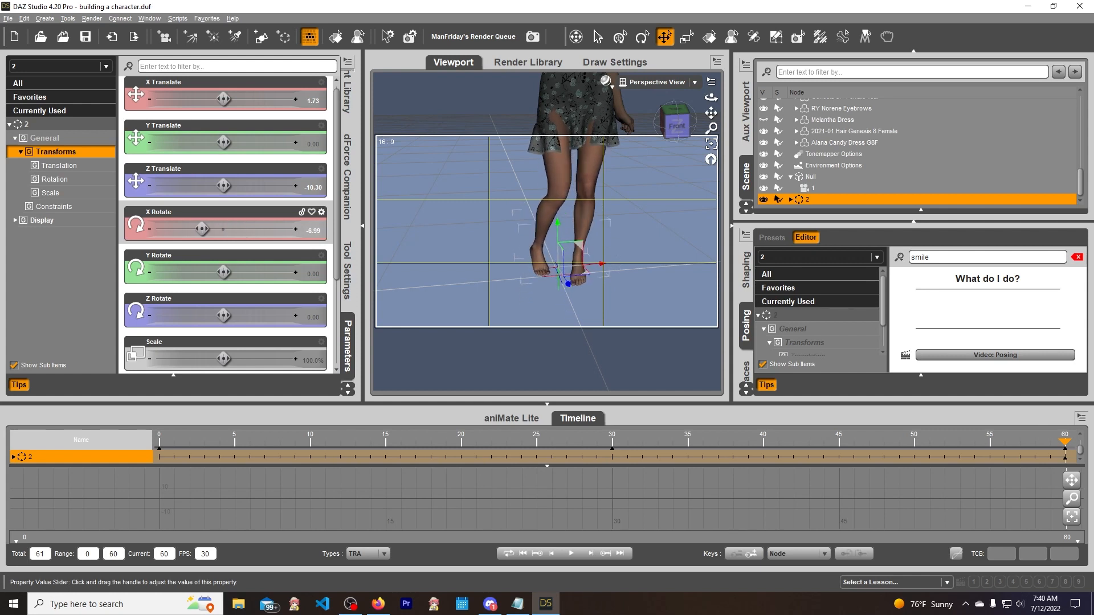
{"action": "left_click_drag", "start_coordinate": [201, 228], "coordinate": [224, 227]}
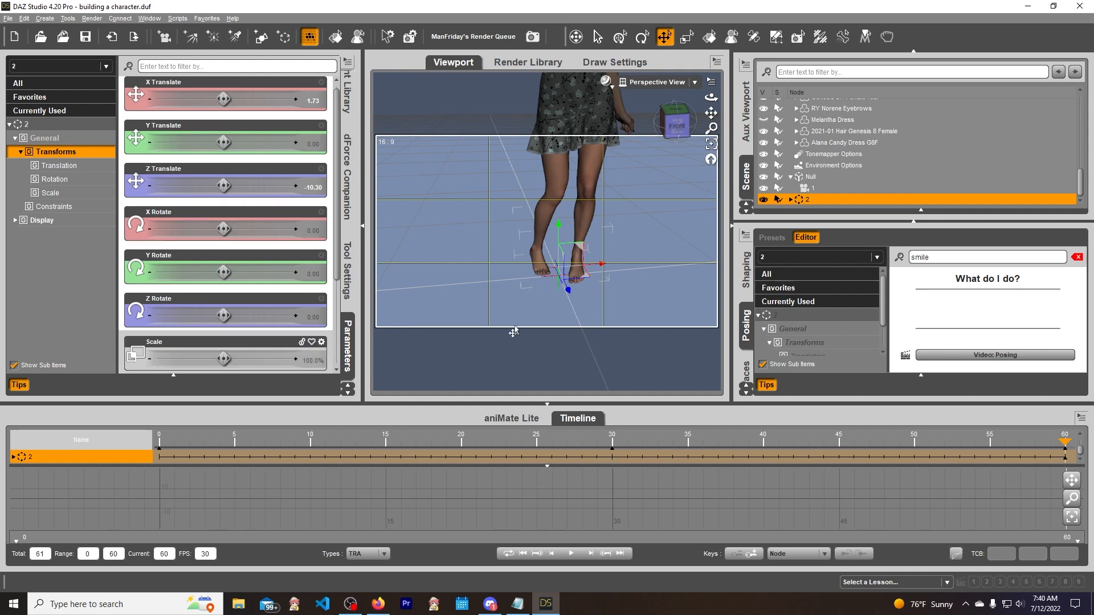
{"action": "mouse_move", "coordinate": [545, 335]}
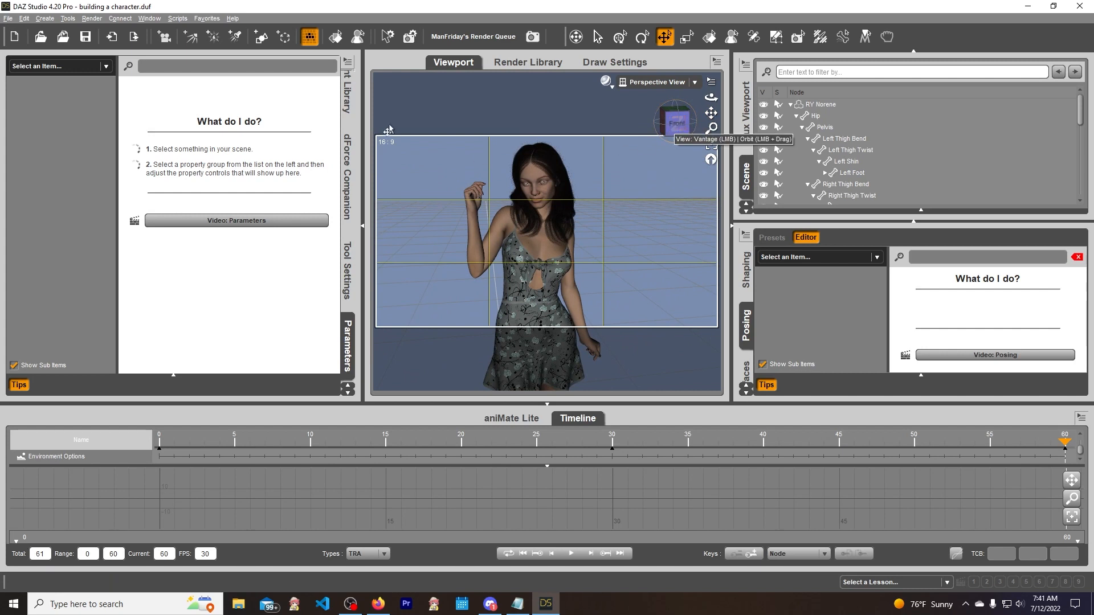
{"action": "mouse_move", "coordinate": [164, 37]}
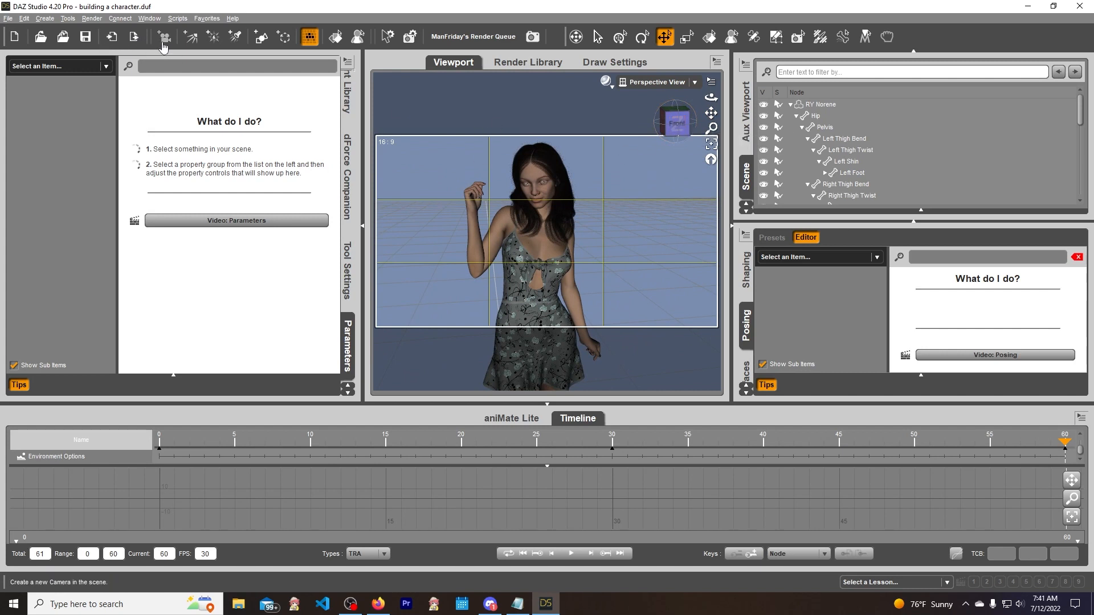
- Create camera 11 using Copy Active View from the current perspective
{"action": "left_click", "coordinate": [164, 37]}
{"action": "type", "text": "11"}
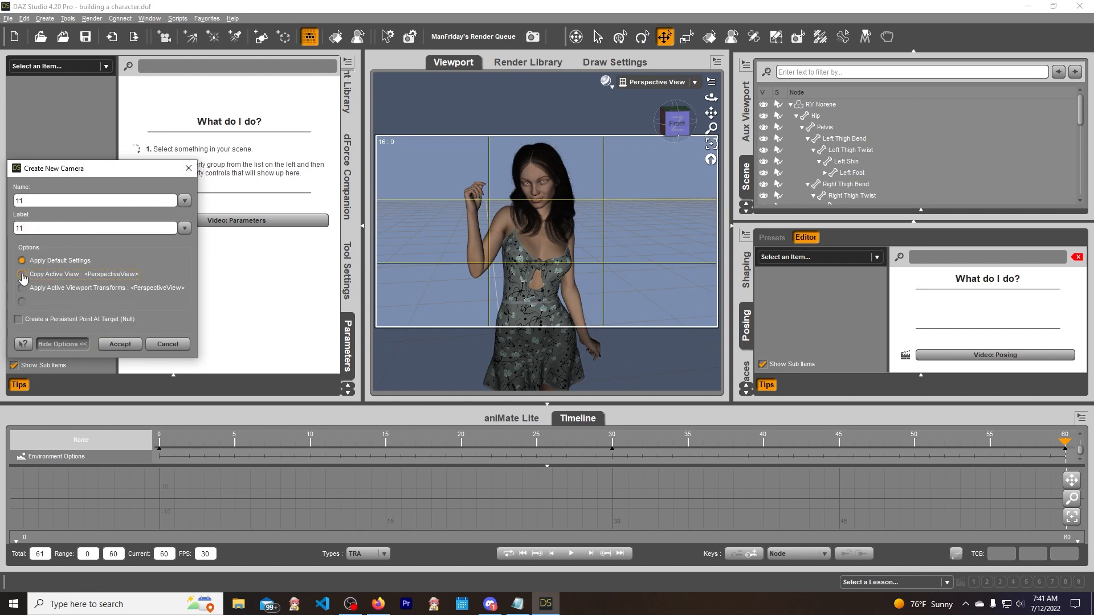
{"action": "left_click", "coordinate": [118, 343]}
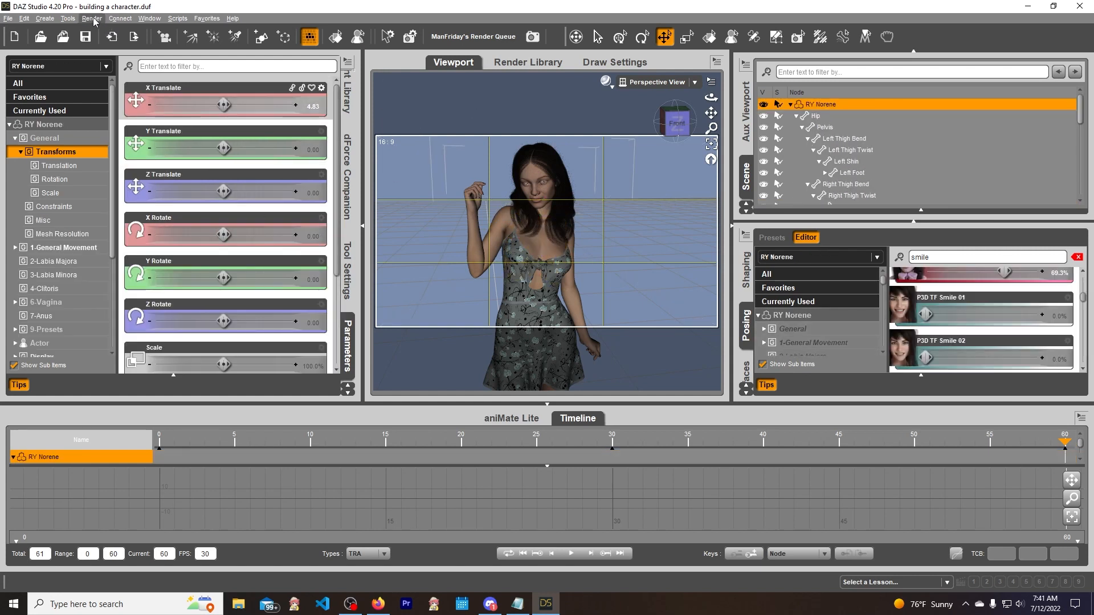
- Add a Null with its default name and pick camera 11 to parent under it
{"action": "left_click", "coordinate": [44, 18]}
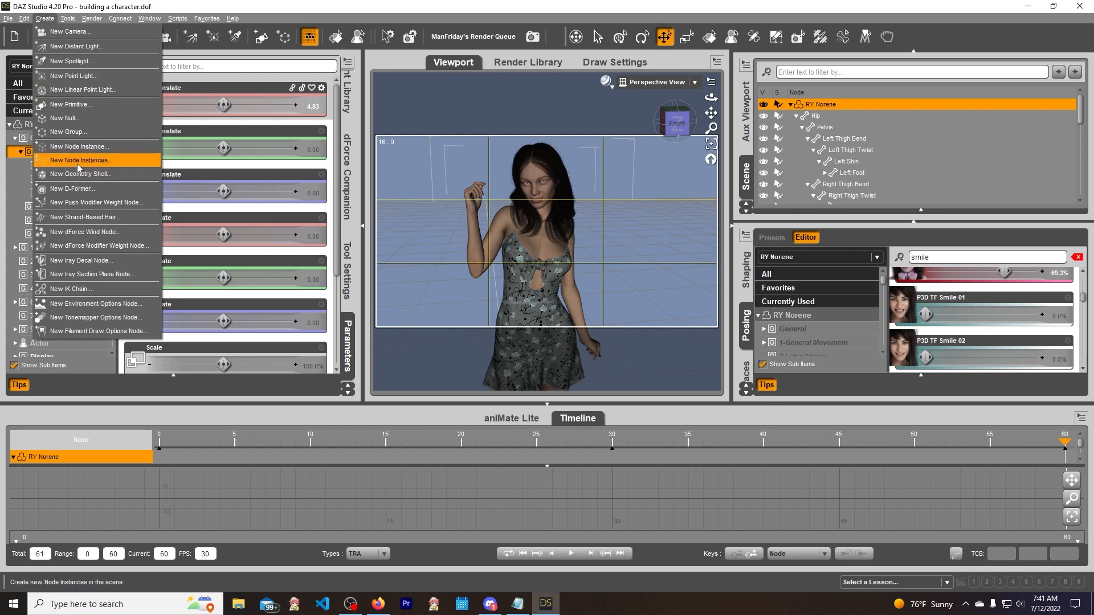
{"action": "mouse_move", "coordinate": [64, 118]}
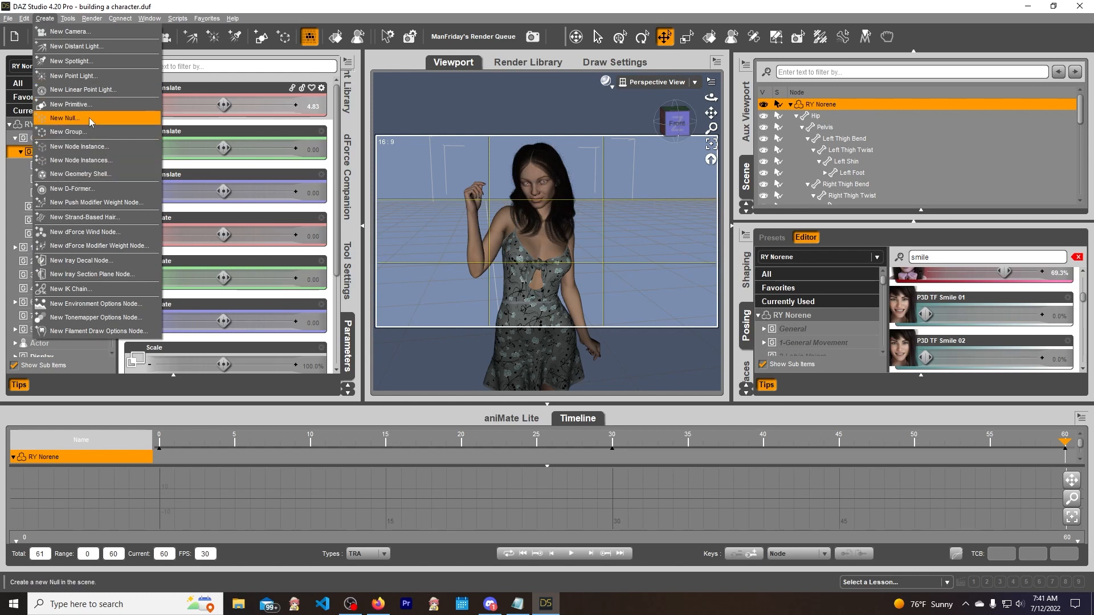
{"action": "left_click", "coordinate": [64, 118]}
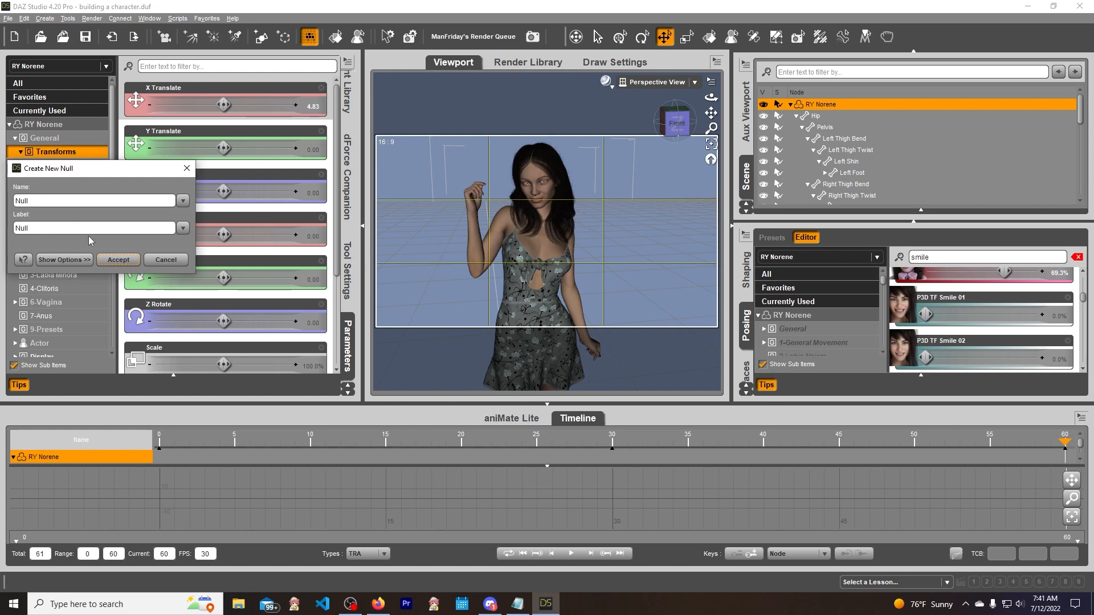
{"action": "left_click", "coordinate": [117, 260]}
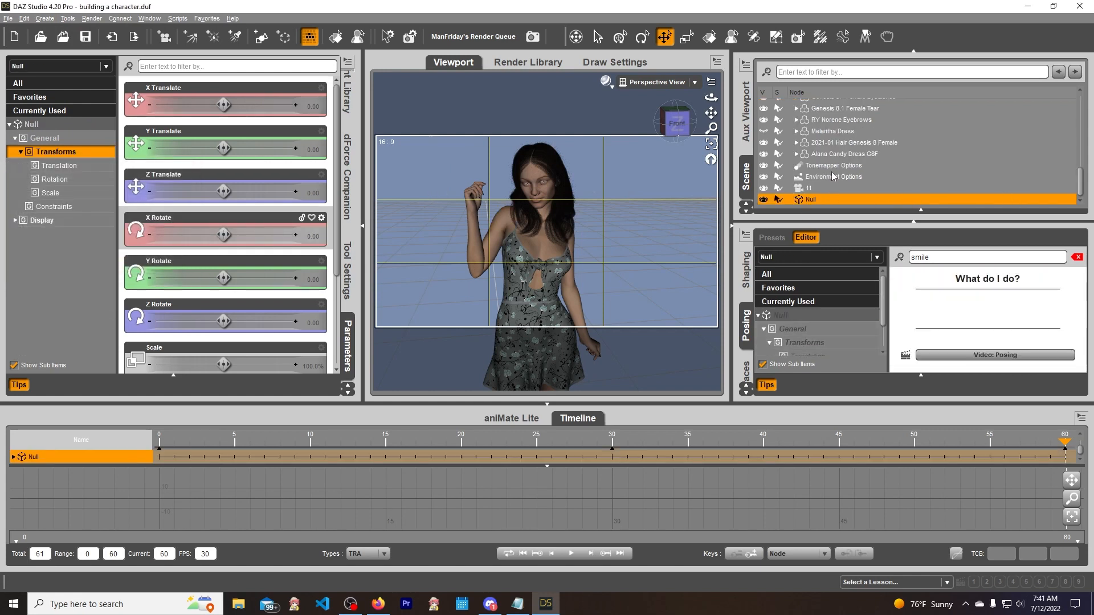
{"action": "left_click", "coordinate": [809, 189]}
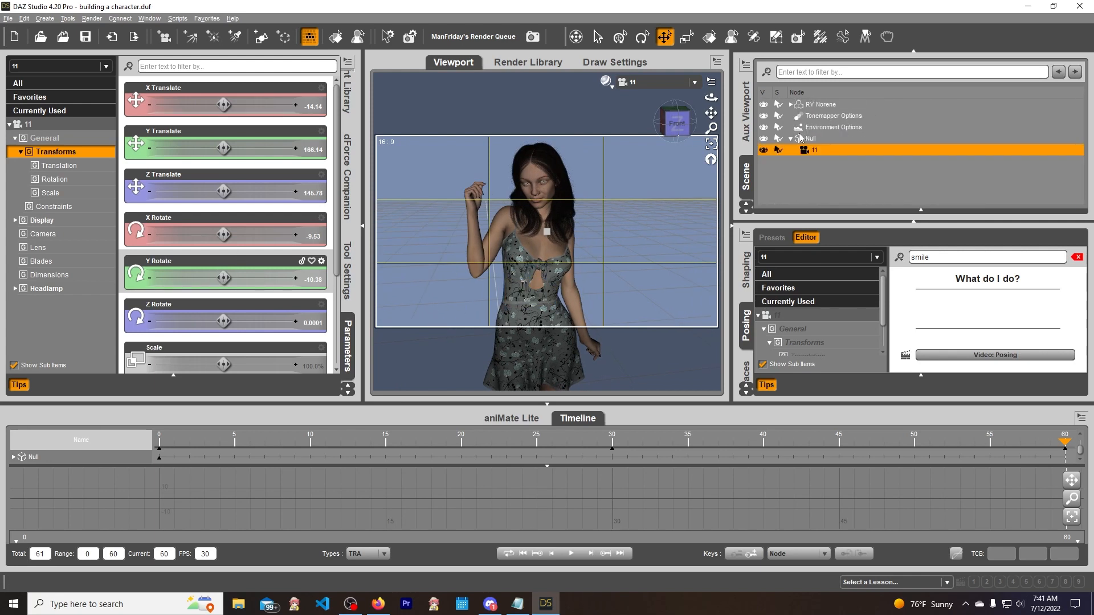
- Rotate the Null to -359.90 on Y, then adjust its Y translate toward face height
{"action": "left_click", "coordinate": [813, 103]}
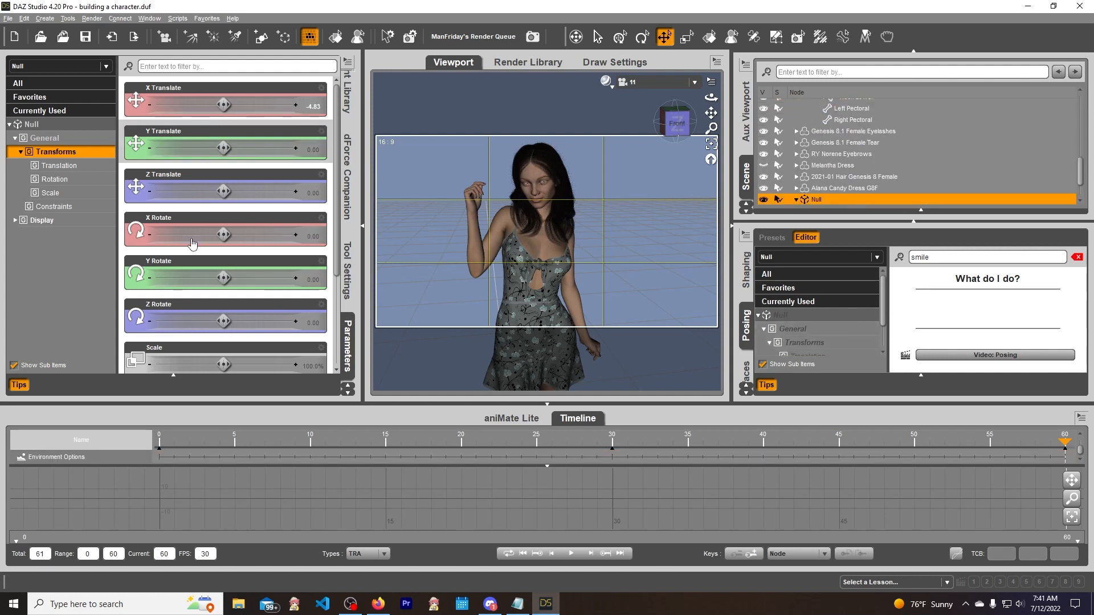
{"action": "left_click_drag", "start_coordinate": [223, 277], "coordinate": [186, 278]}
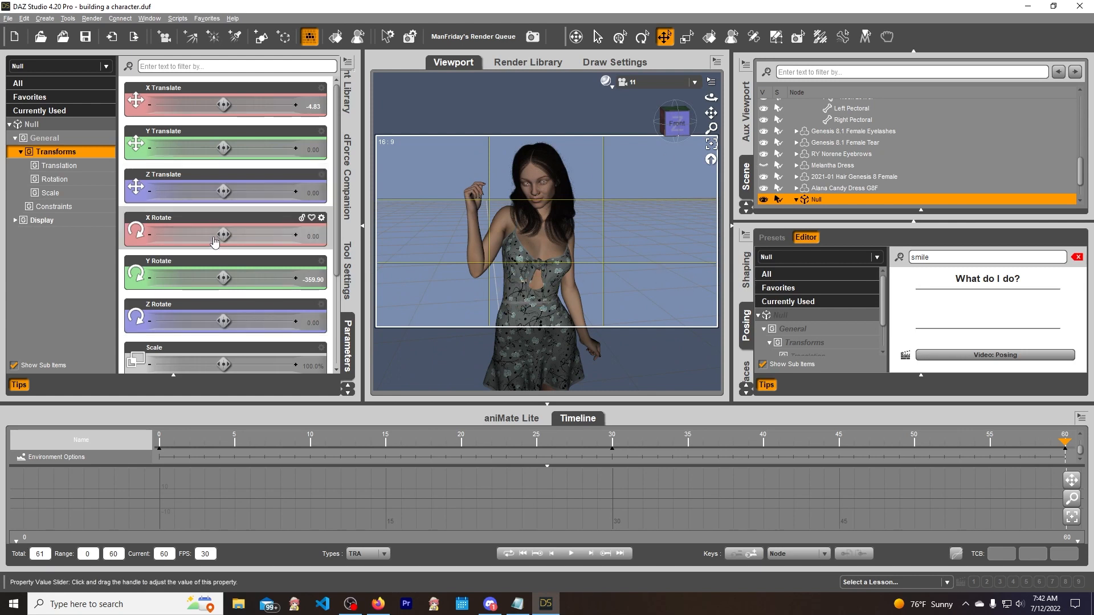
{"action": "mouse_move", "coordinate": [222, 242]}
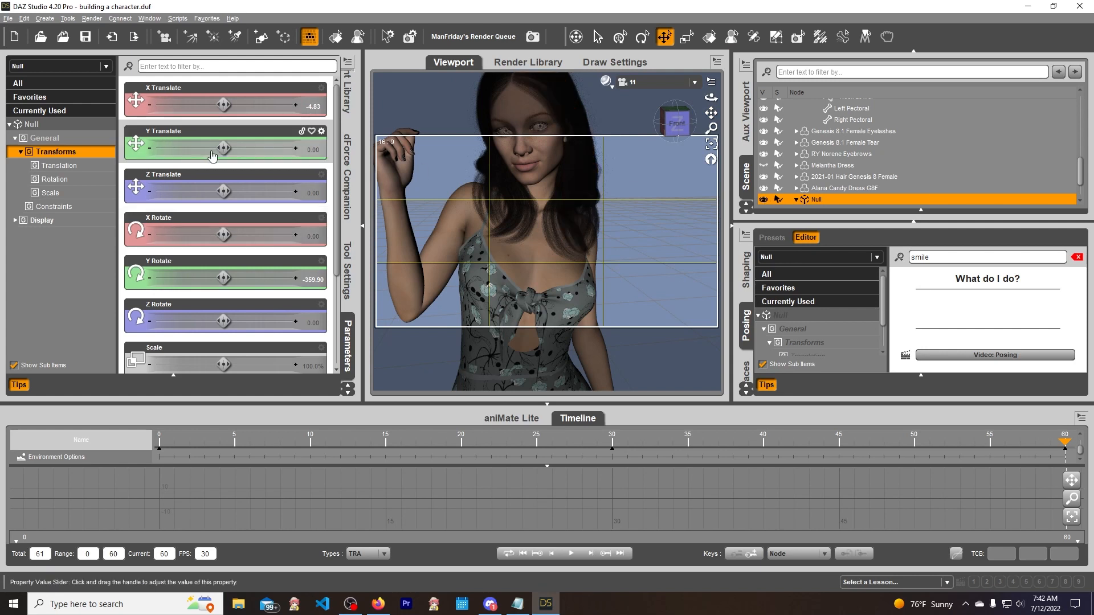
{"action": "left_click_drag", "start_coordinate": [223, 148], "coordinate": [248, 147]}
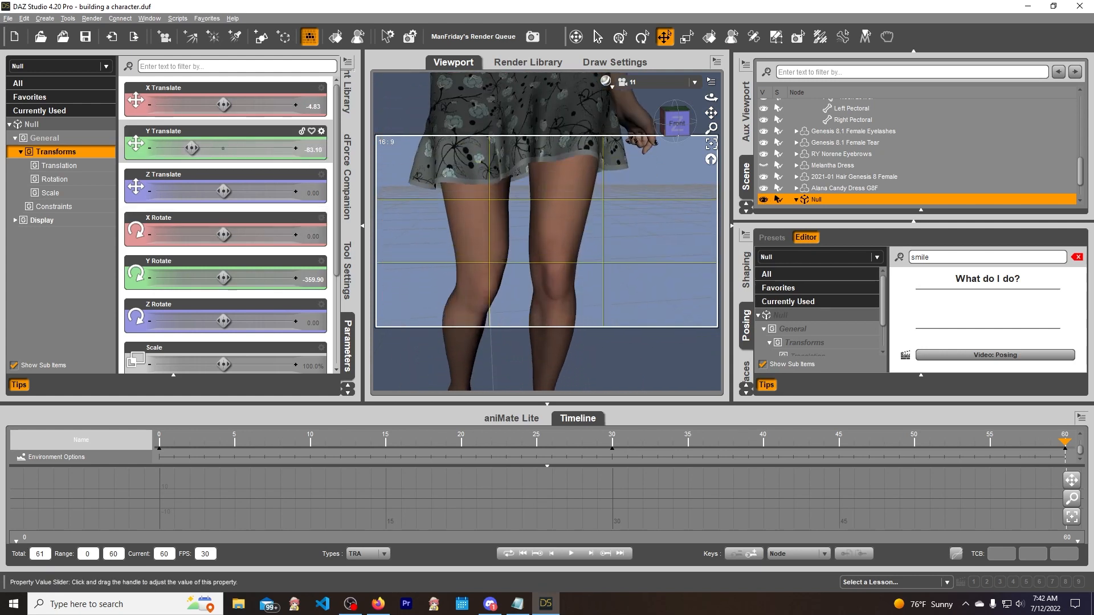
{"action": "left_click_drag", "start_coordinate": [194, 149], "coordinate": [206, 149]}
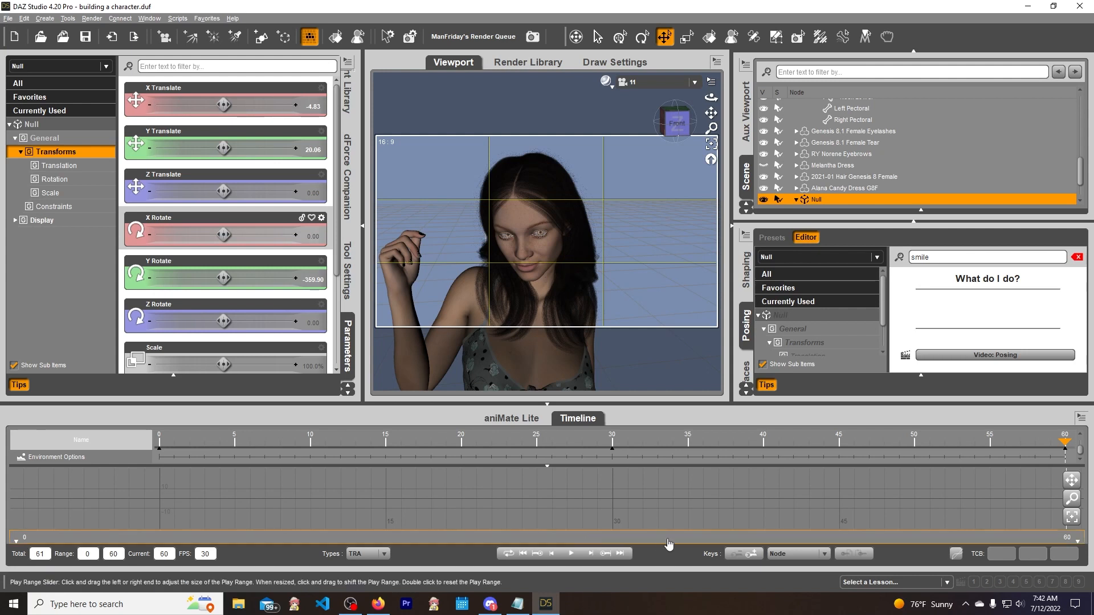
{"action": "mouse_move", "coordinate": [218, 450]}
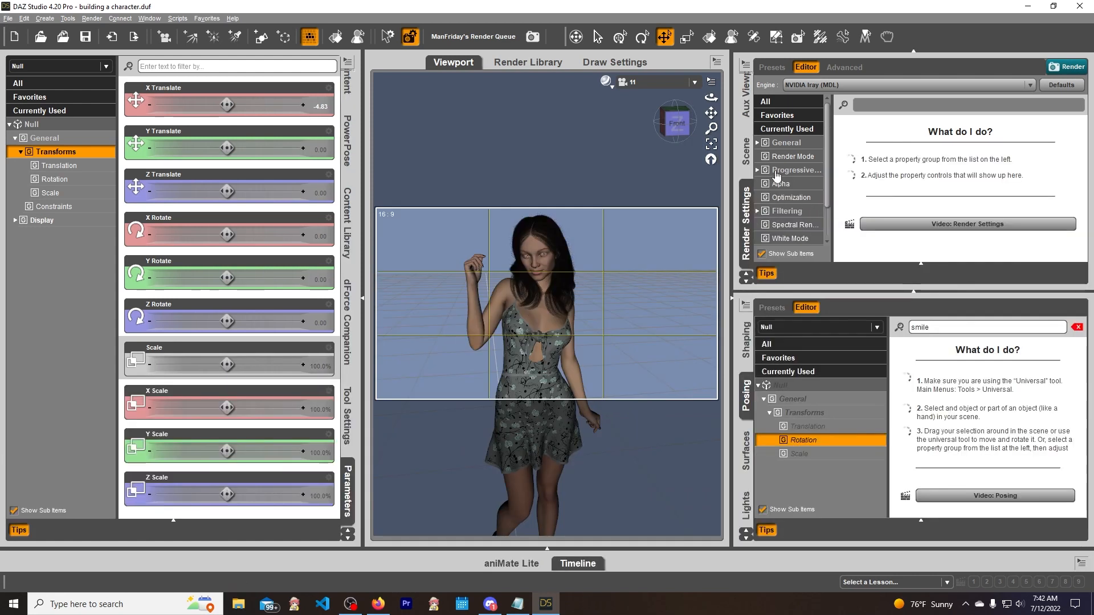
- Set Render Type in the General render settings to Image Series
{"action": "left_click", "coordinate": [786, 143]}
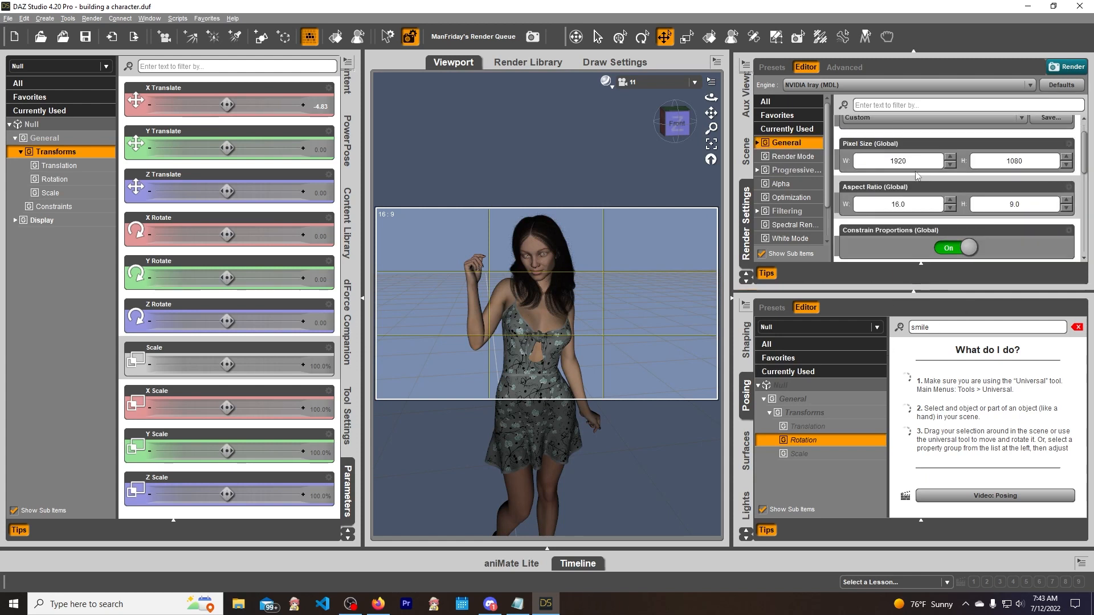
{"action": "scroll", "scroll_direction": "down", "scroll_amount": 3}
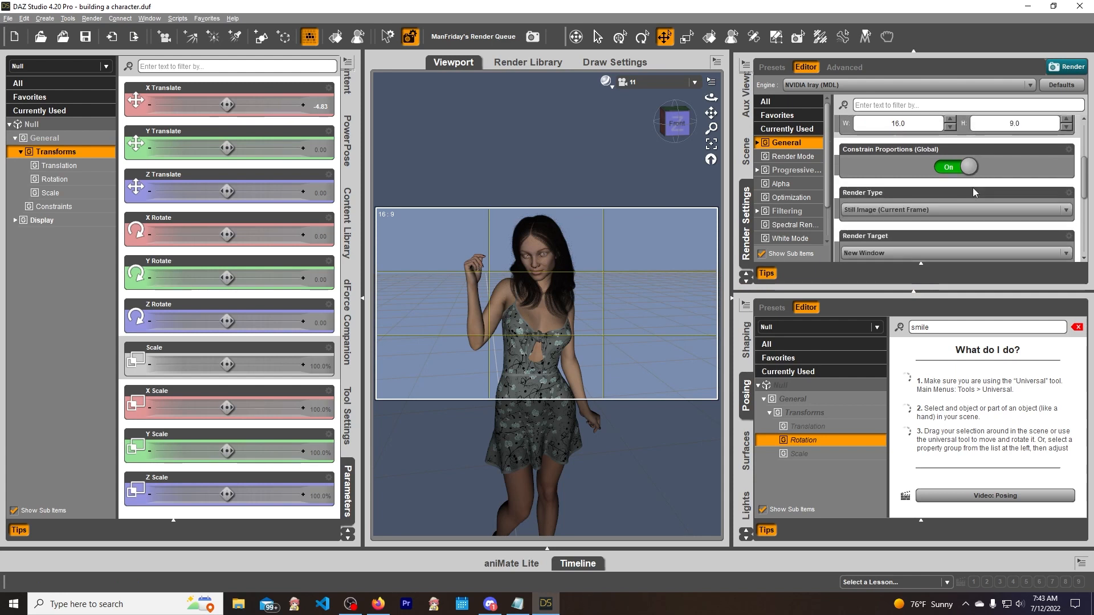
{"action": "left_click", "coordinate": [953, 160]}
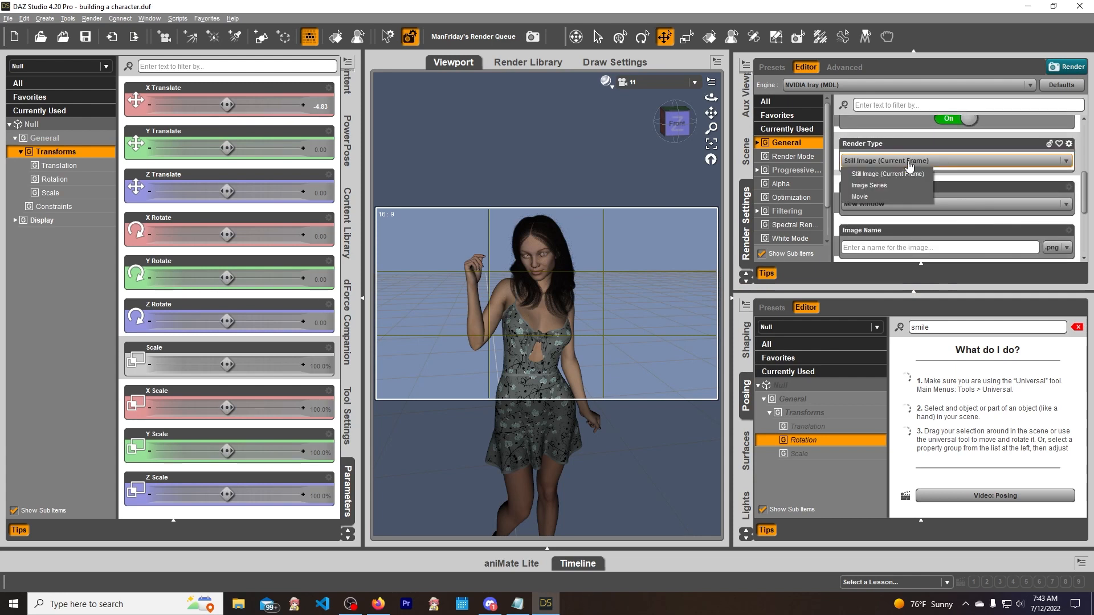
{"action": "mouse_move", "coordinate": [881, 185]}
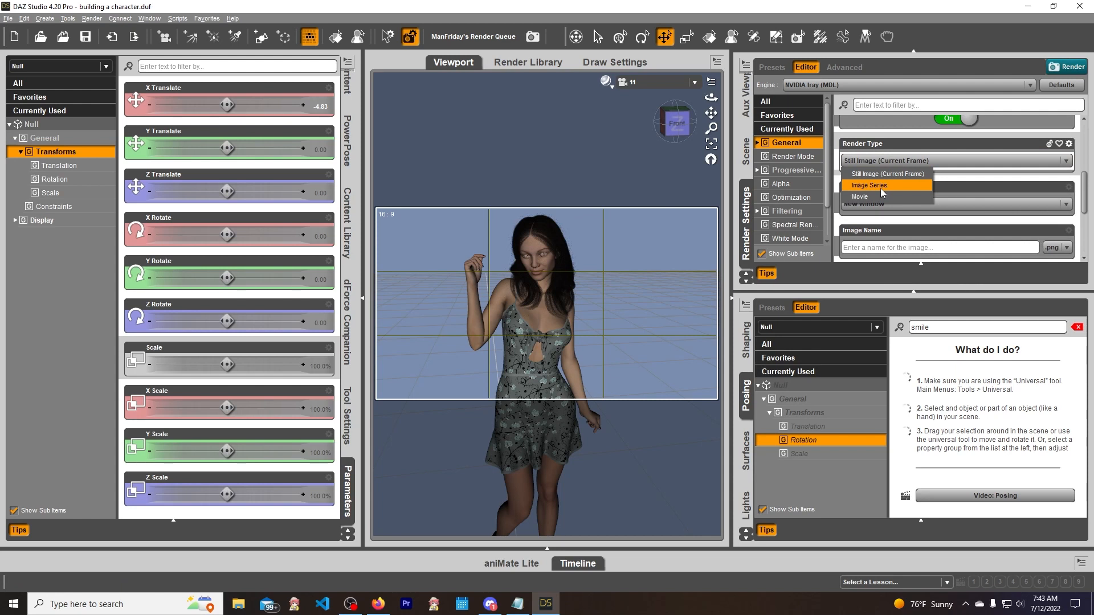
{"action": "left_click", "coordinate": [870, 186]}
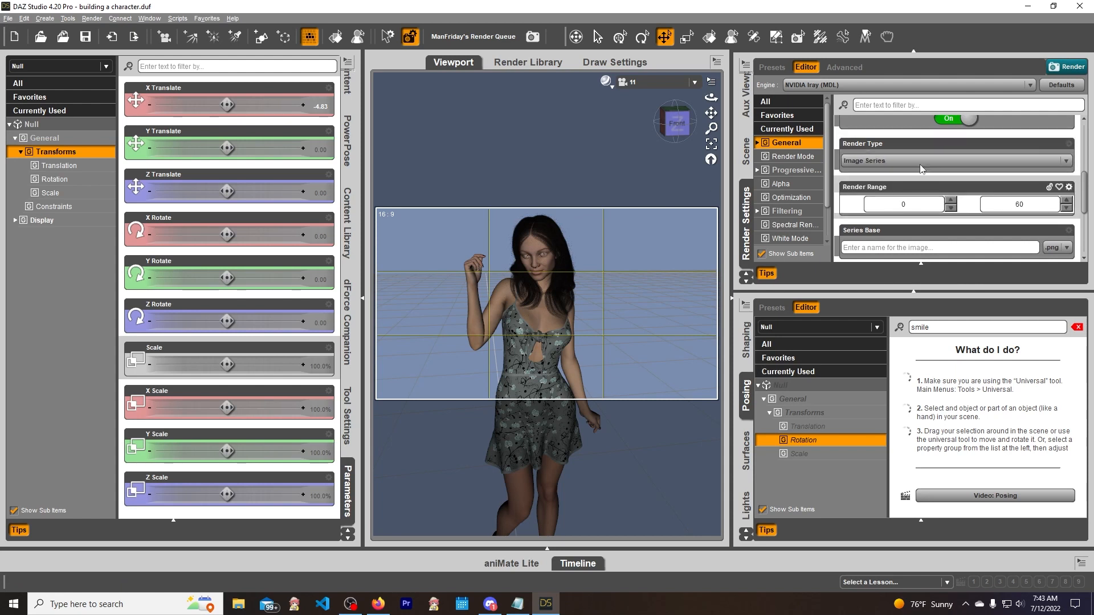
{"action": "mouse_move", "coordinate": [847, 184]}
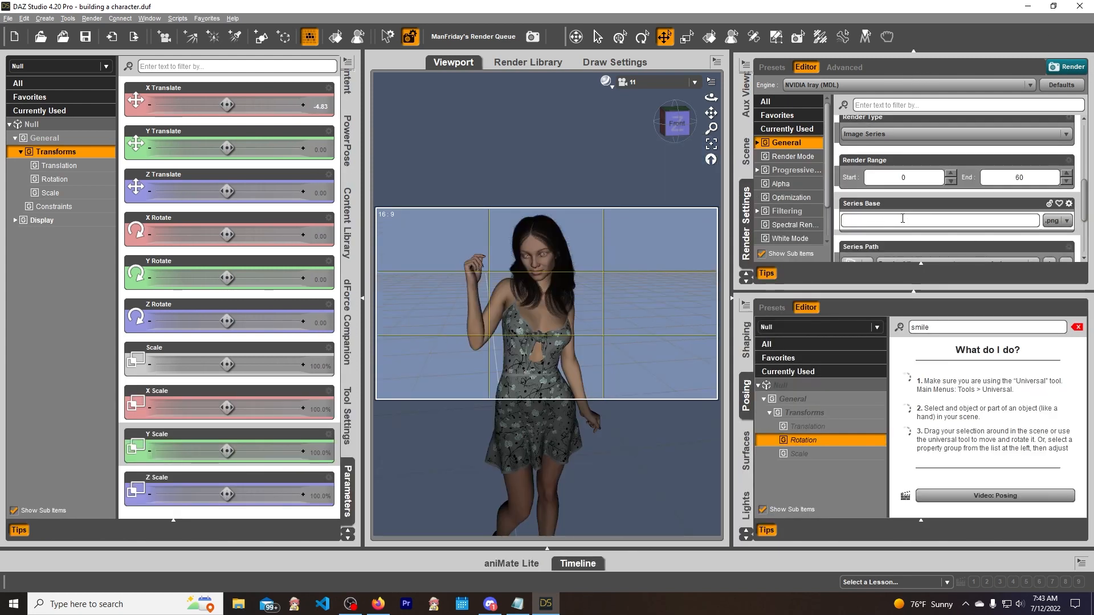
- Enter 'bvkjcvbjxcfhukjxgchfvg' as the series base name, keeping png format
{"action": "type", "text": "bvkjcvbjxcfhukjxgchfvg"}
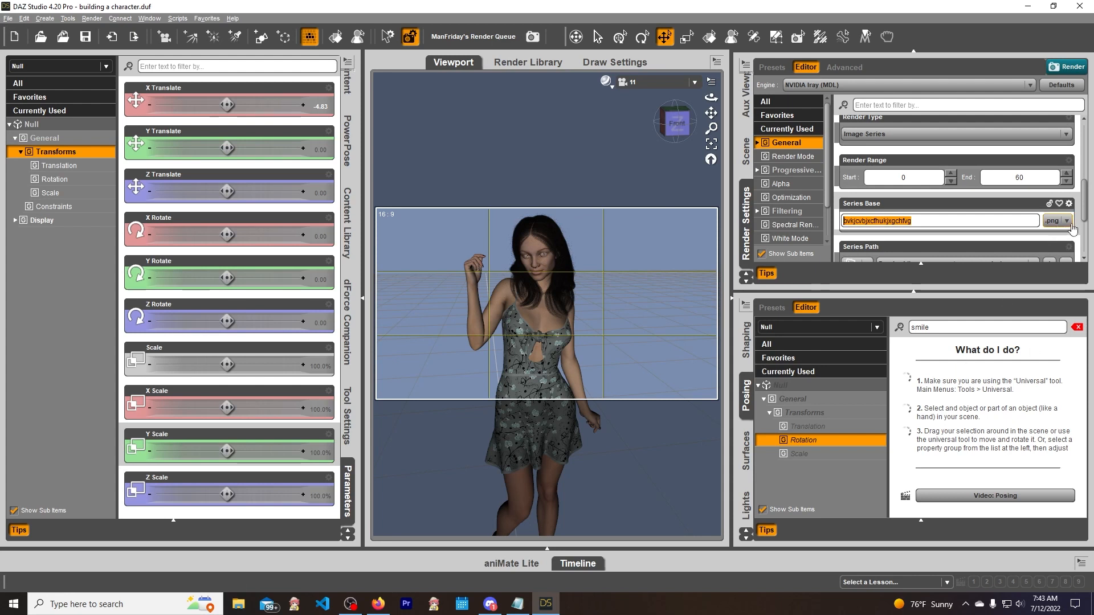
{"action": "left_click", "coordinate": [1056, 221]}
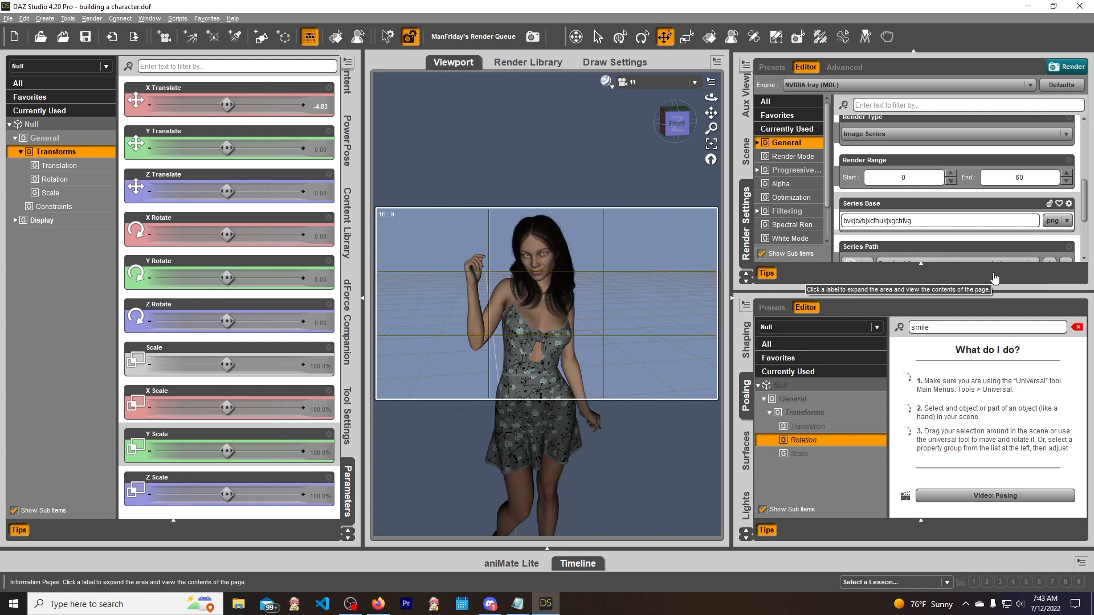
{"action": "mouse_move", "coordinate": [503, 380]}
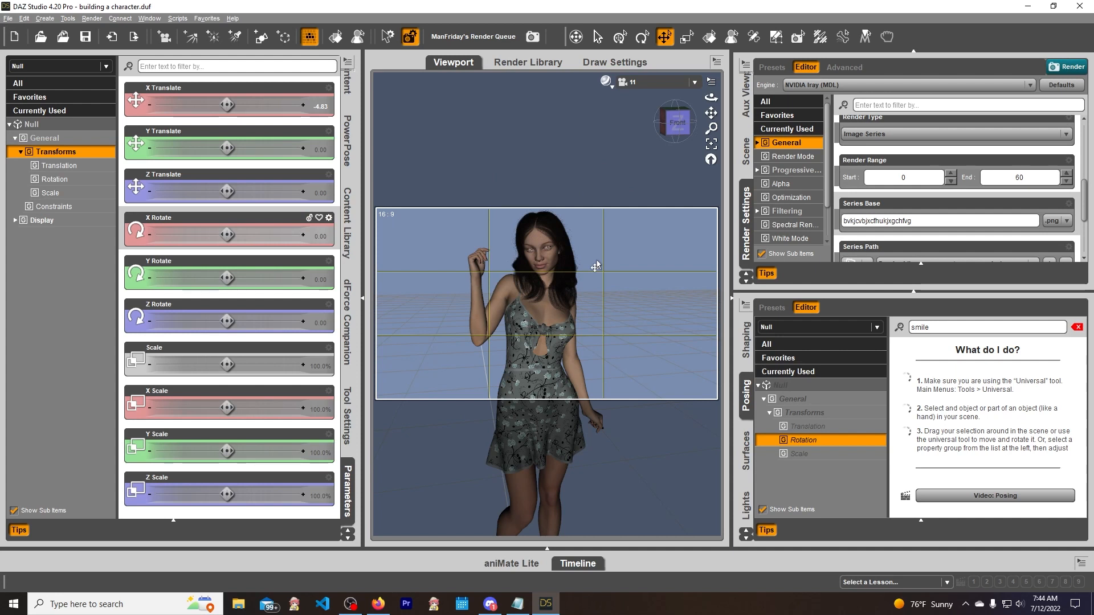
{"action": "mouse_move", "coordinate": [616, 236]}
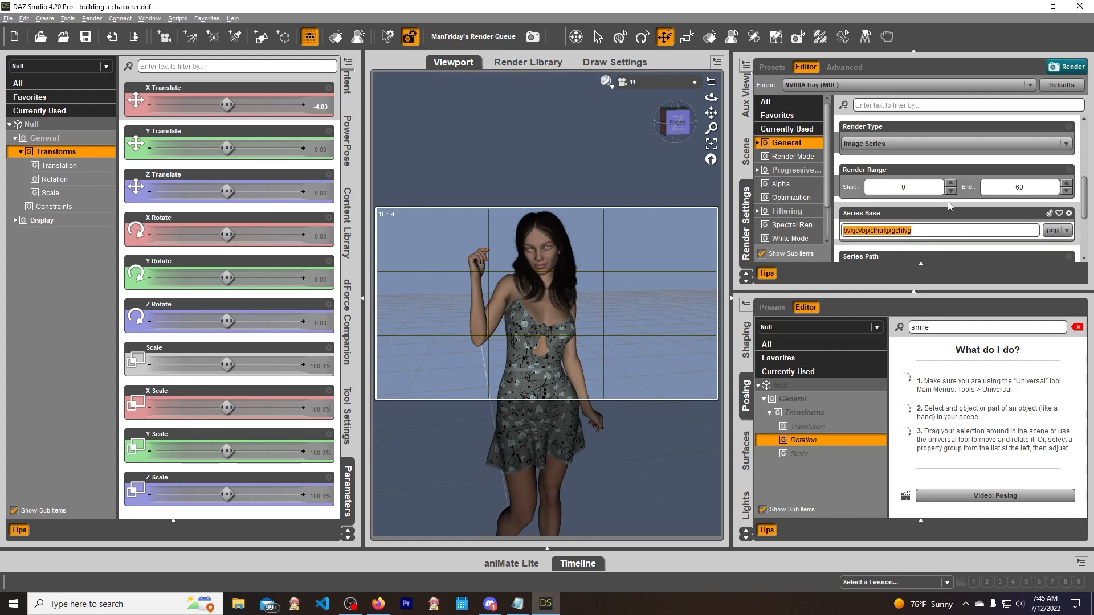
- Scroll Render Settings down to the Progressive Rendering converged ratio and sample limits
{"action": "scroll", "scroll_direction": "down", "scroll_amount": 3}
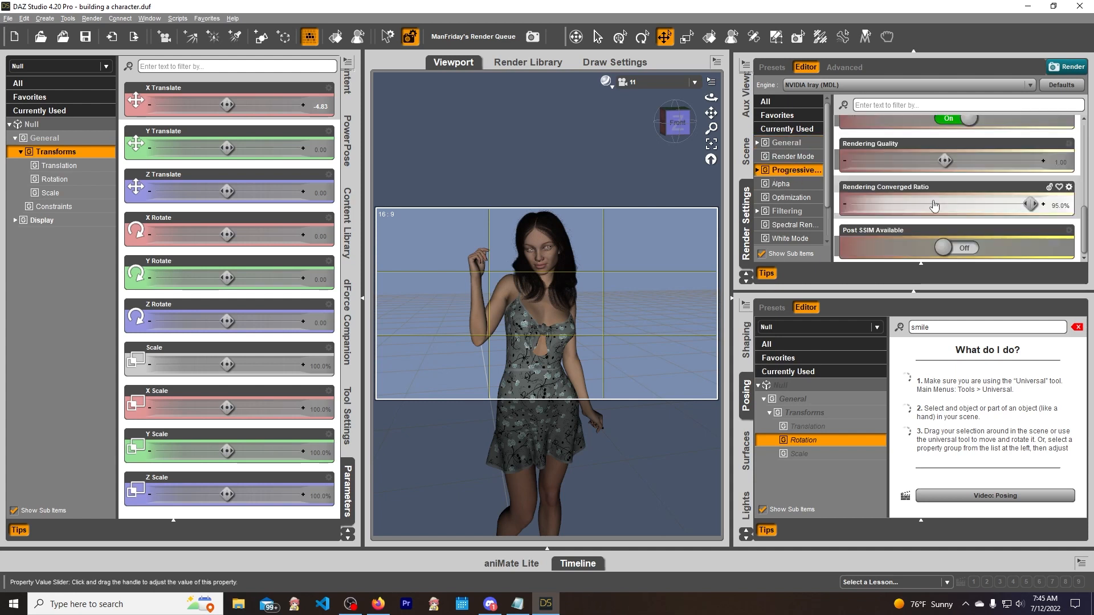
{"action": "scroll", "scroll_direction": "down", "scroll_amount": 3}
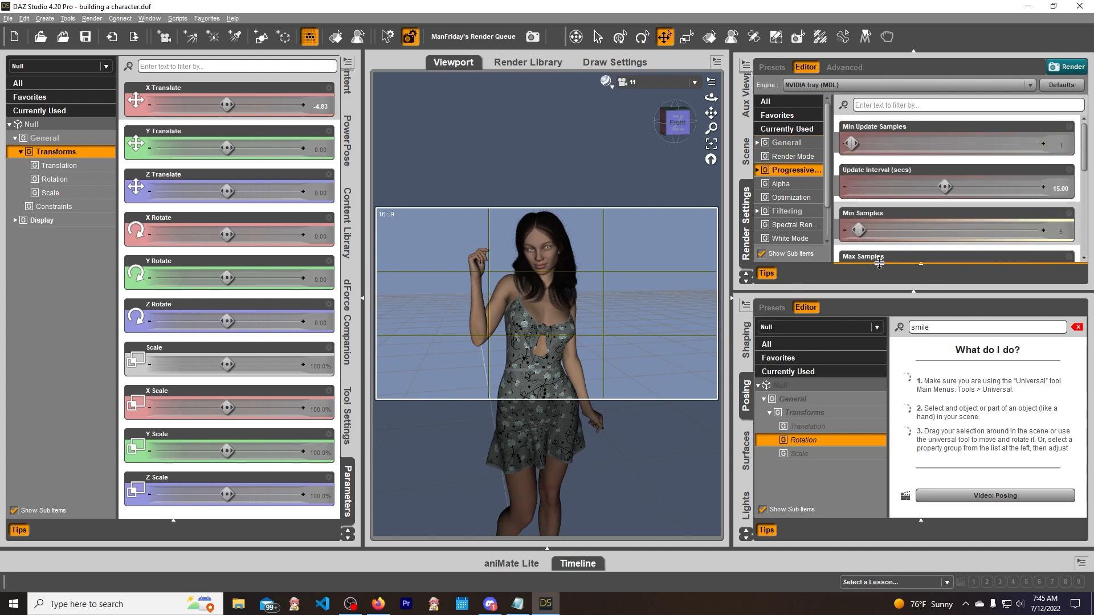
{"action": "scroll", "scroll_direction": "down", "scroll_amount": 3}
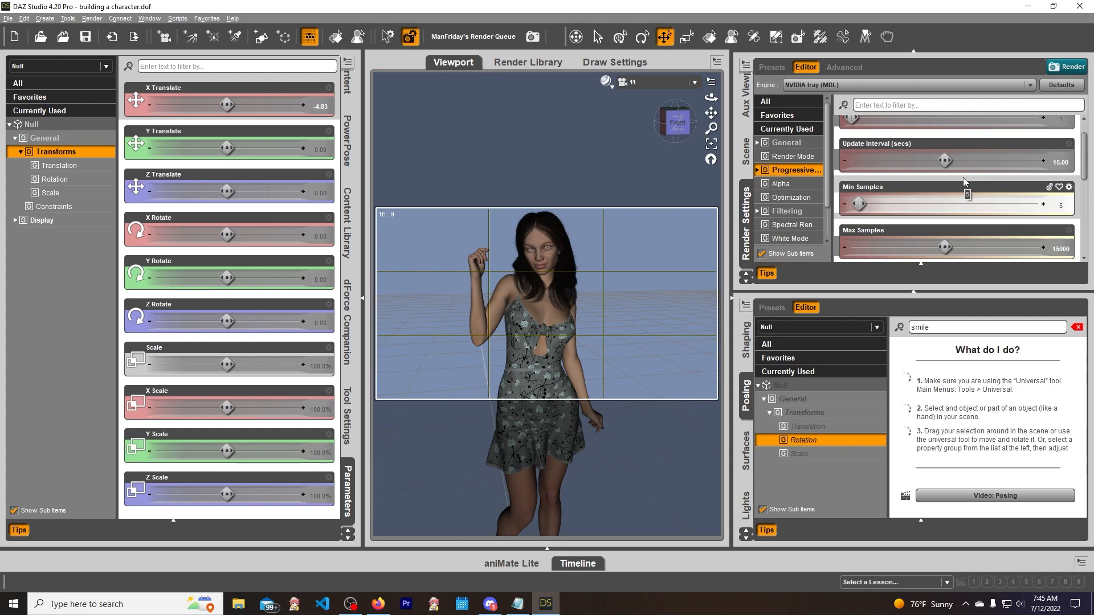